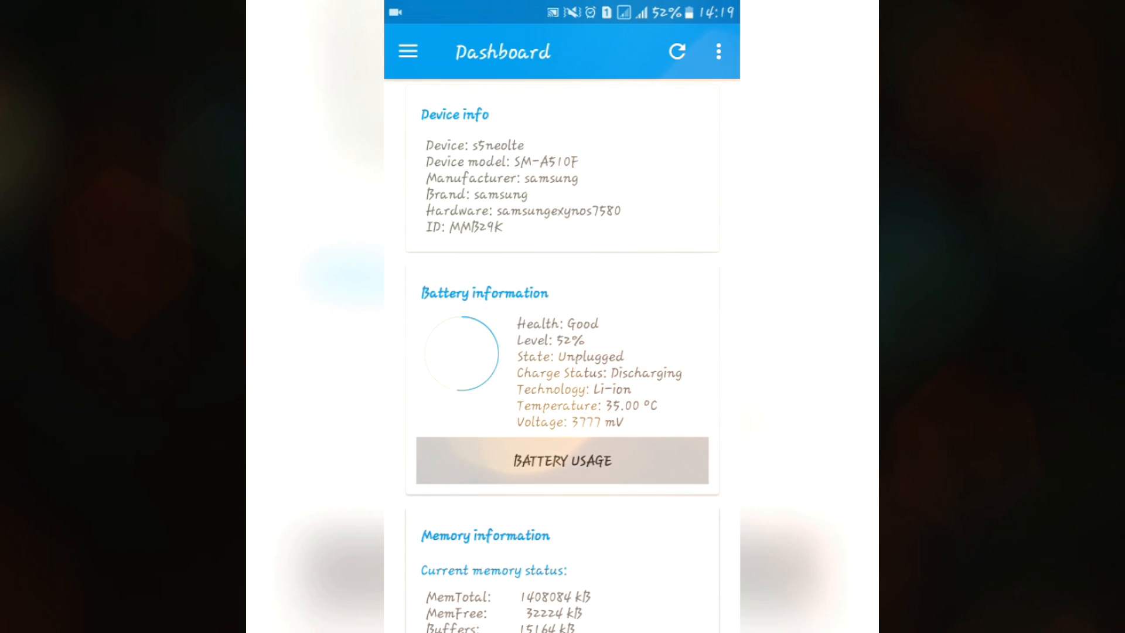
Step: Open L Speed's navigation drawer from the Dashboard to list its tool sections
click(407, 51)
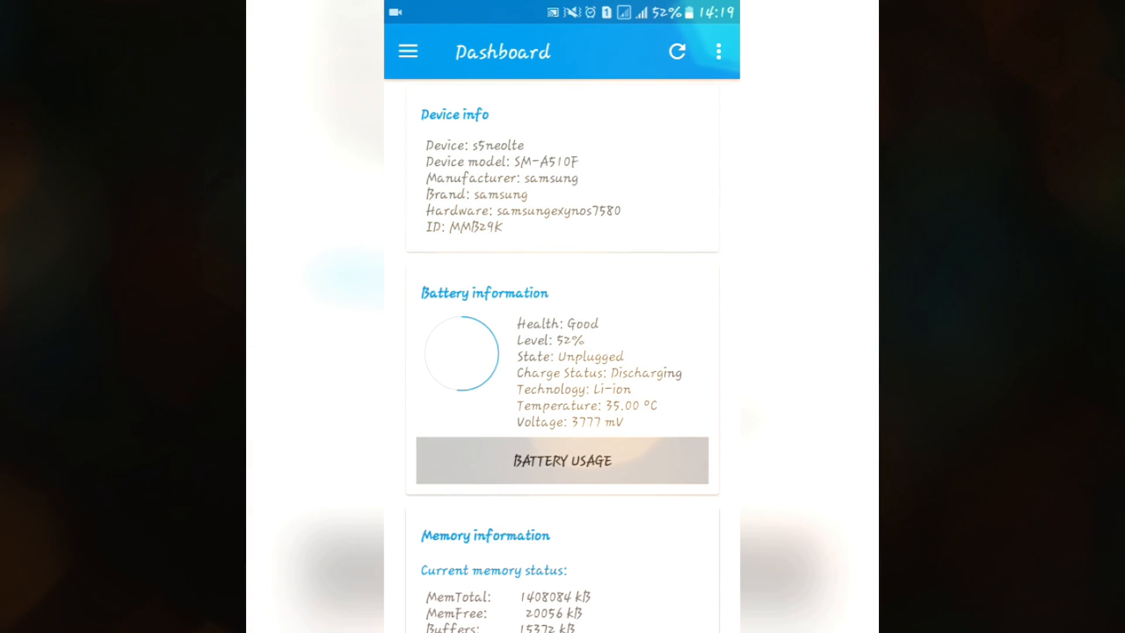
click(407, 52)
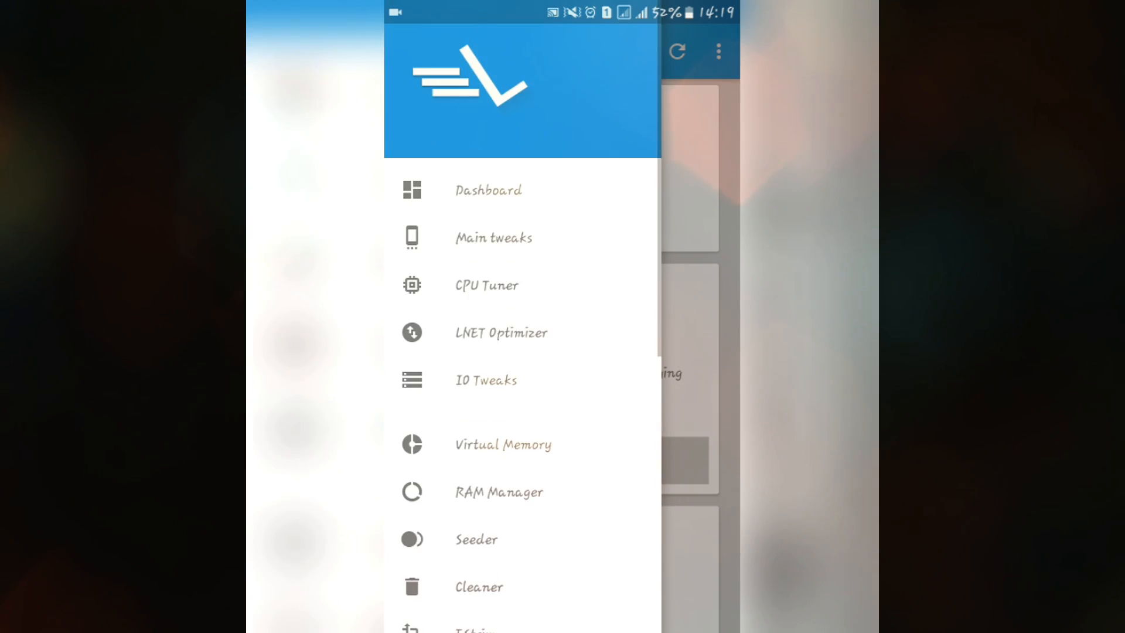
Step: Browse the Main tweaks toggles, then reach CPU Tuner with the CPU optimizer on
click(493, 238)
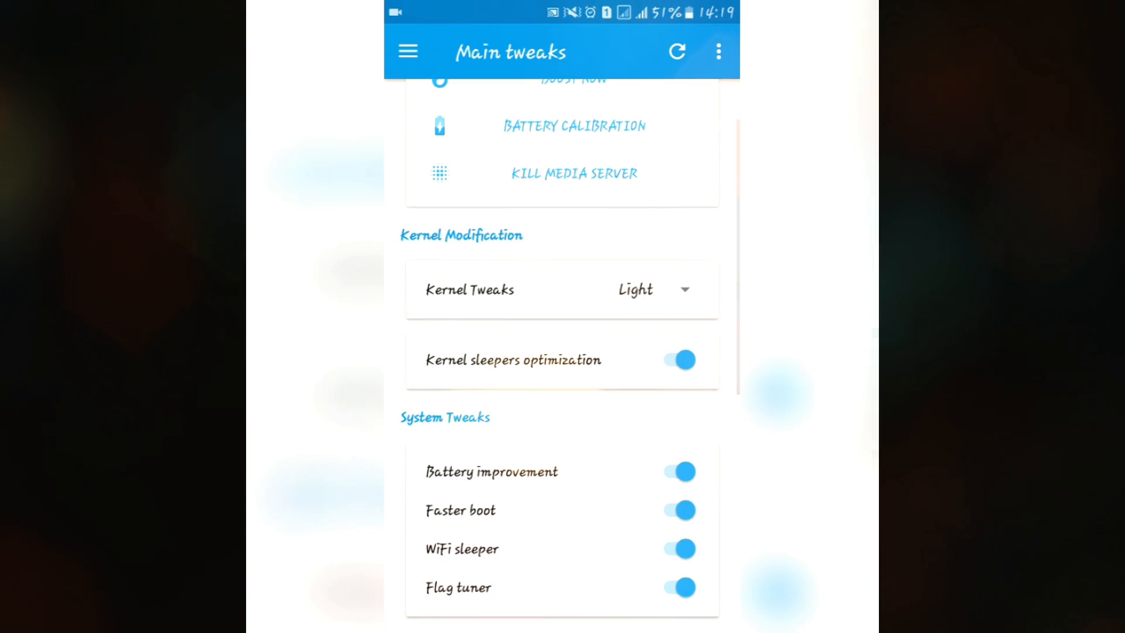
scroll(down, 3)
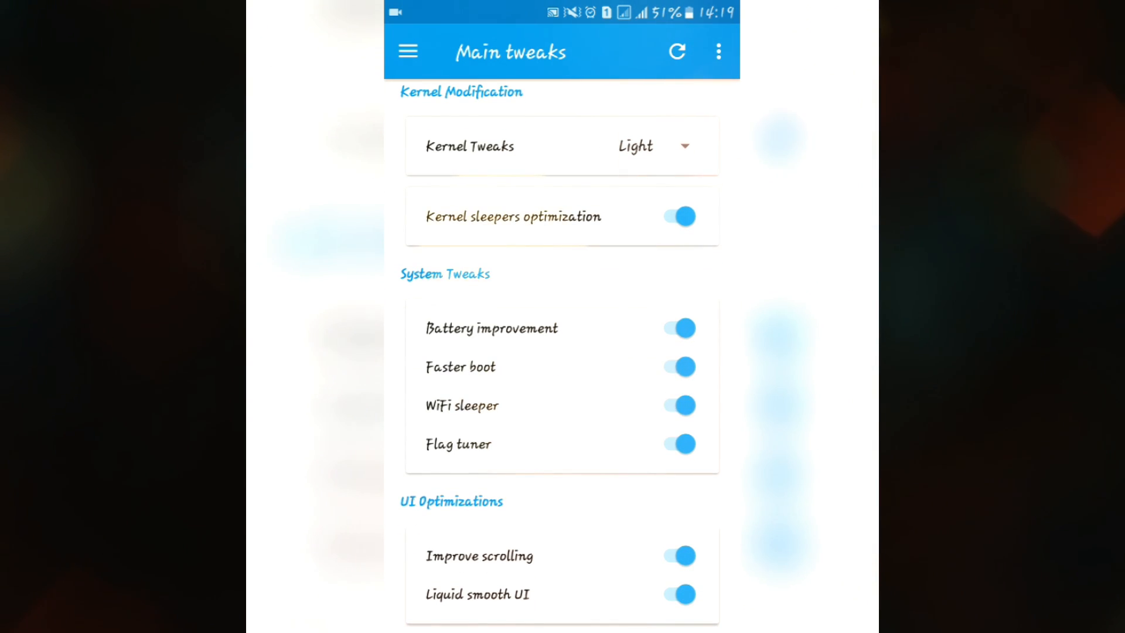
scroll(down, 3)
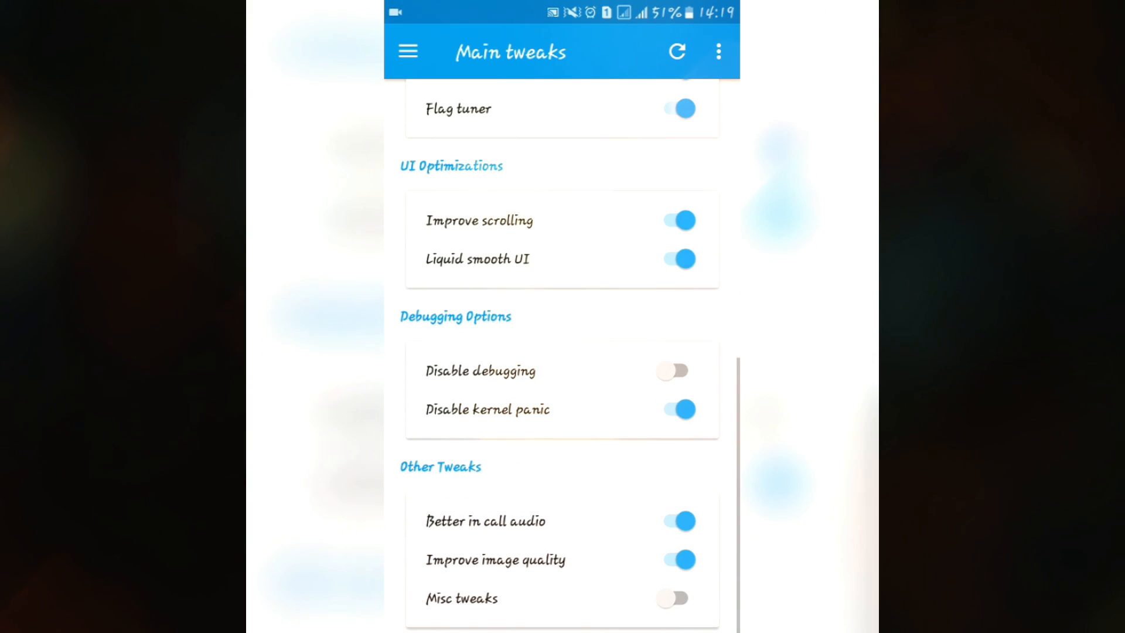
click(677, 409)
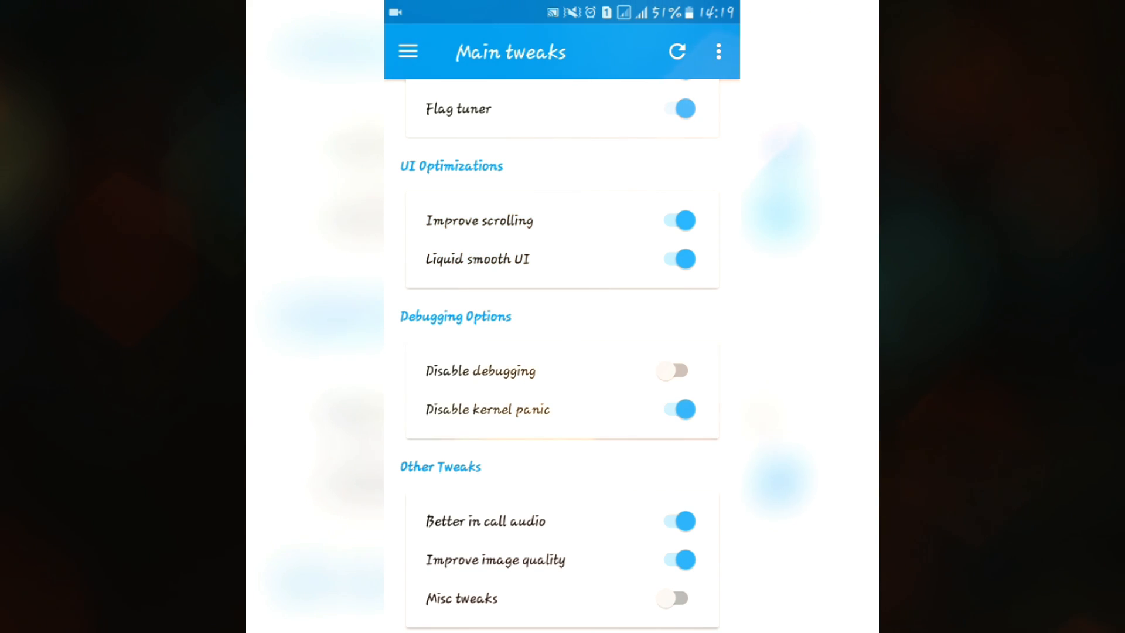
click(673, 598)
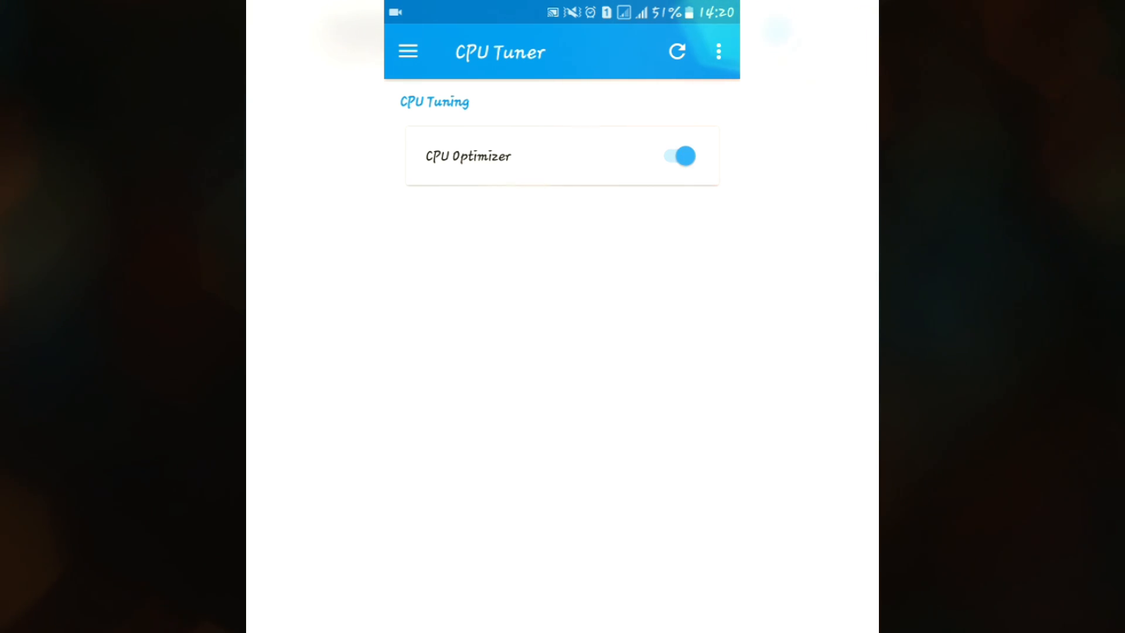
Step: Enable Google DNS on the LNET Optimizer network page
click(408, 52)
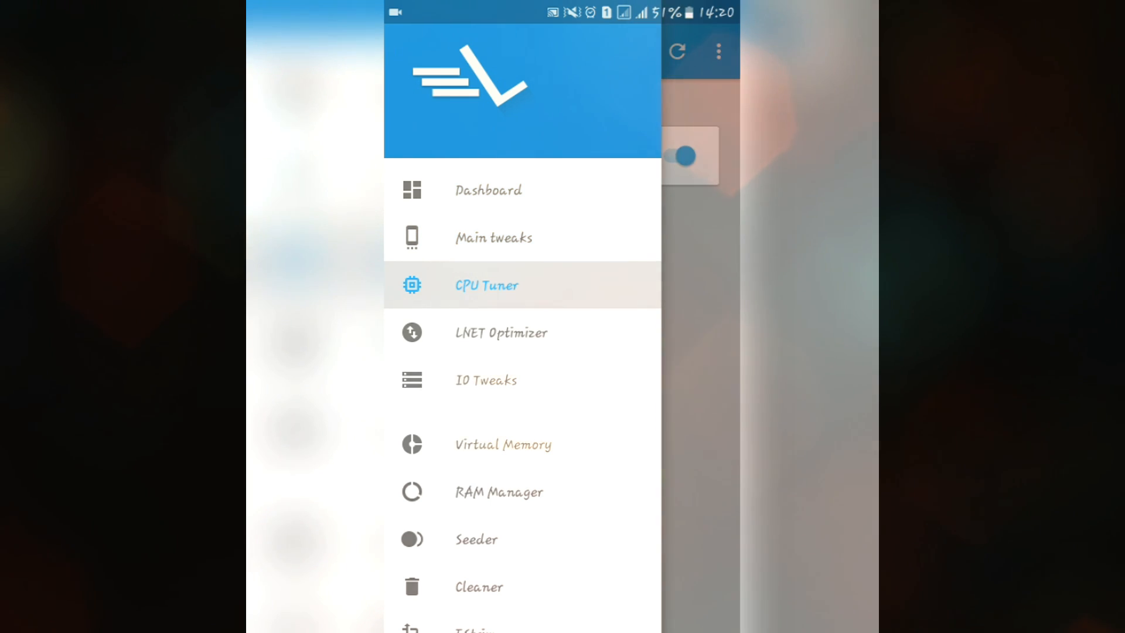
click(486, 284)
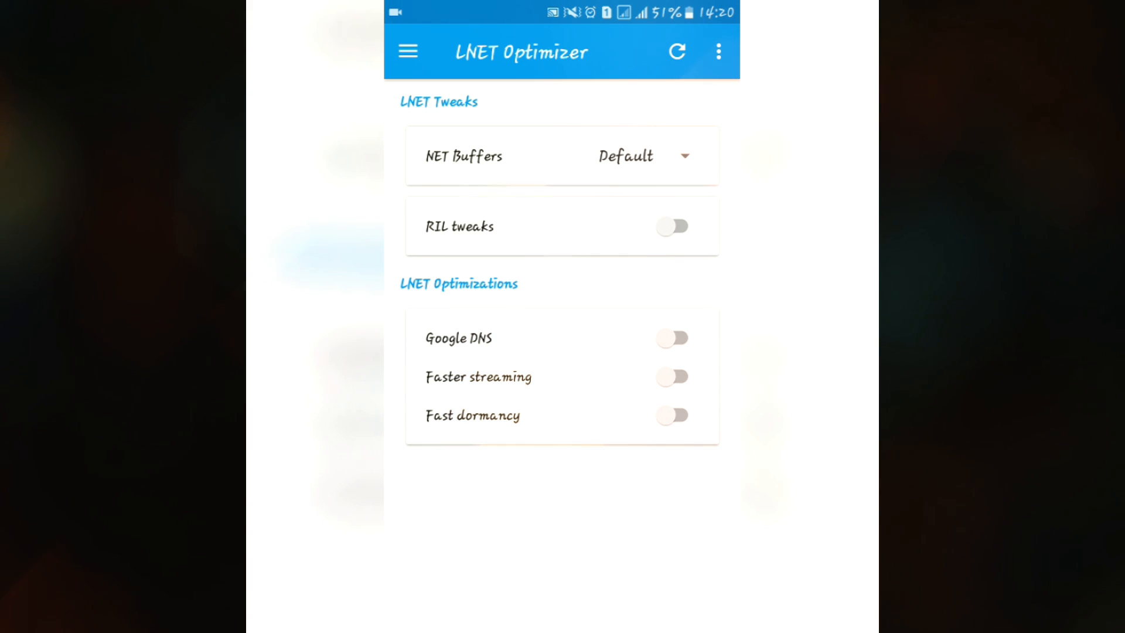
click(672, 338)
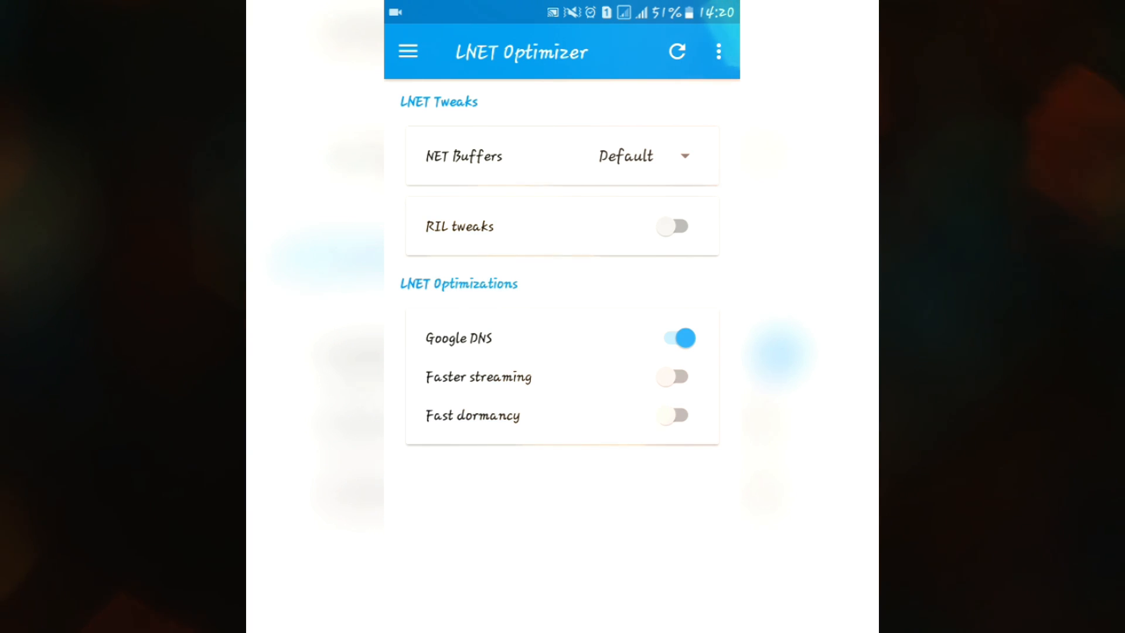
click(407, 51)
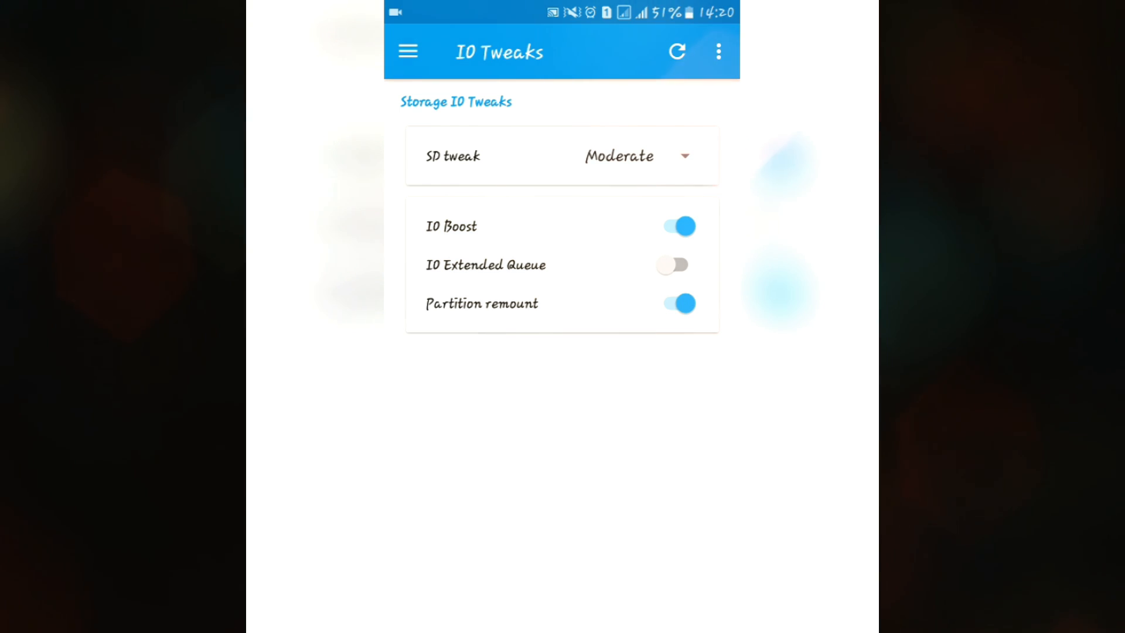
Step: Set OOM Killer to Enabled, cache reclaiming to Doubled and cache allocation to Medium
click(631, 156)
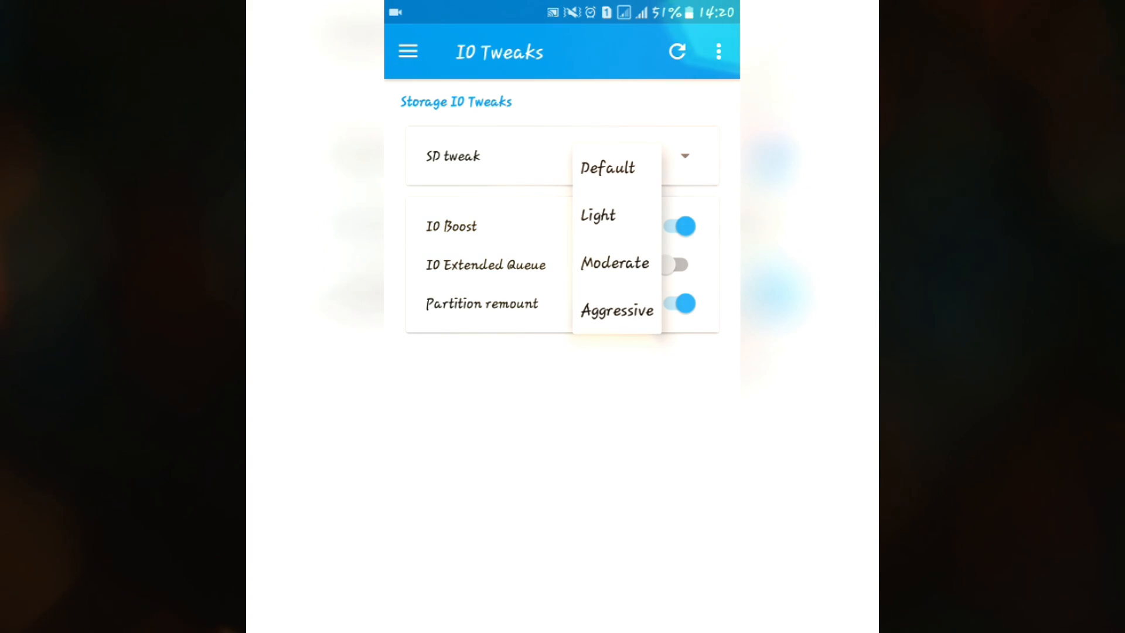
click(614, 263)
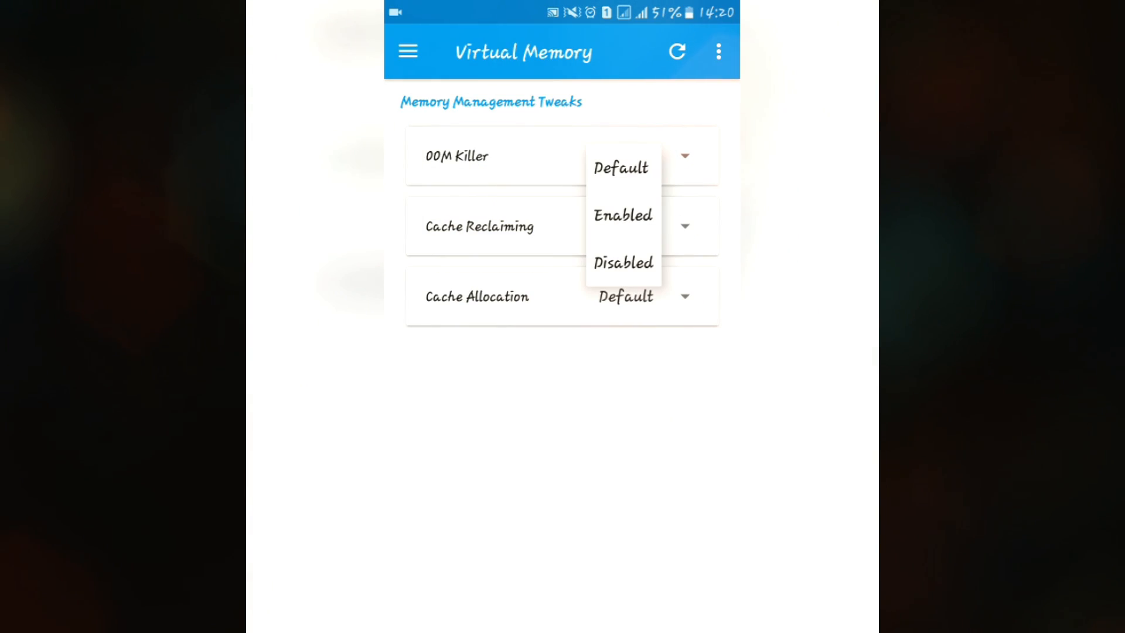
click(623, 215)
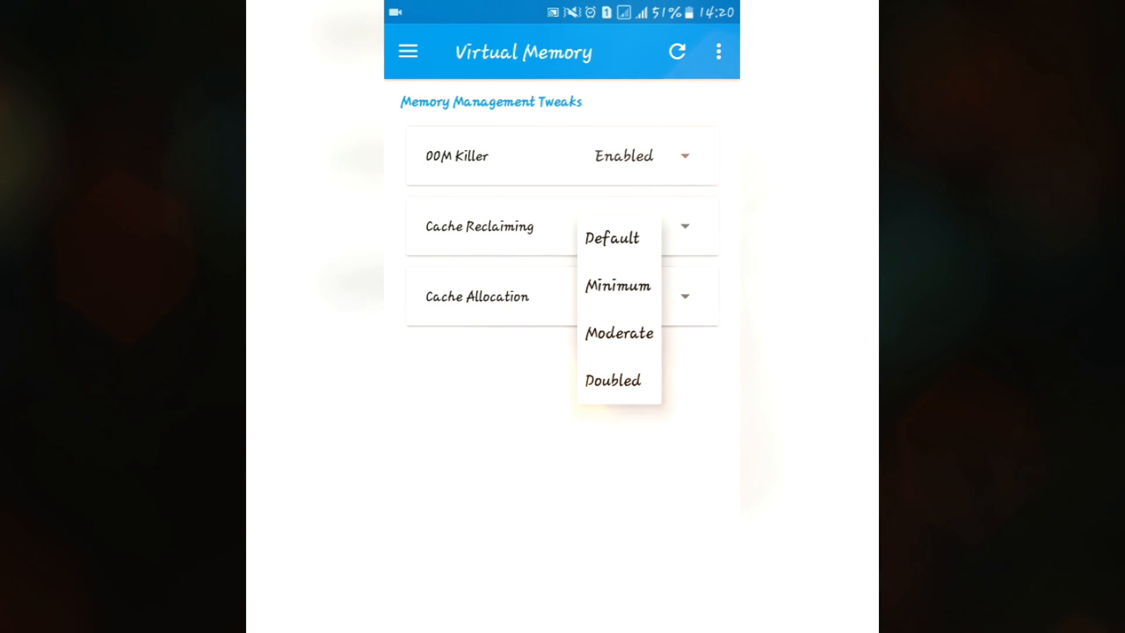
click(612, 379)
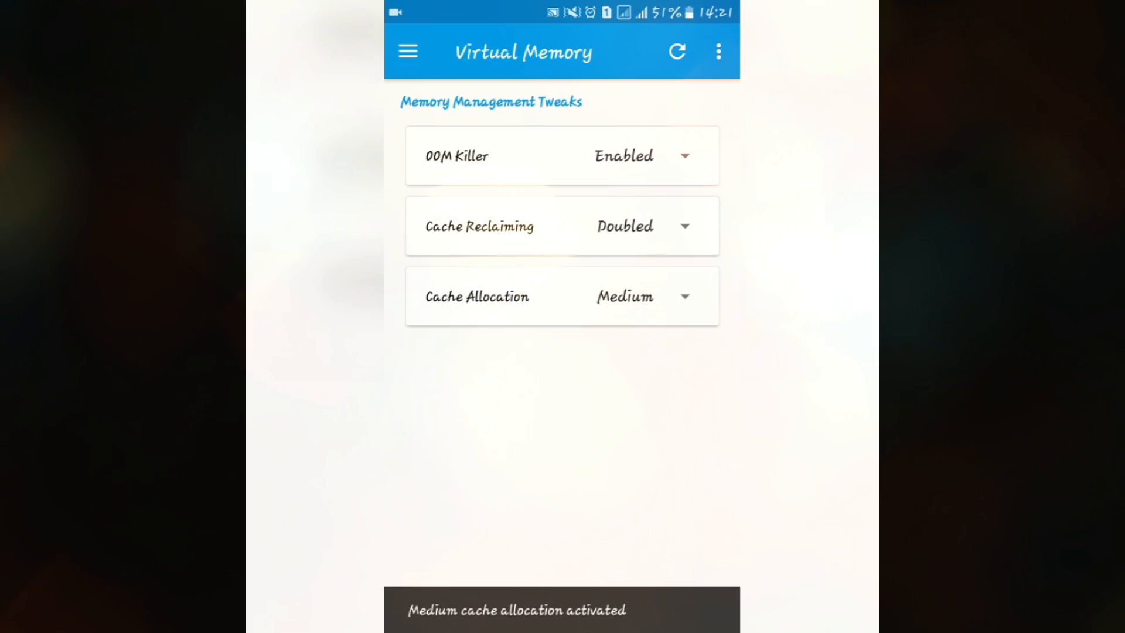
click(407, 51)
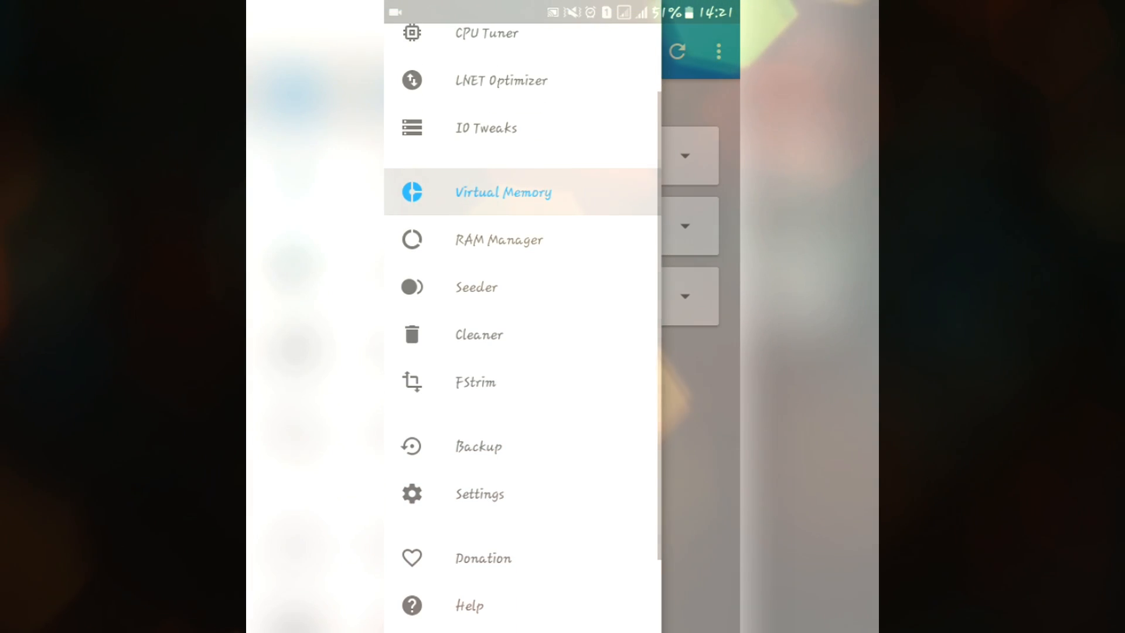
Step: Apply the Balanced RAM manager profile
click(503, 192)
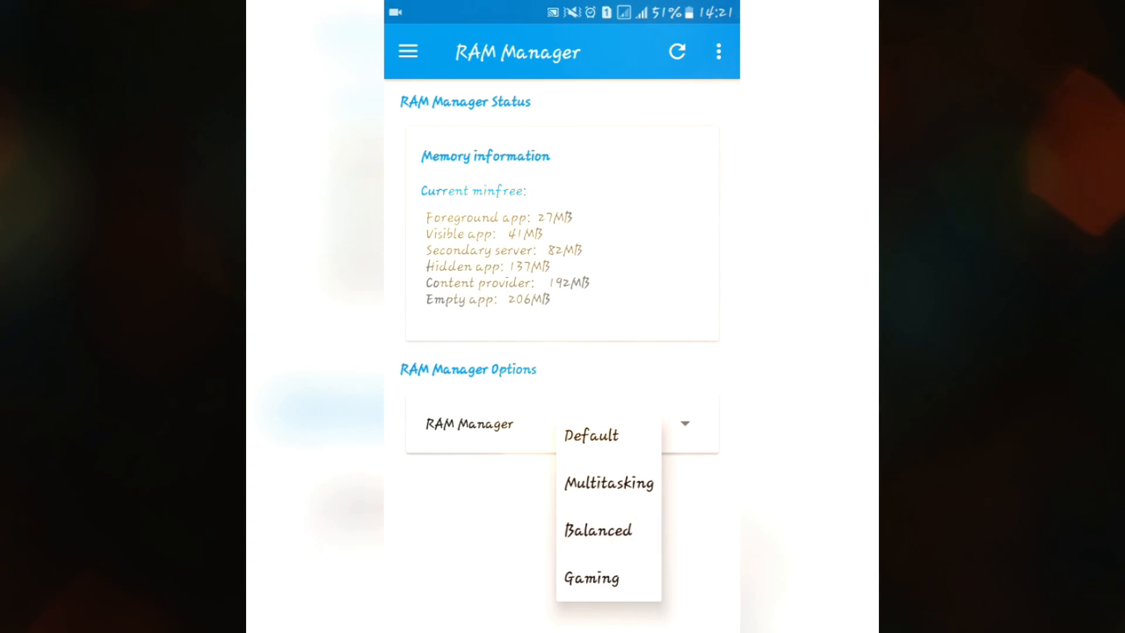
click(598, 530)
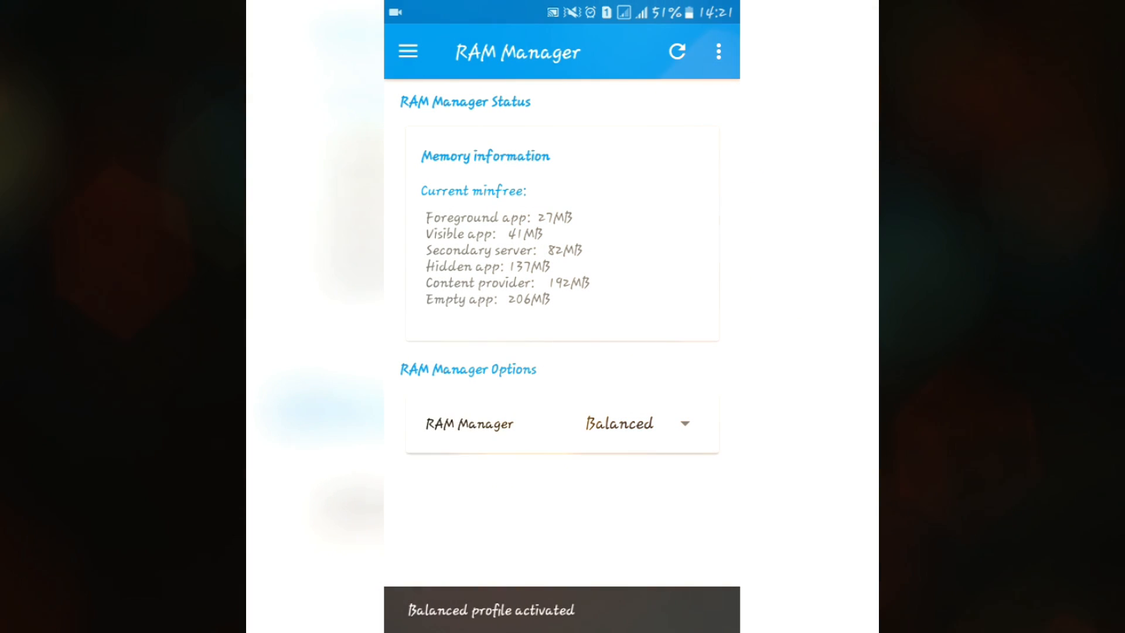
click(407, 51)
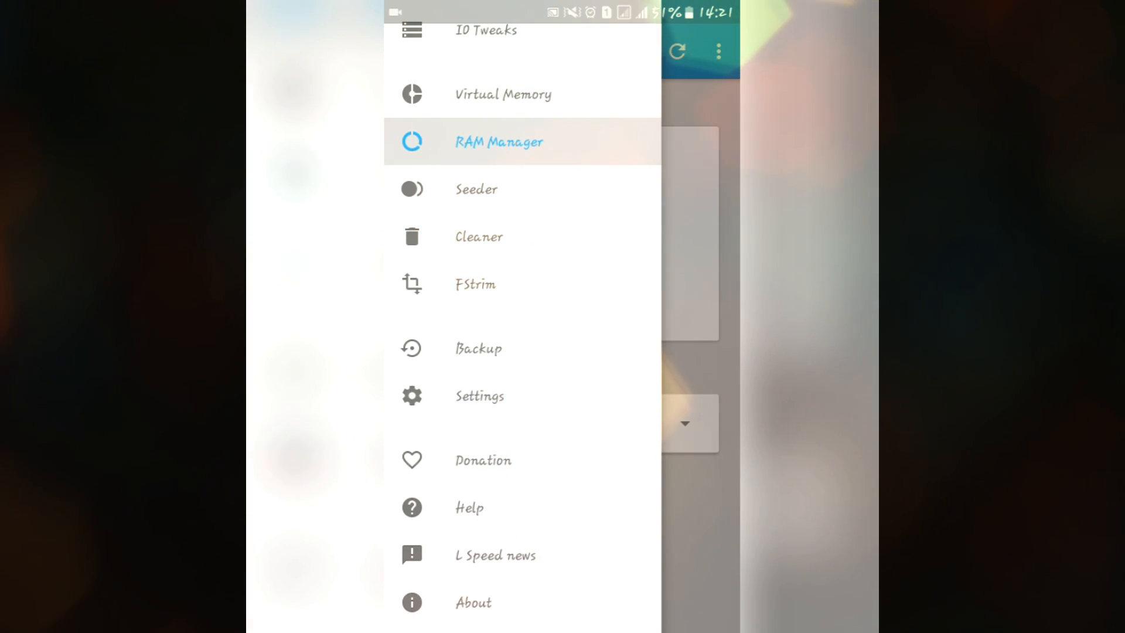
Step: Set the Seeder to Aggressive and open the Cleaner page
click(476, 189)
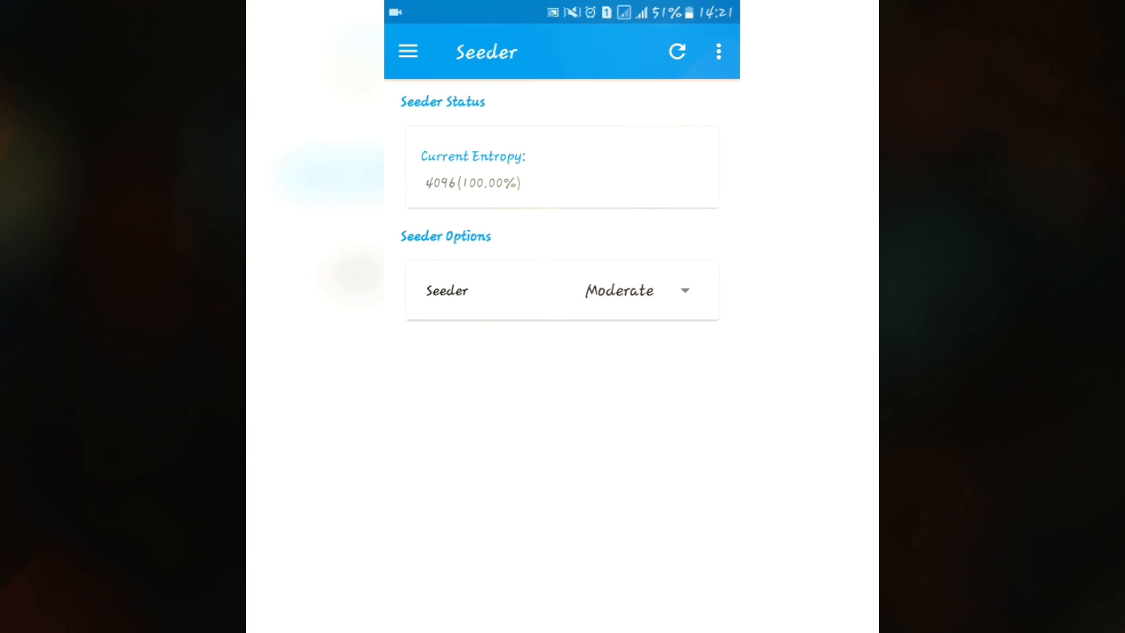
click(636, 290)
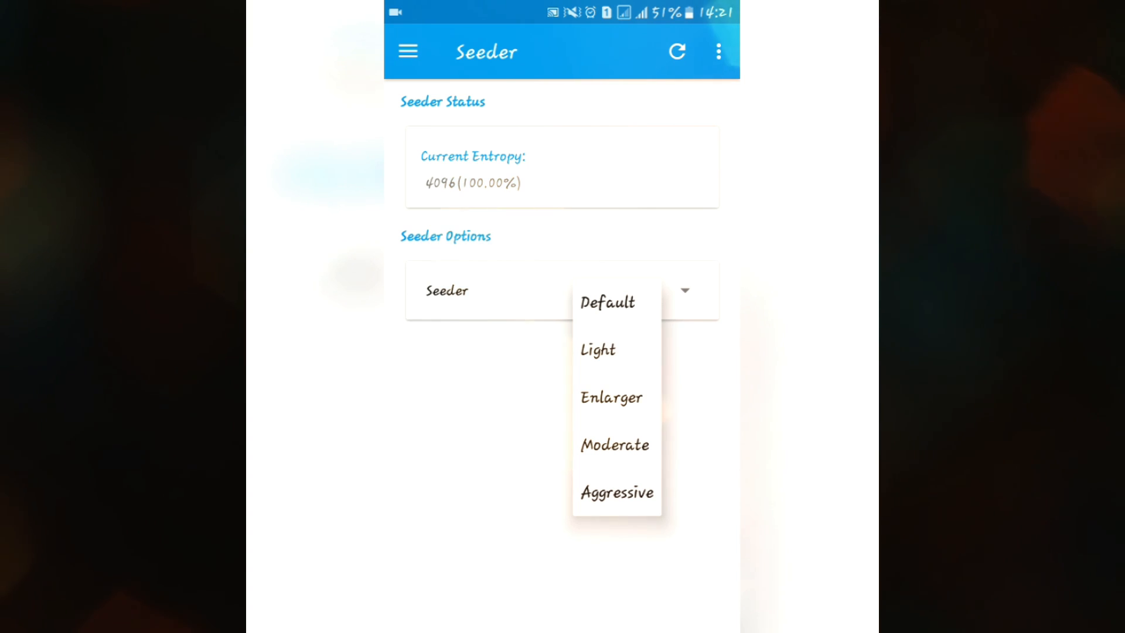
mouse_move(615, 492)
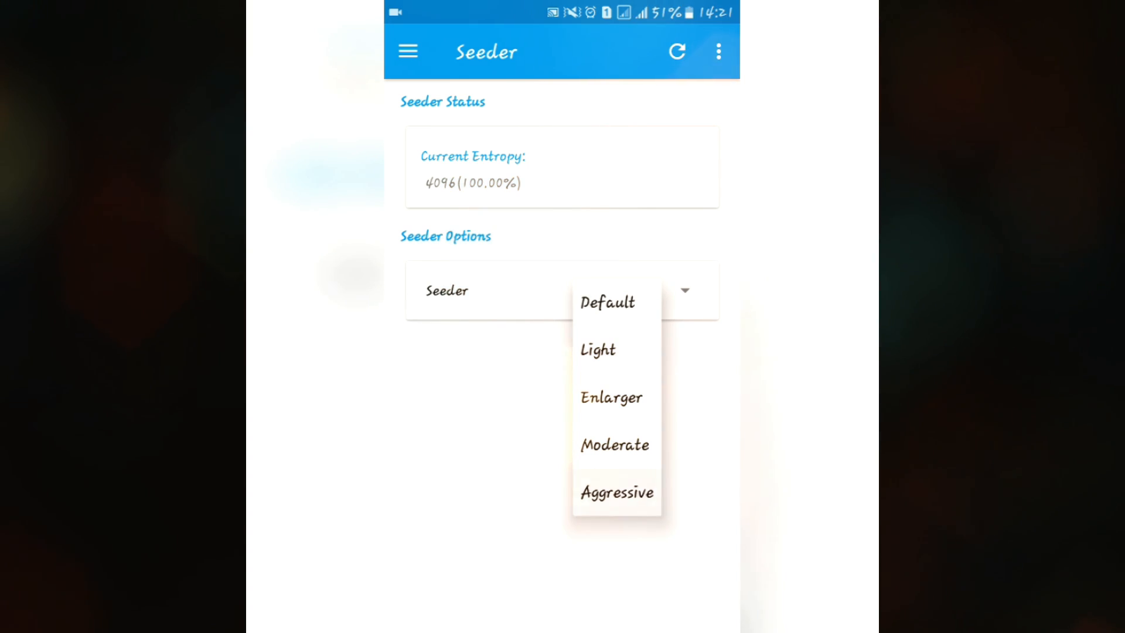
click(614, 493)
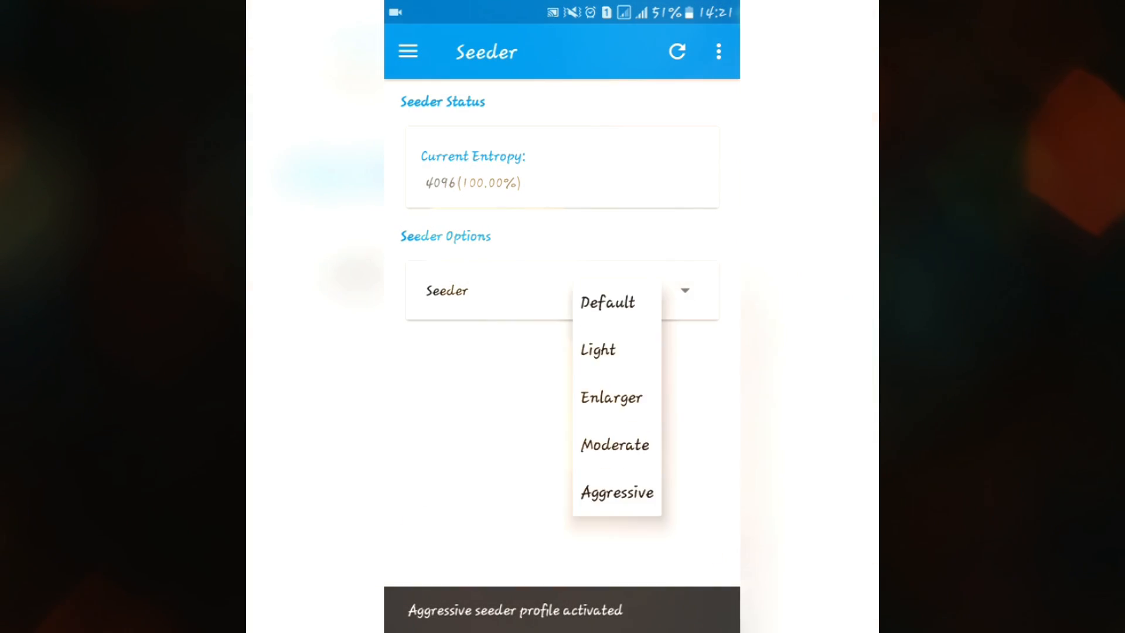
click(407, 51)
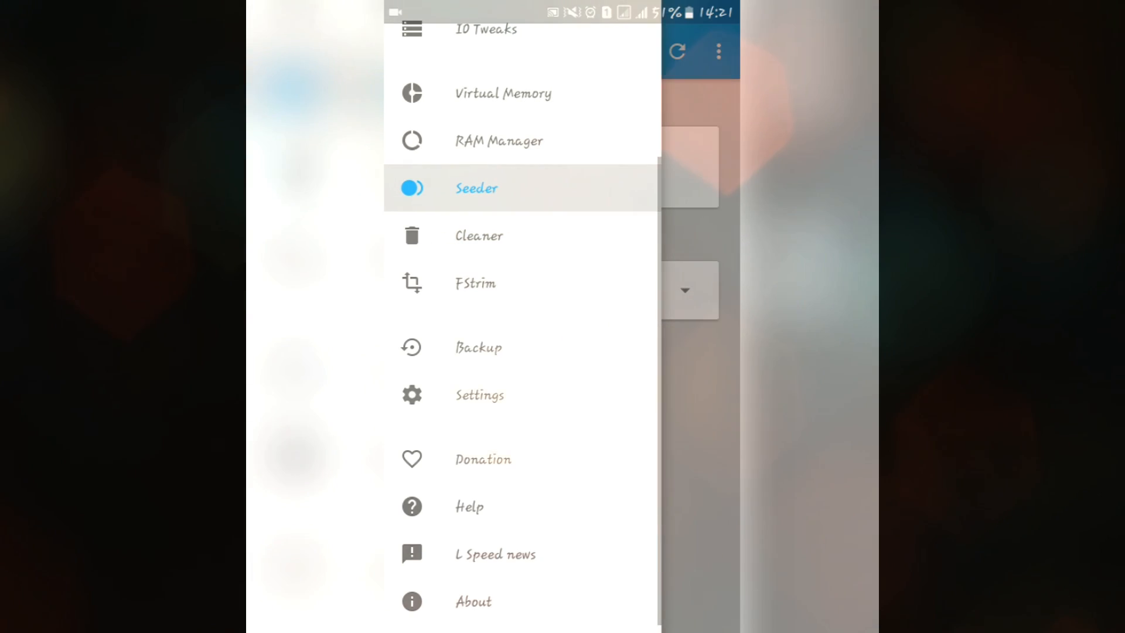
click(479, 235)
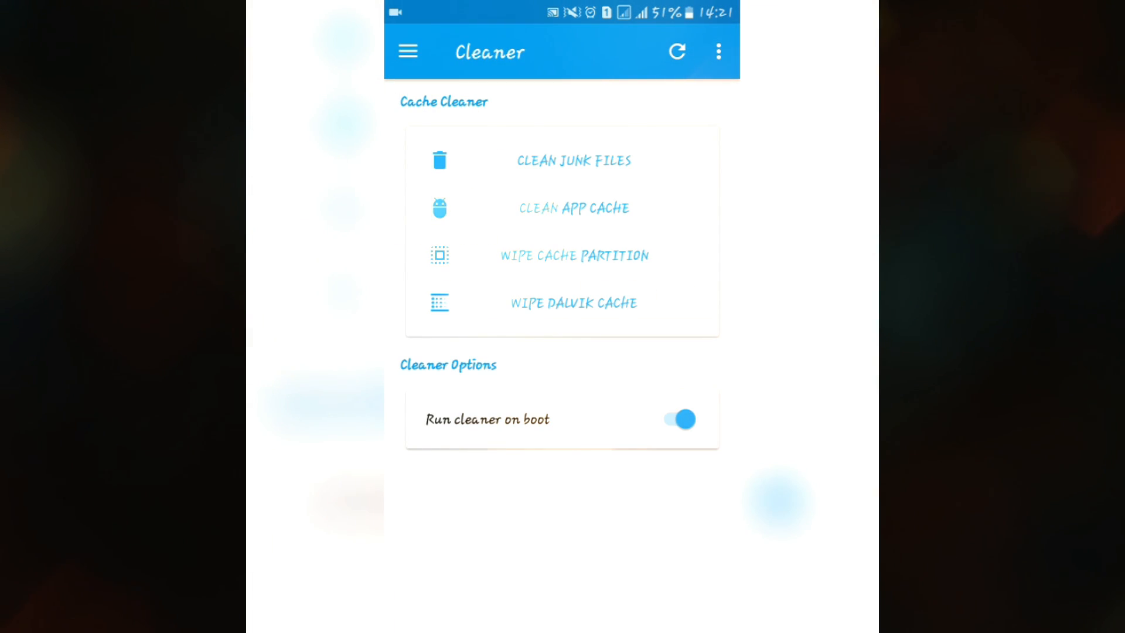
Step: Turn Cleaner on boot back on after toggling it several times
click(684, 419)
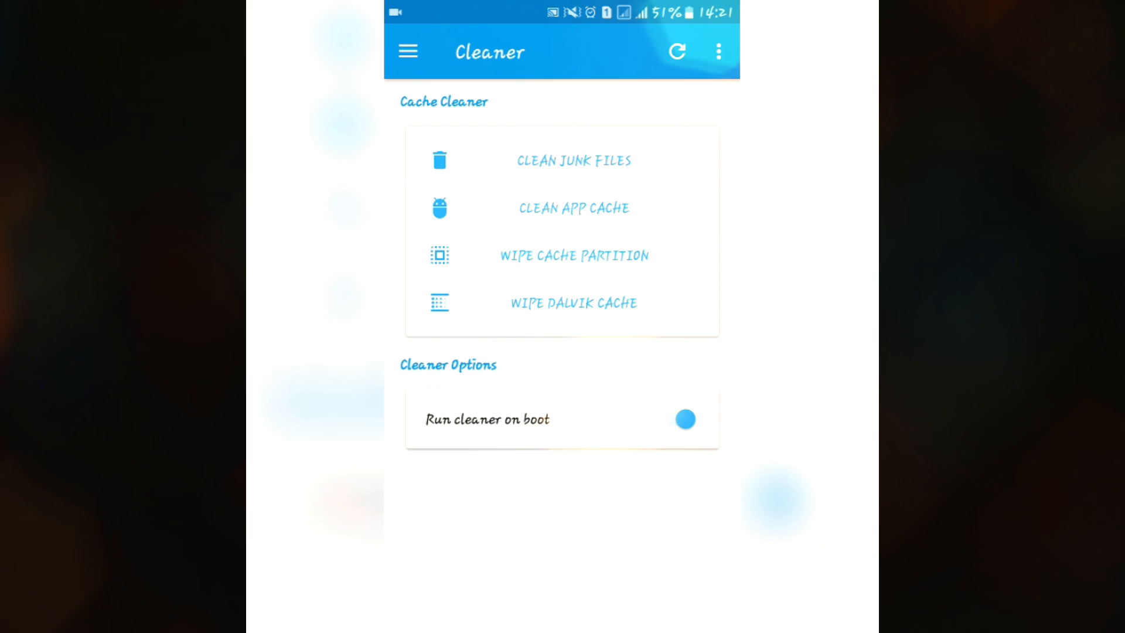
click(682, 419)
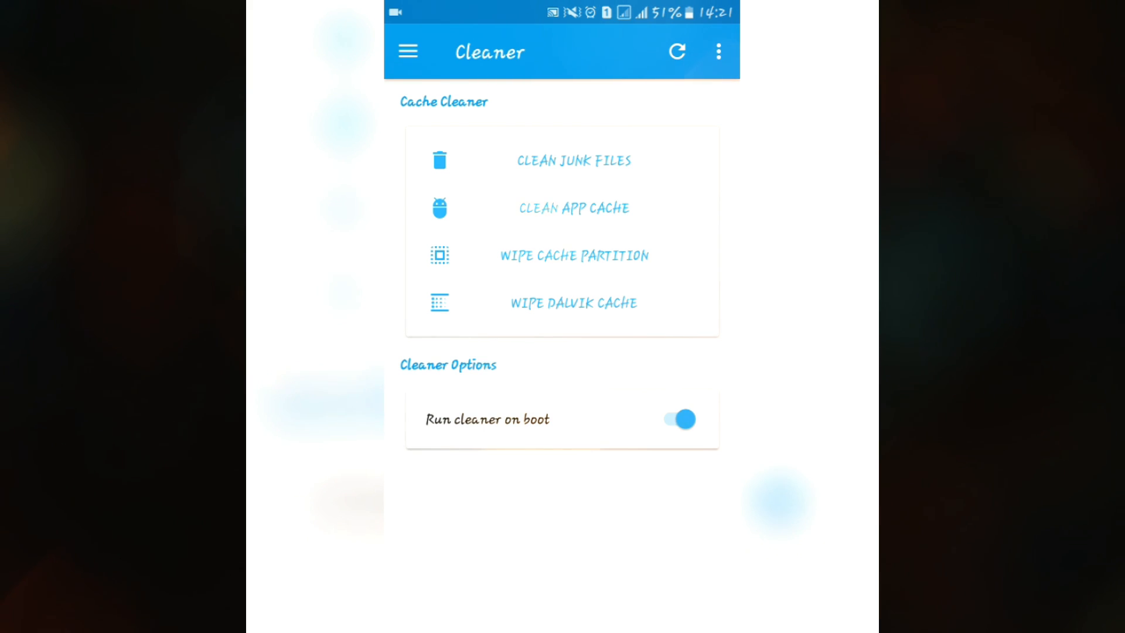
click(680, 419)
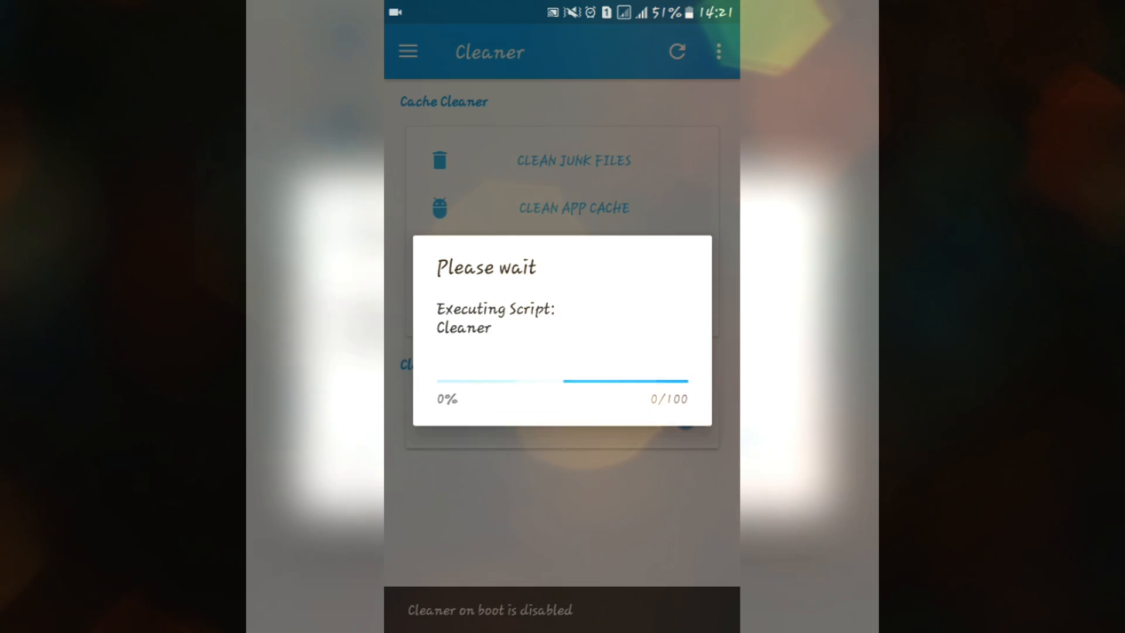
click(677, 419)
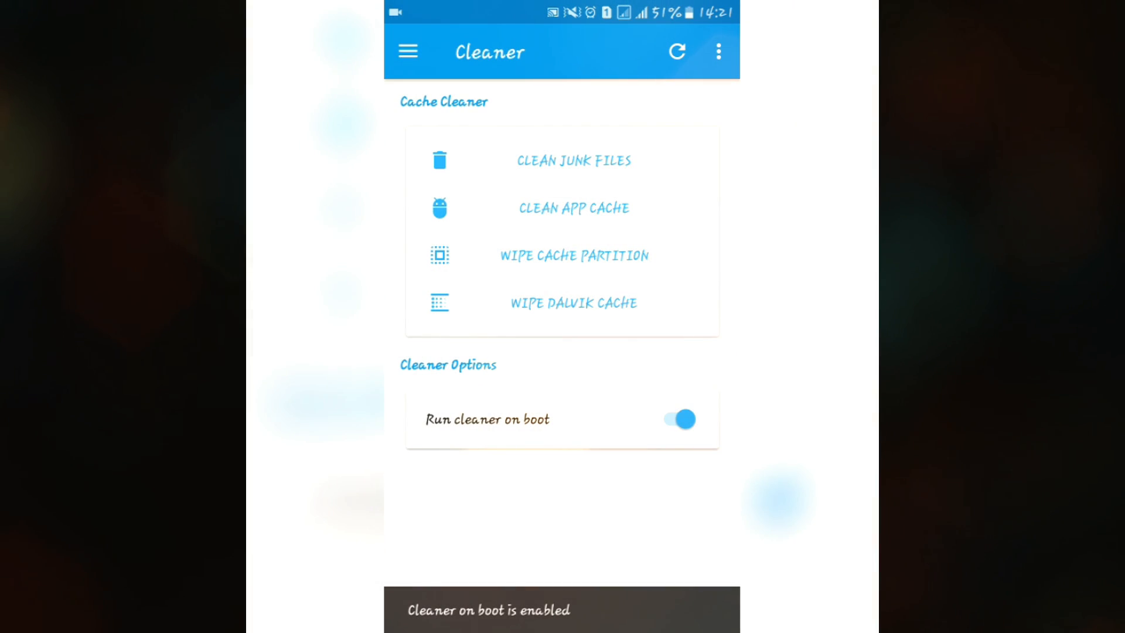
Step: View the FStrim page, then open Backup and answer the storage permission request
click(406, 51)
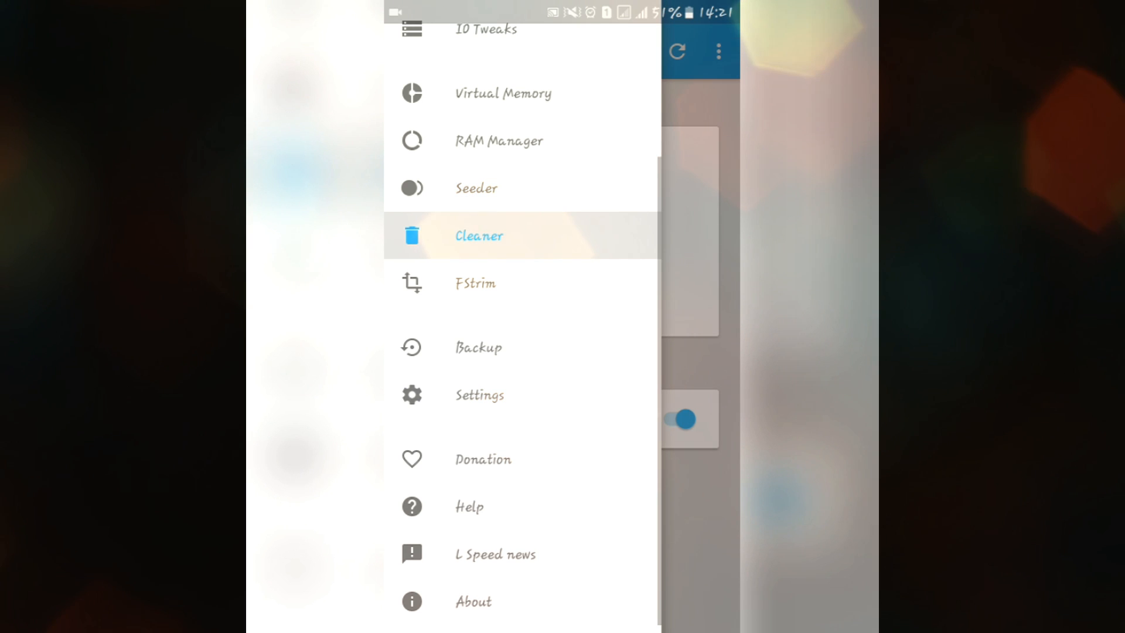
click(474, 282)
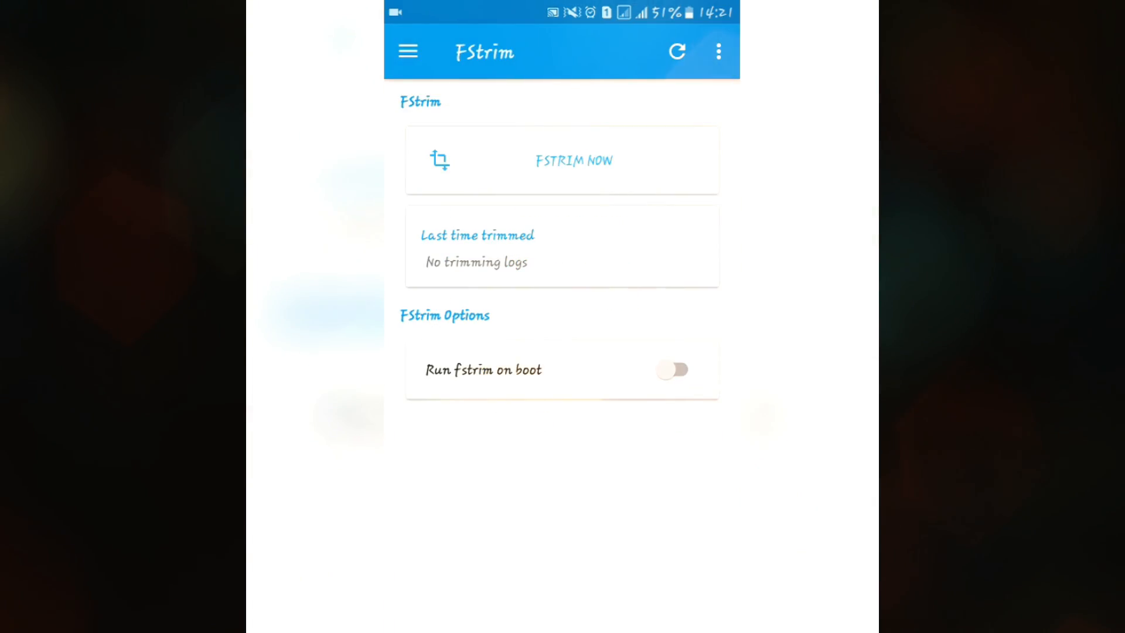
click(408, 52)
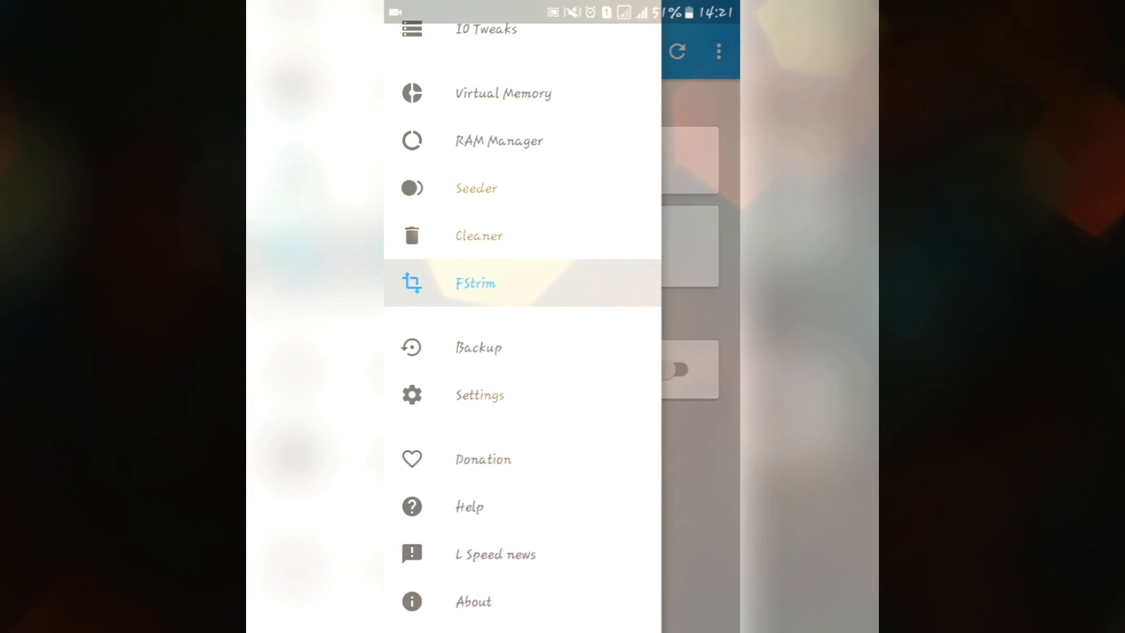
click(478, 347)
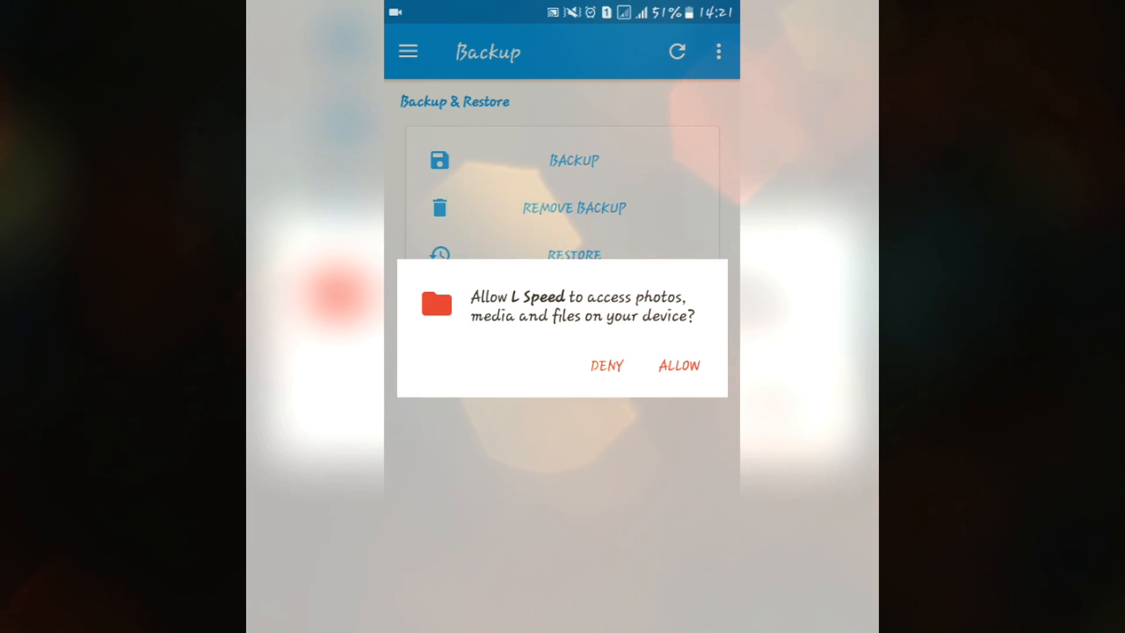
click(677, 366)
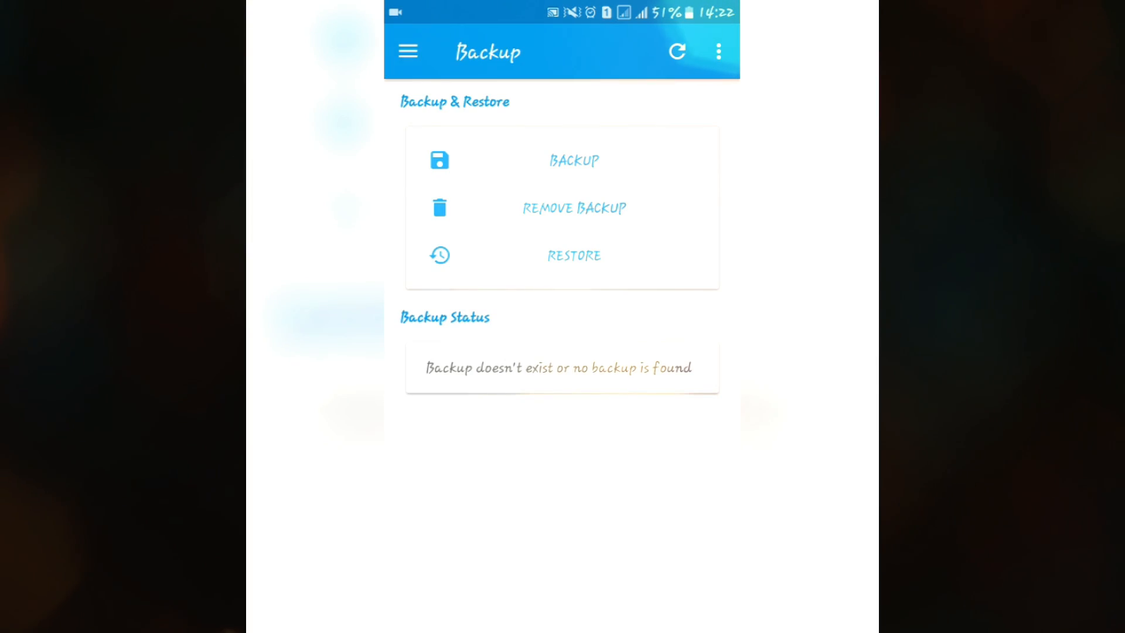
click(407, 51)
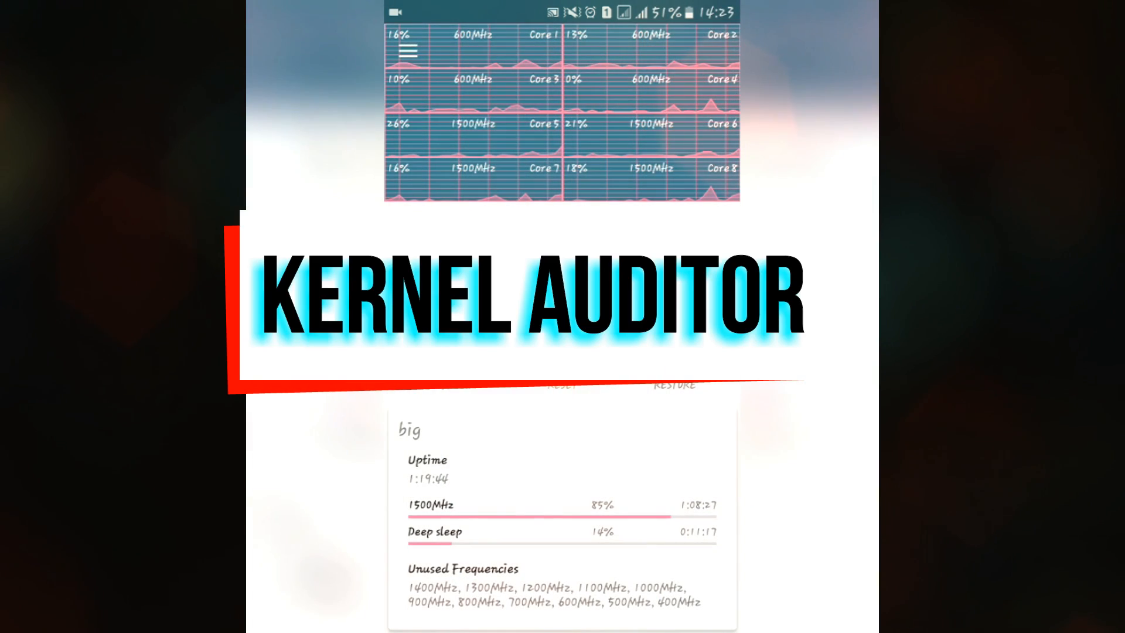
Step: Scroll through the Overall stats and open the Memory statistics page
scroll(down, 3)
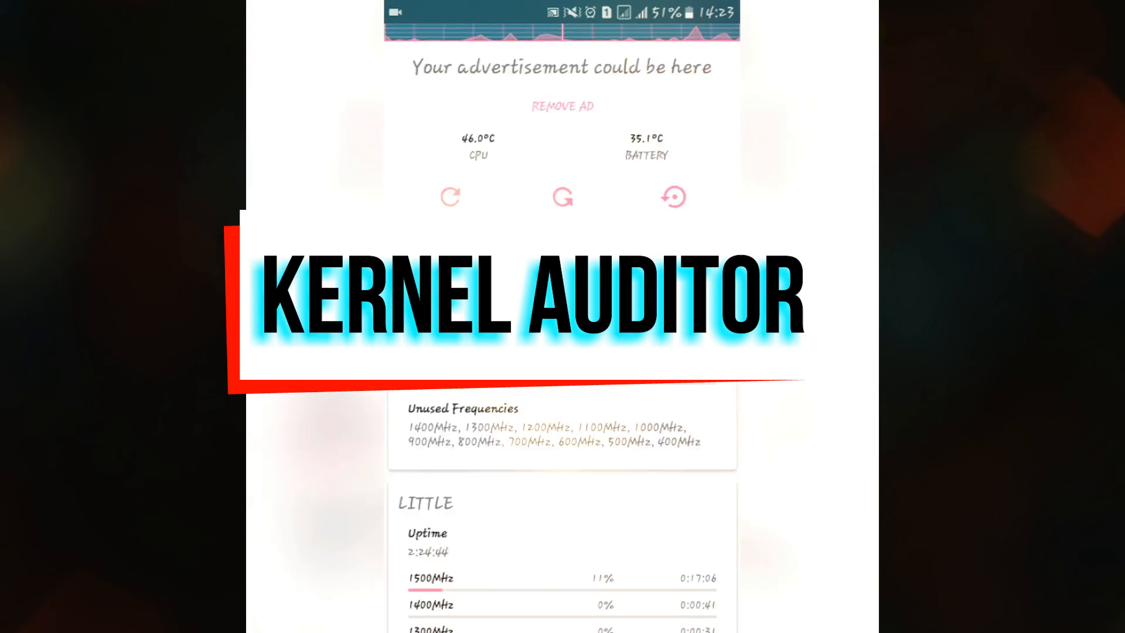
scroll(down, 3)
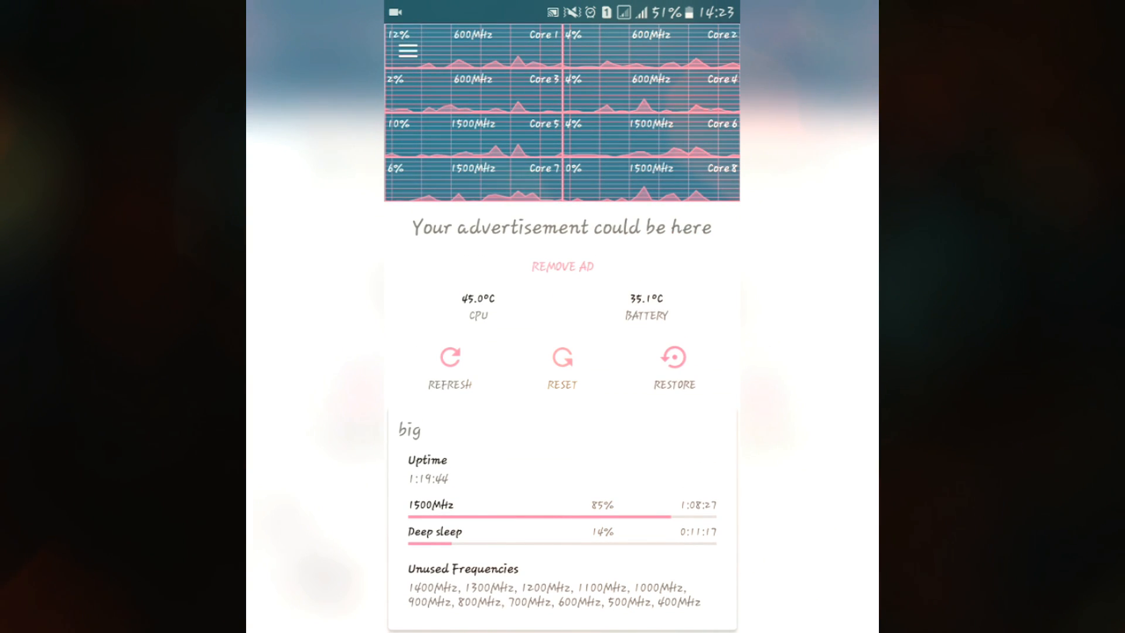
scroll(down, 3)
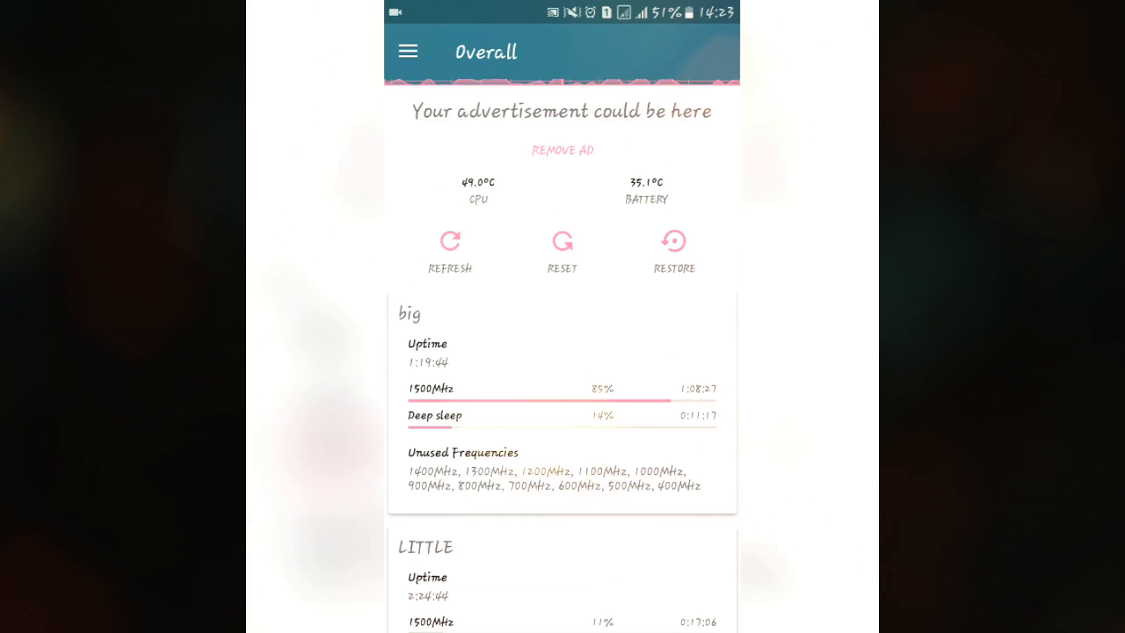
click(408, 51)
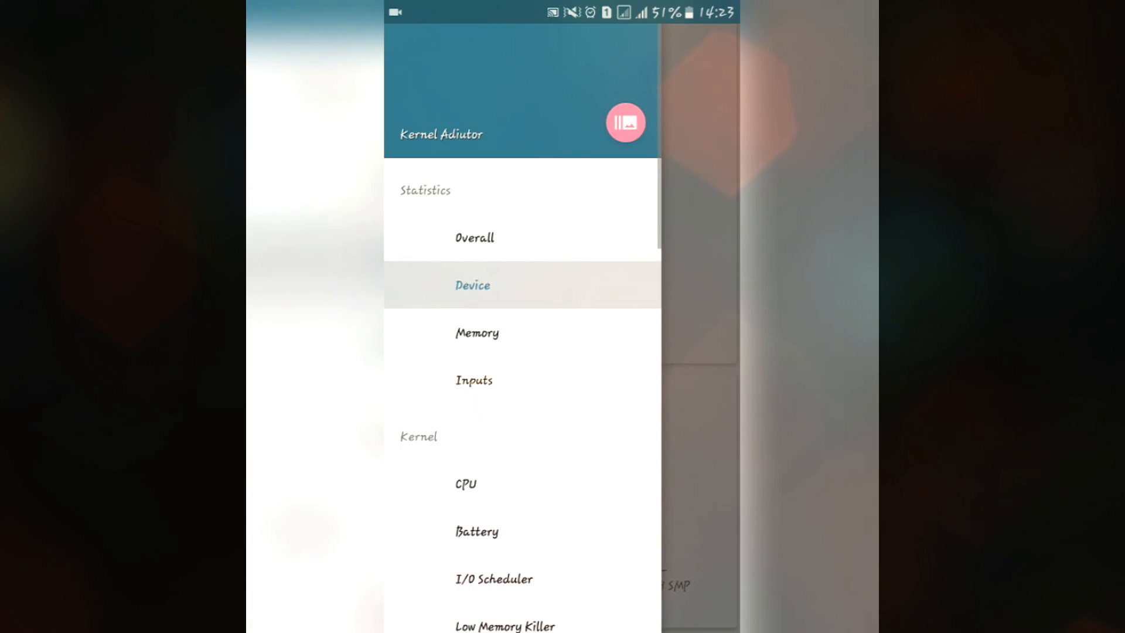
click(477, 333)
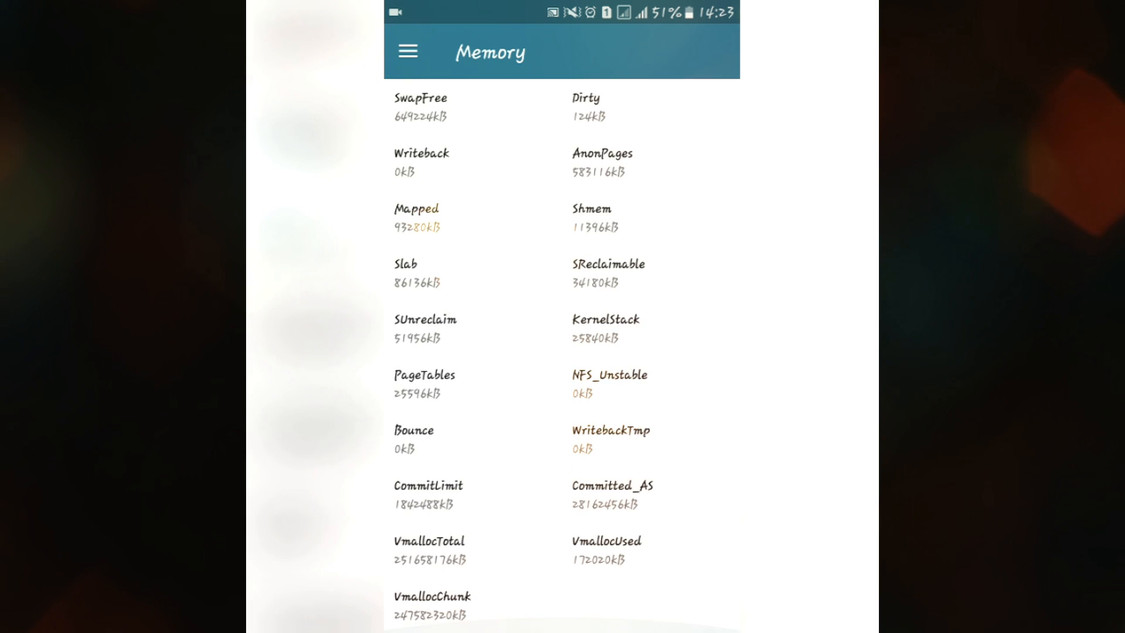
Step: Browse the CPU page's big and LITTLE core frequency settings
click(408, 51)
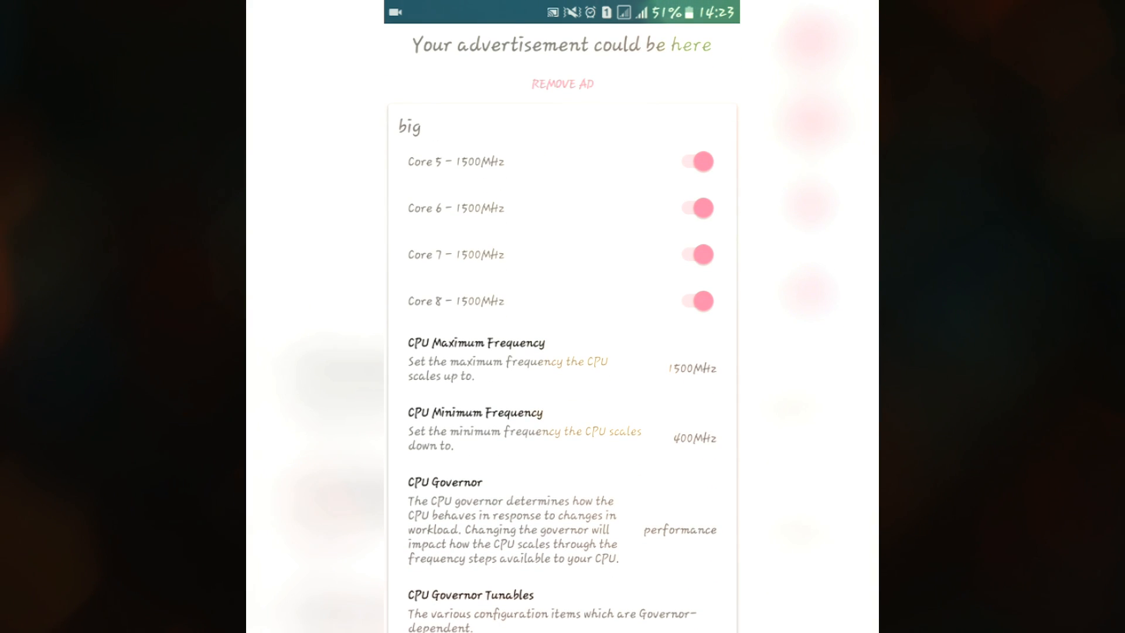
scroll(down, 3)
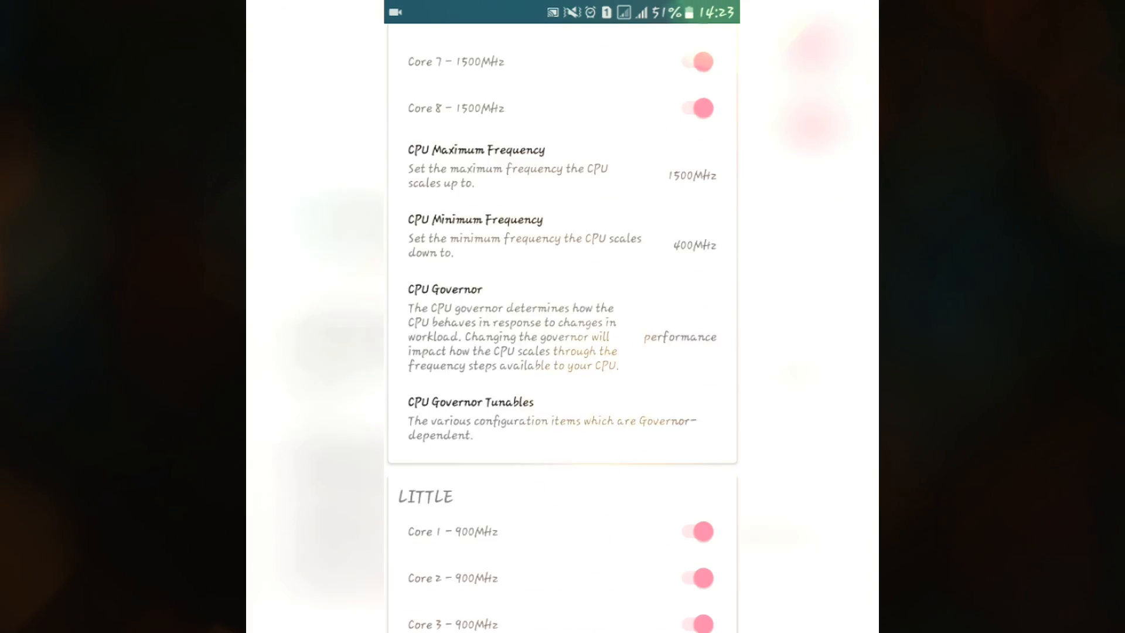
scroll(down, 3)
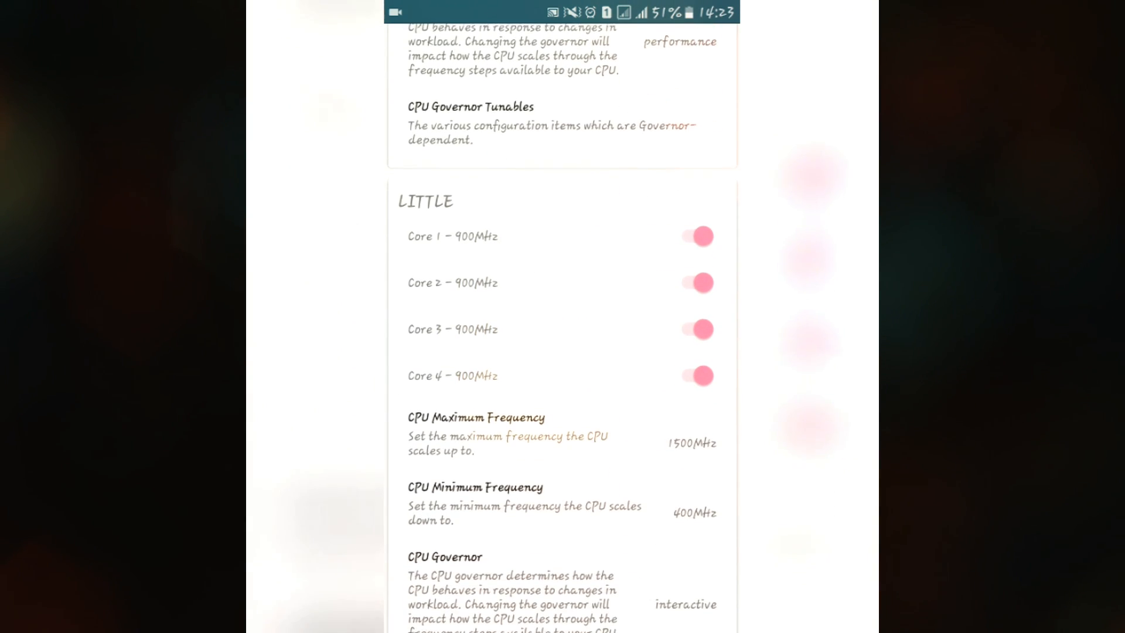
scroll(down, 3)
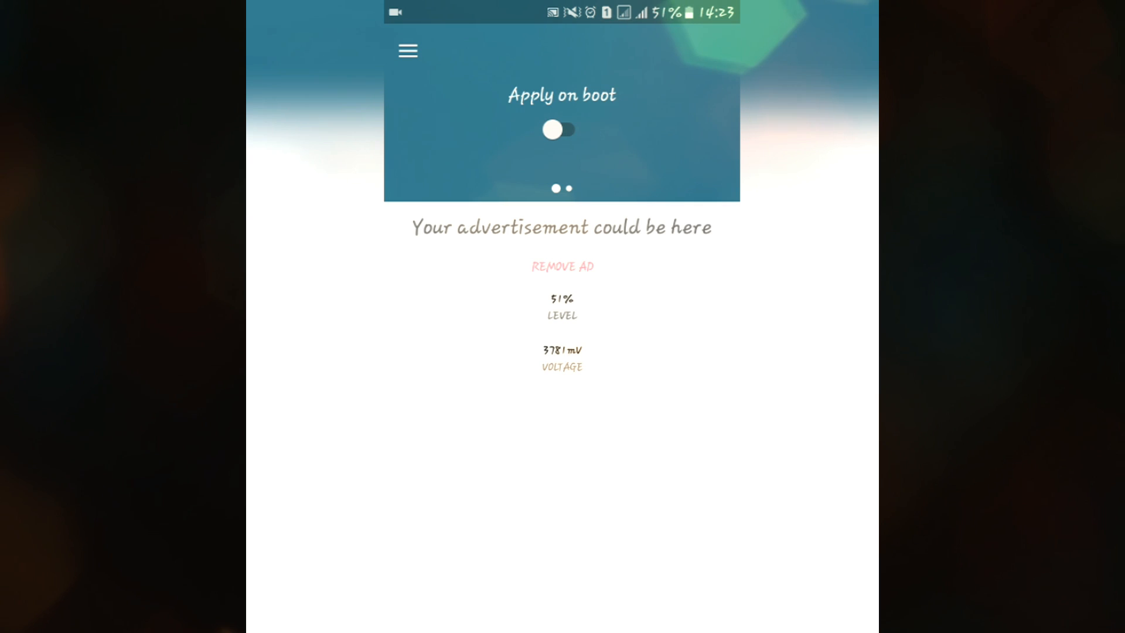
Step: Check battery capacity, scroll the I/O Scheduler settings, and open Low Memory Killer
click(407, 50)
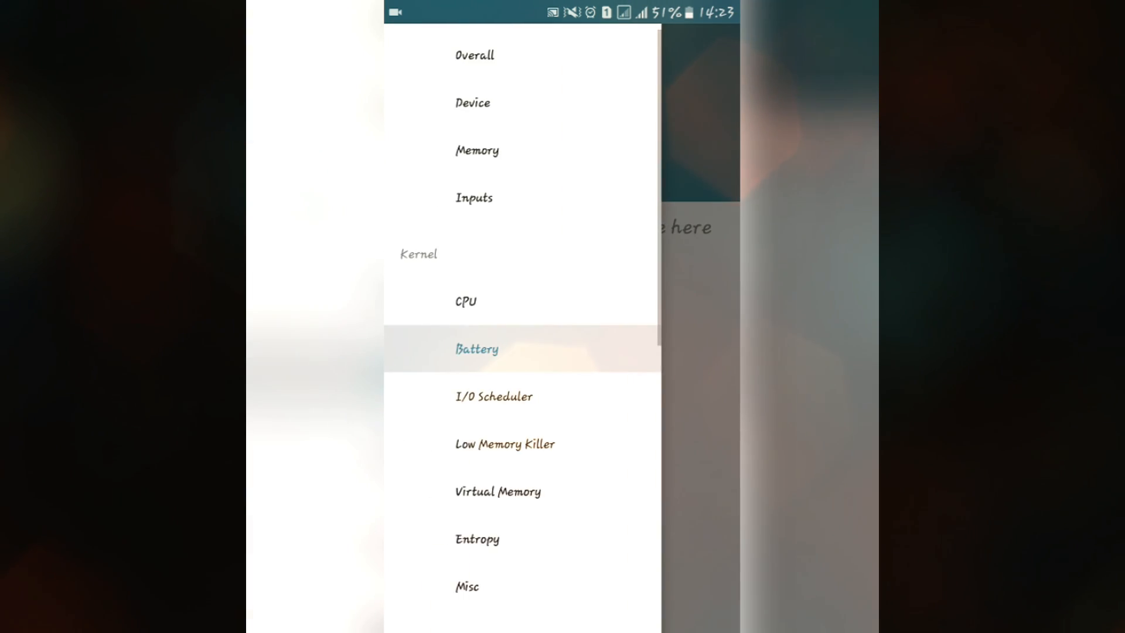
click(477, 349)
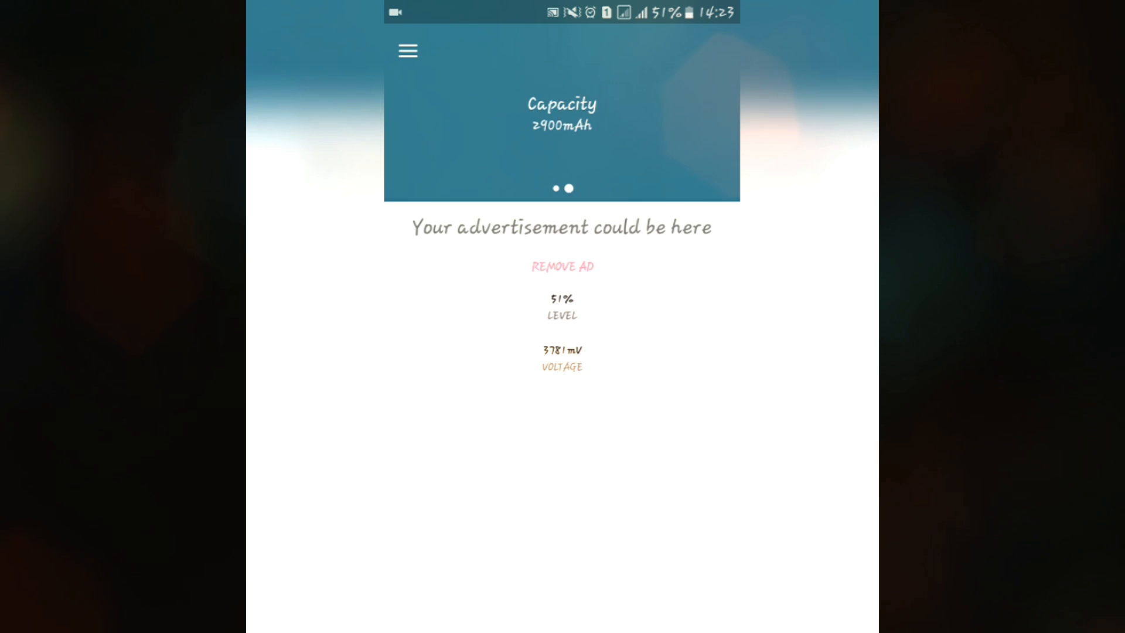
click(407, 51)
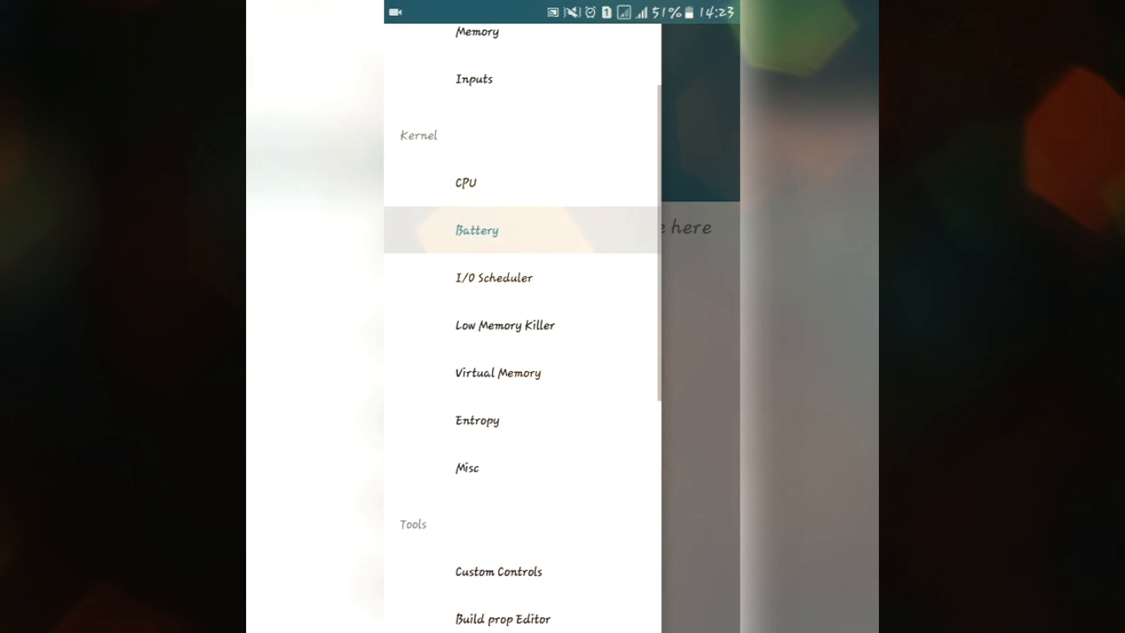
click(493, 277)
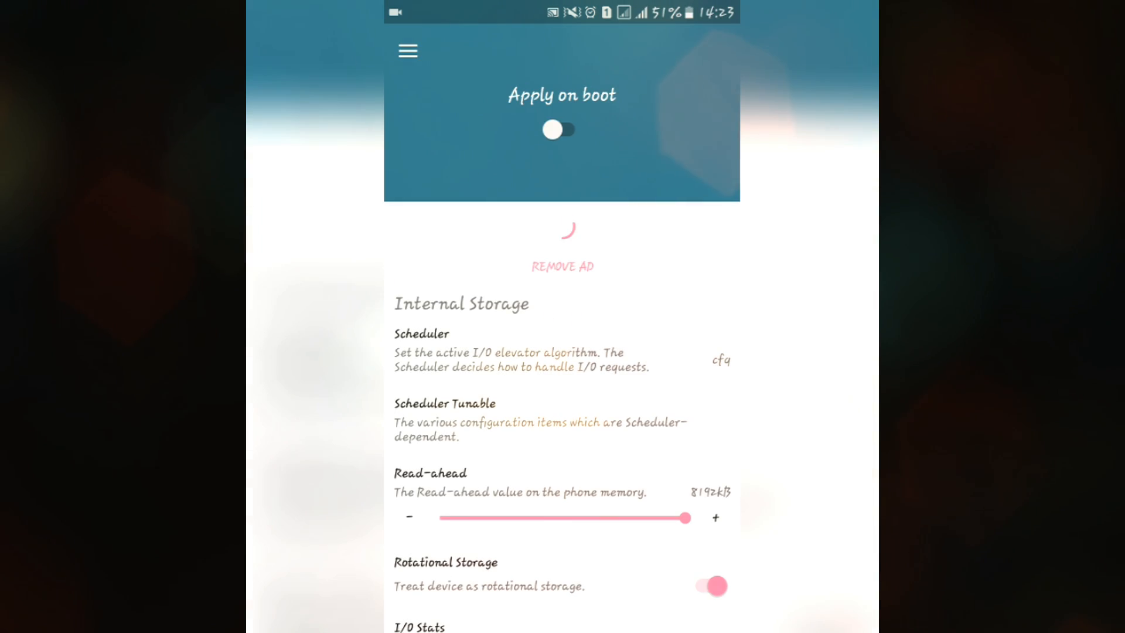
scroll(down, 3)
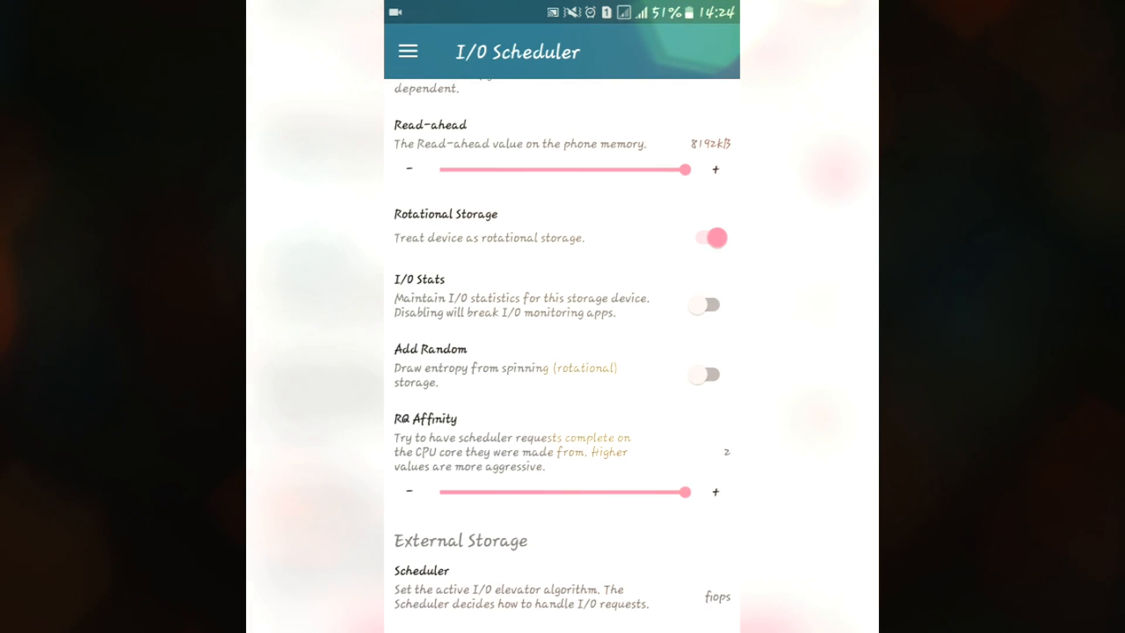
scroll(down, 3)
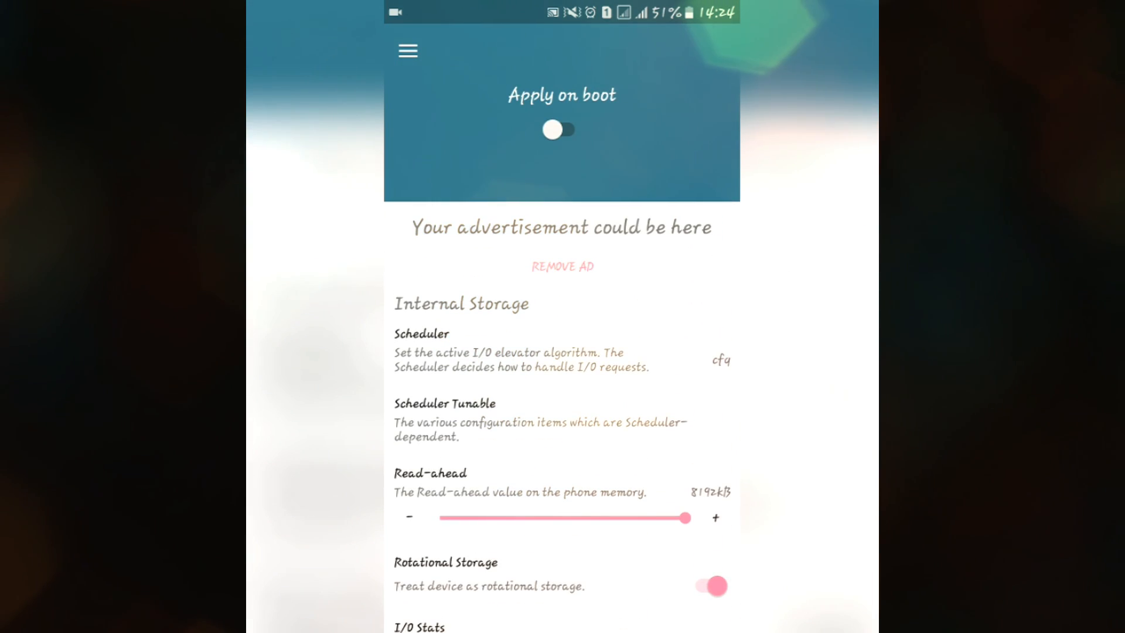
click(406, 51)
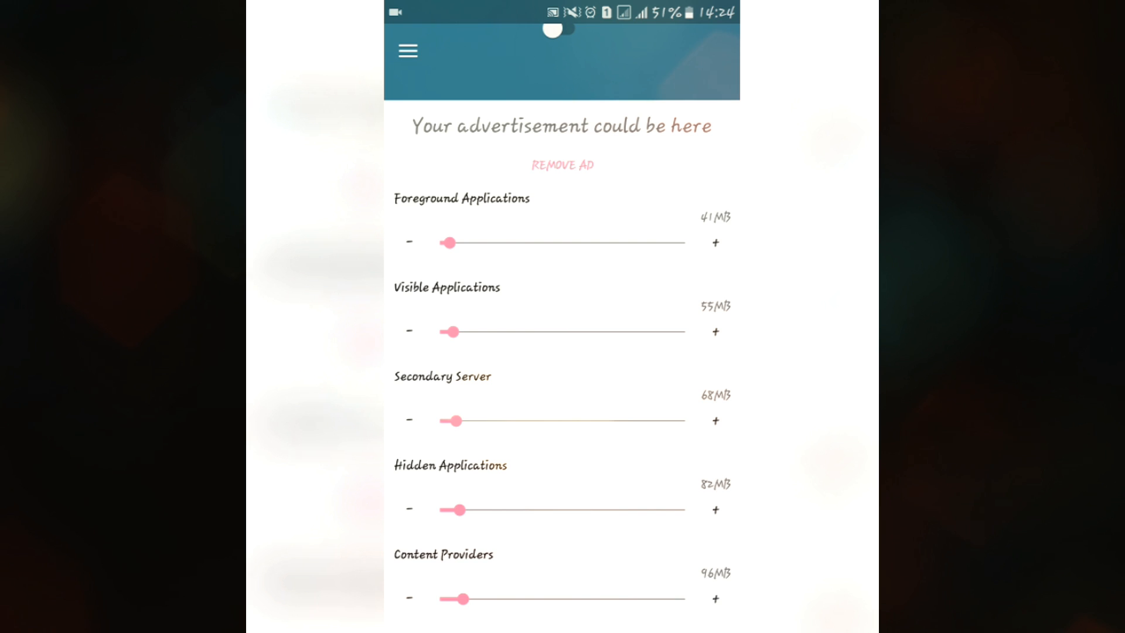
Step: Scroll to the Low Memory Killer profiles and review the Virtual Memory and Entropy pages
scroll(down, 3)
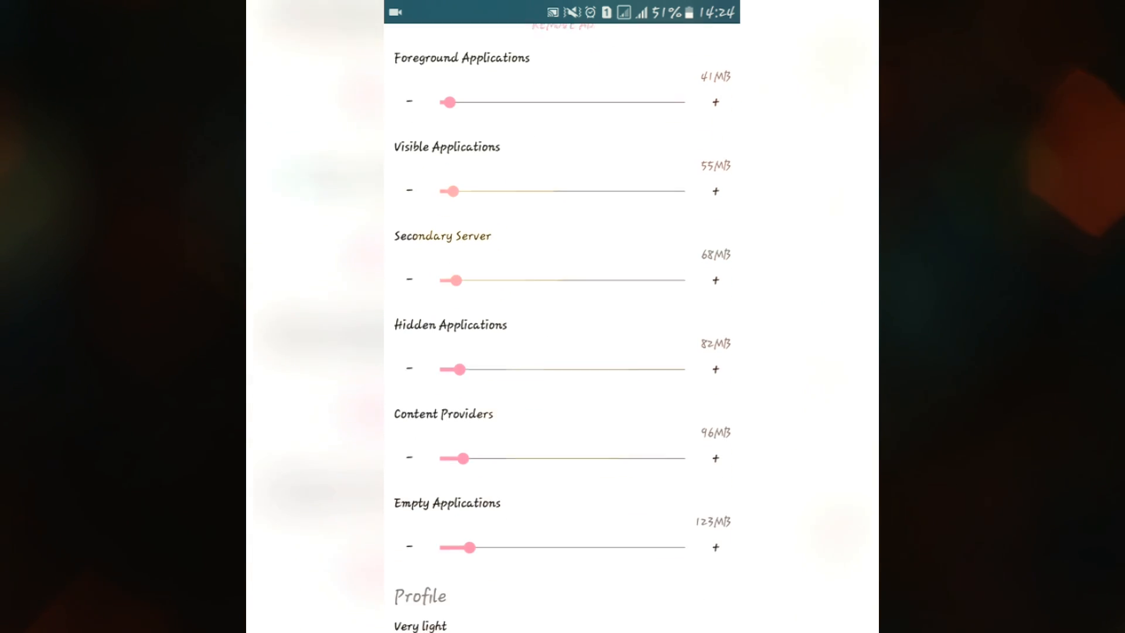
scroll(down, 3)
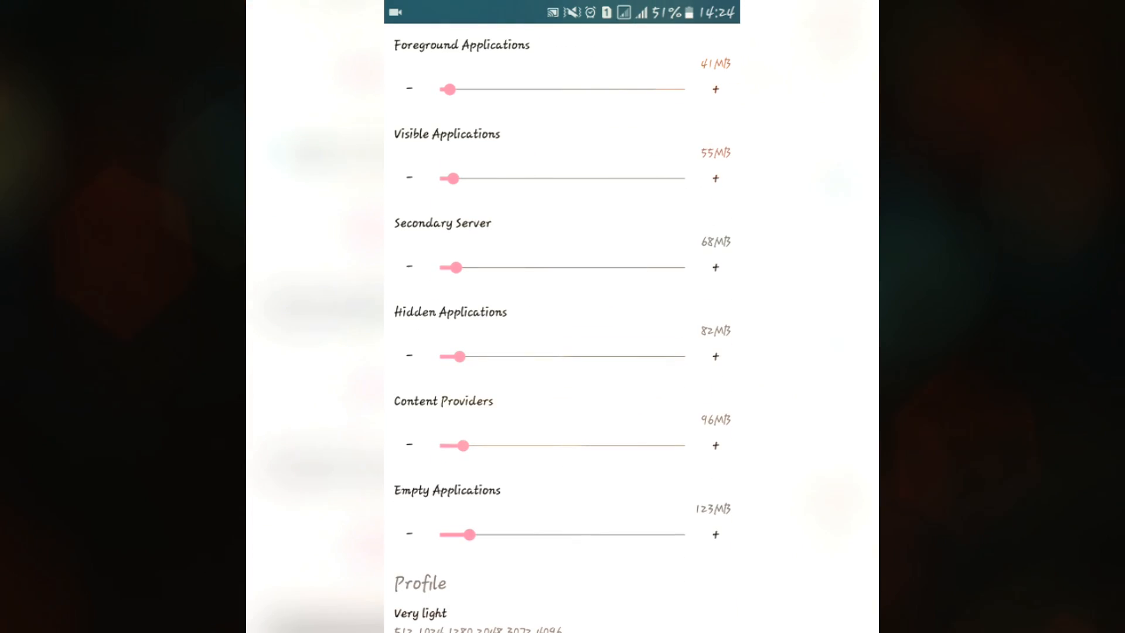
scroll(down, 3)
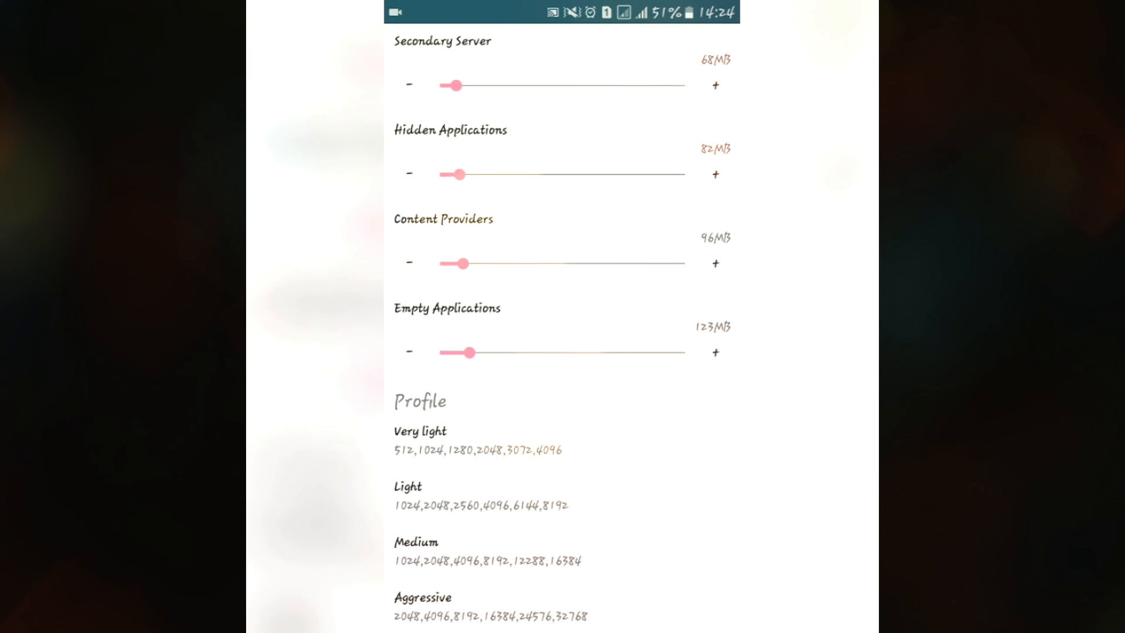
scroll(down, 3)
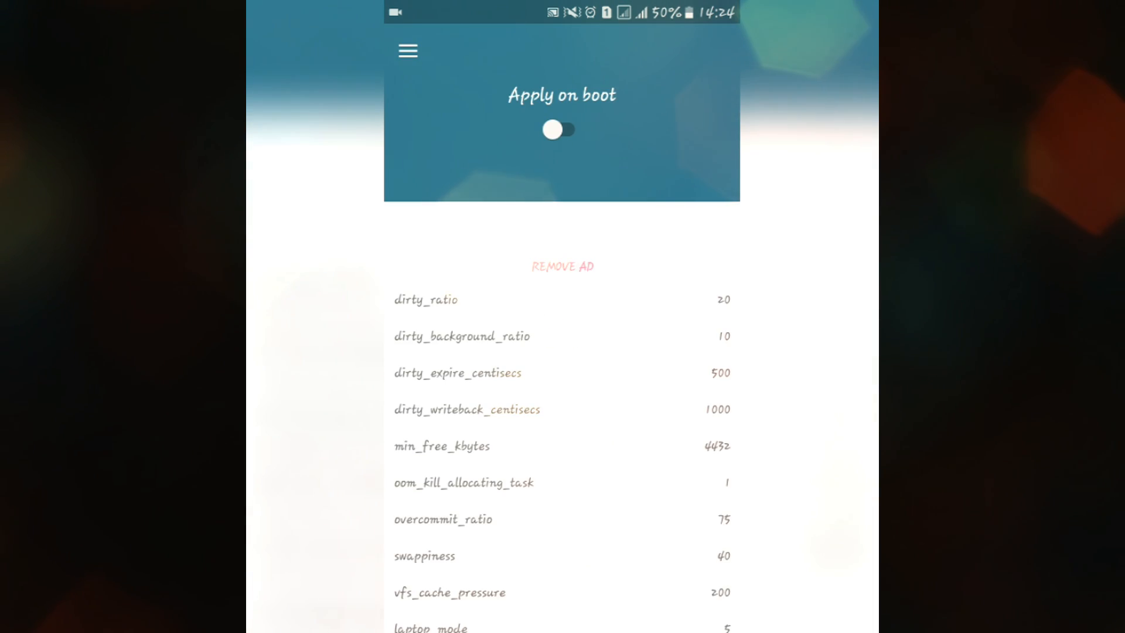
scroll(down, 3)
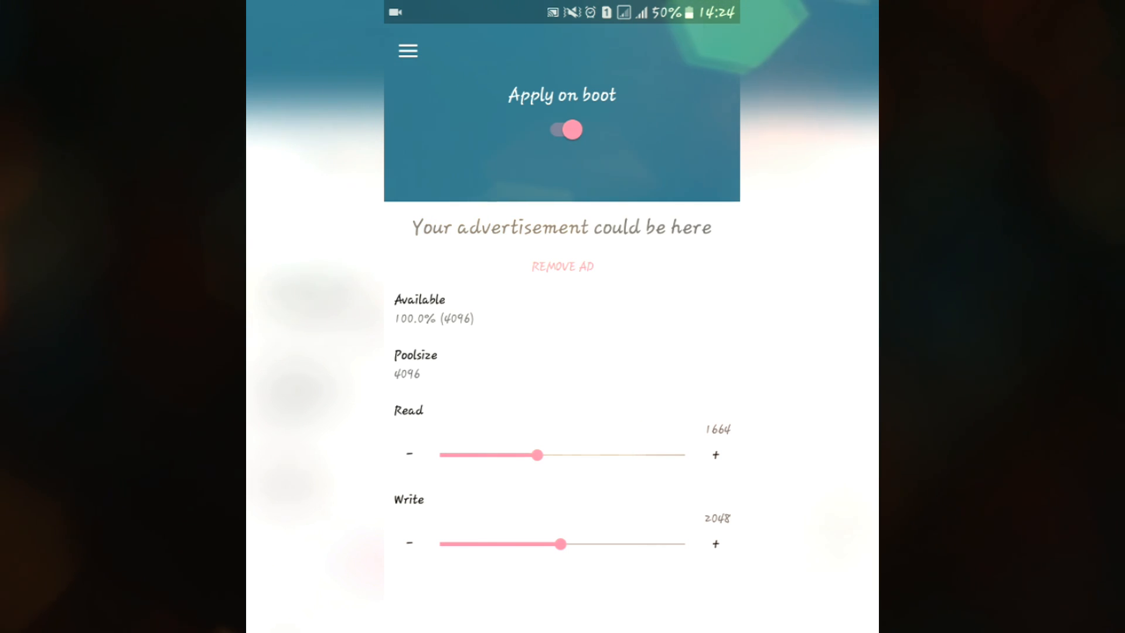
click(407, 50)
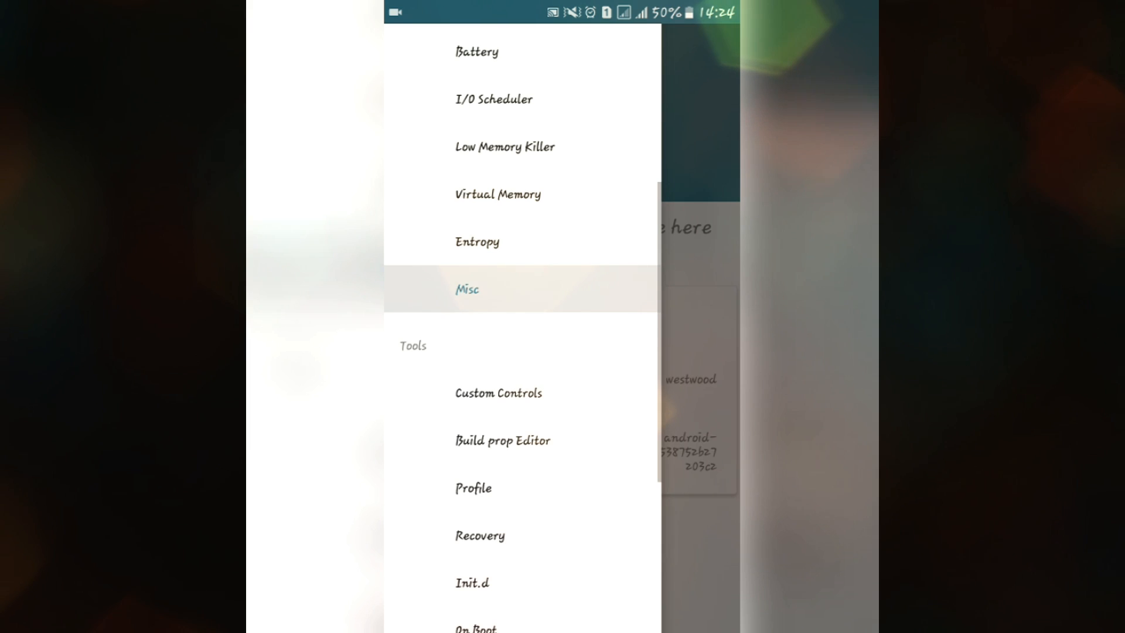
Step: View the Misc network settings and scroll the Overall LITTLE CPU frequency table
scroll(down, 3)
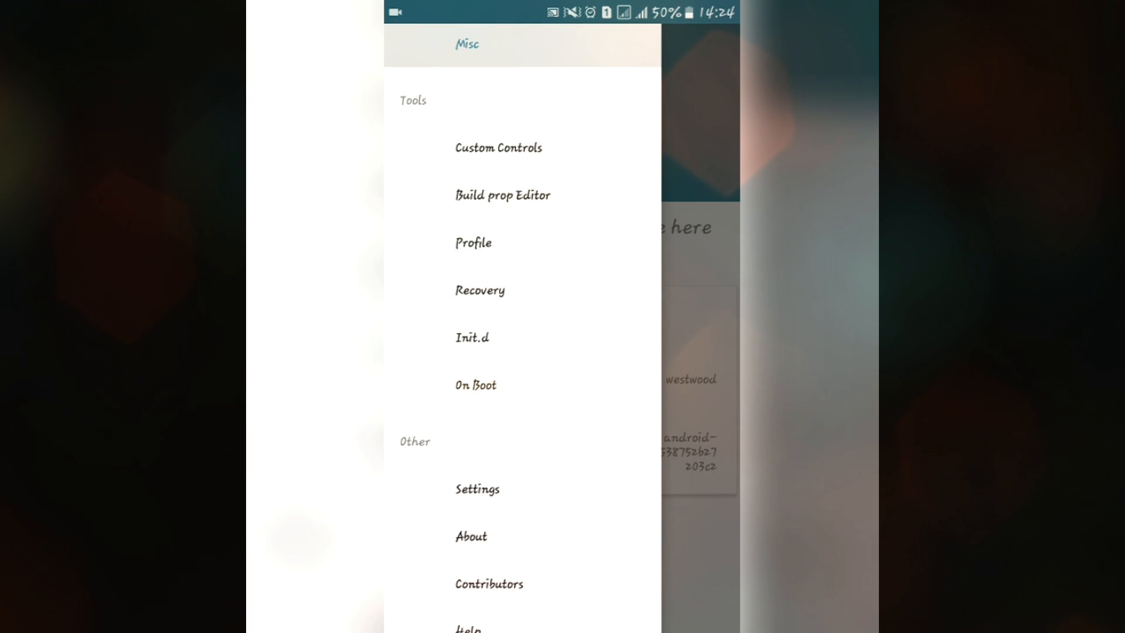
scroll(down, 3)
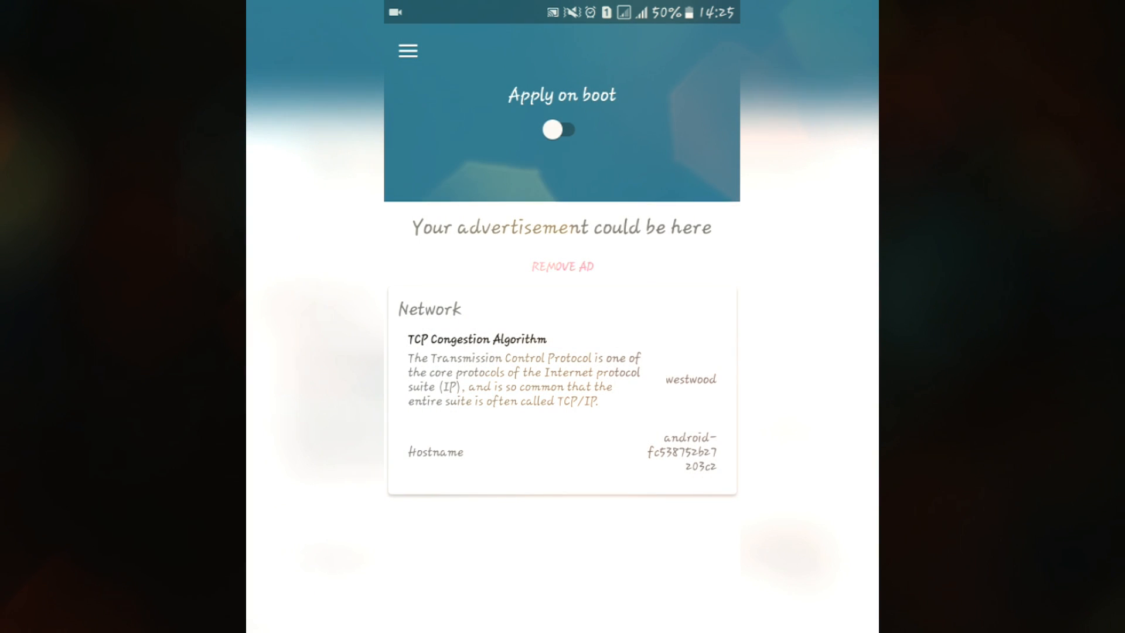
click(408, 50)
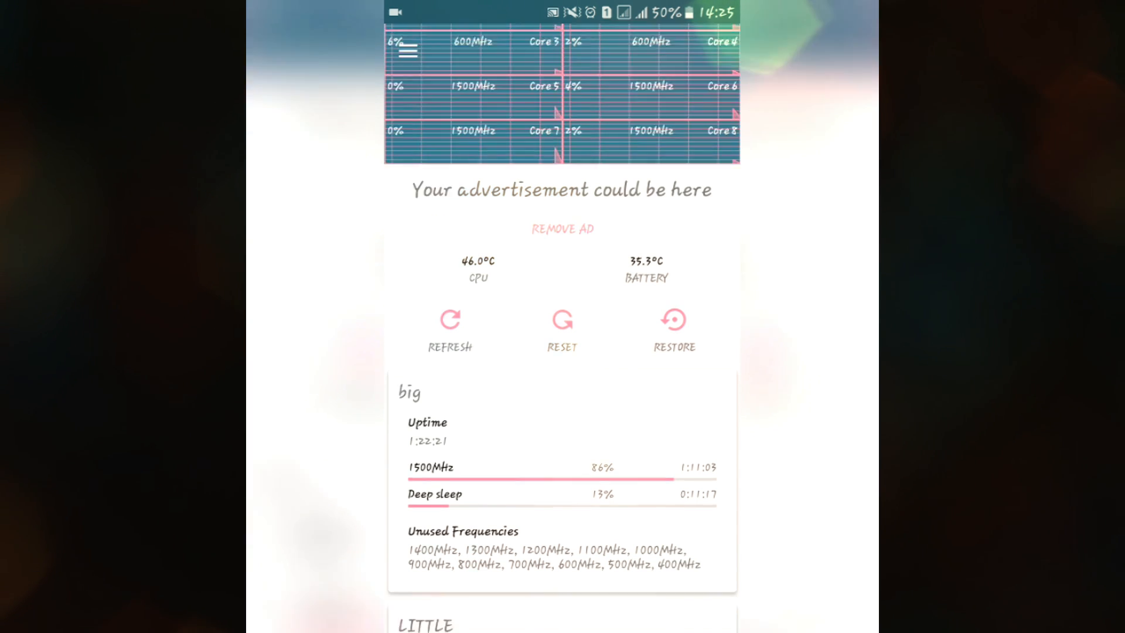
scroll(down, 3)
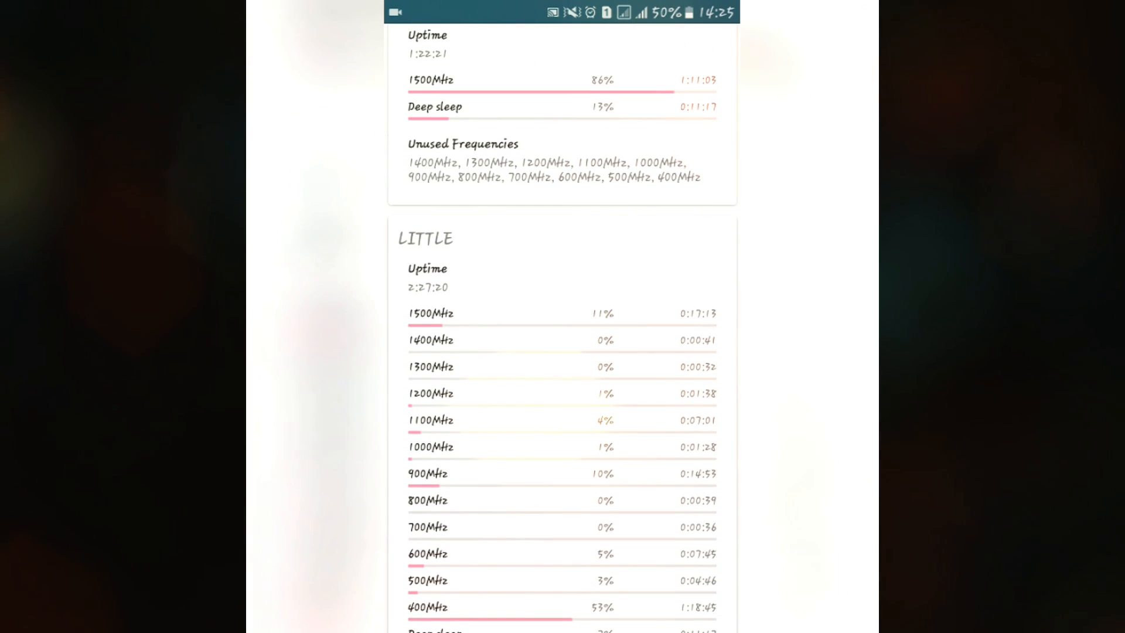
scroll(down, 3)
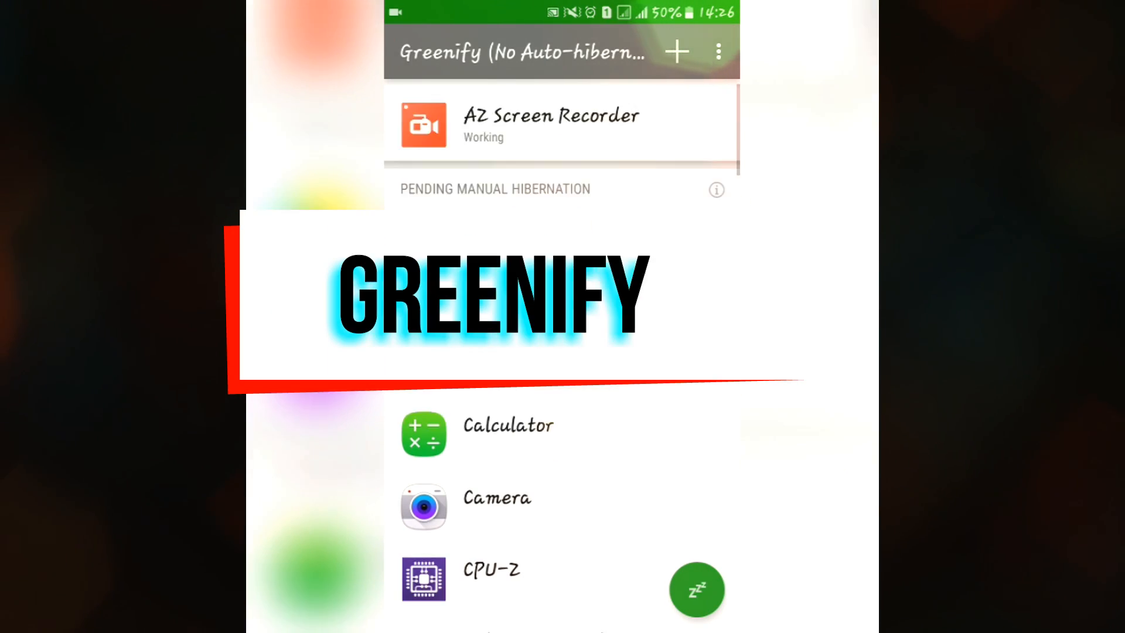
Step: Scroll through Greenify's full list of hibernated apps from top to bottom
scroll(down, 3)
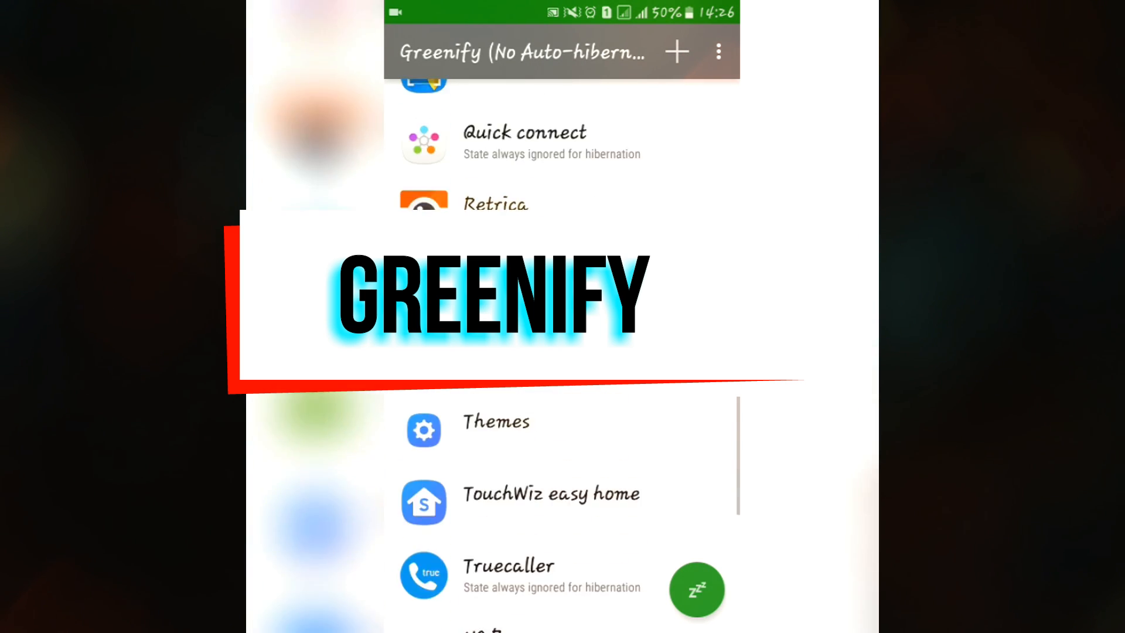
scroll(down, 3)
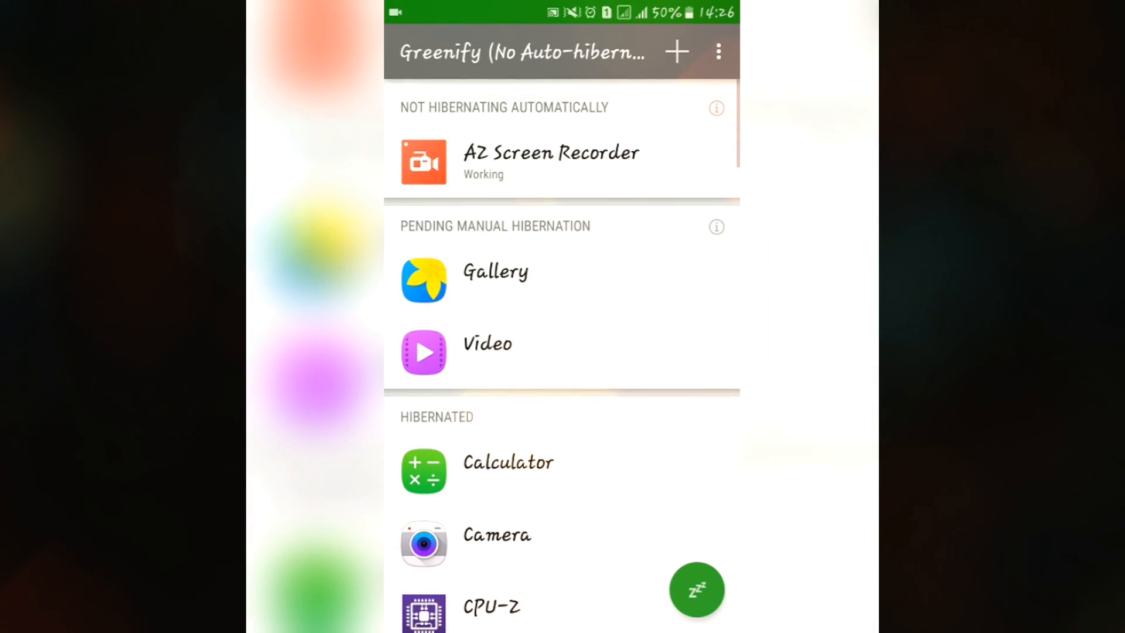
scroll(down, 3)
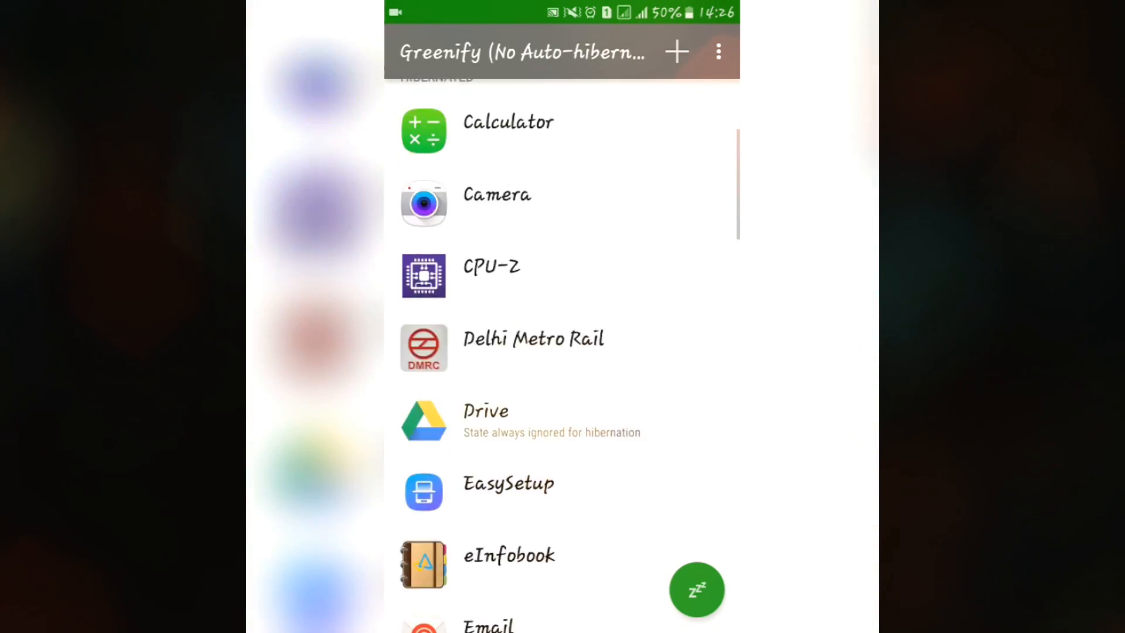
scroll(down, 3)
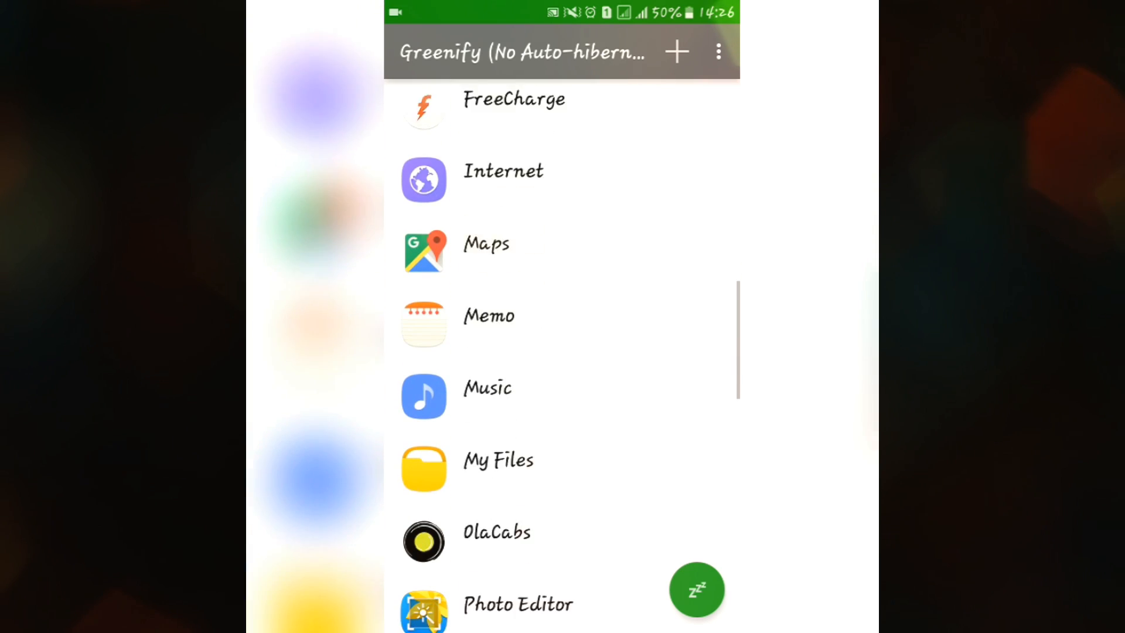
scroll(down, 3)
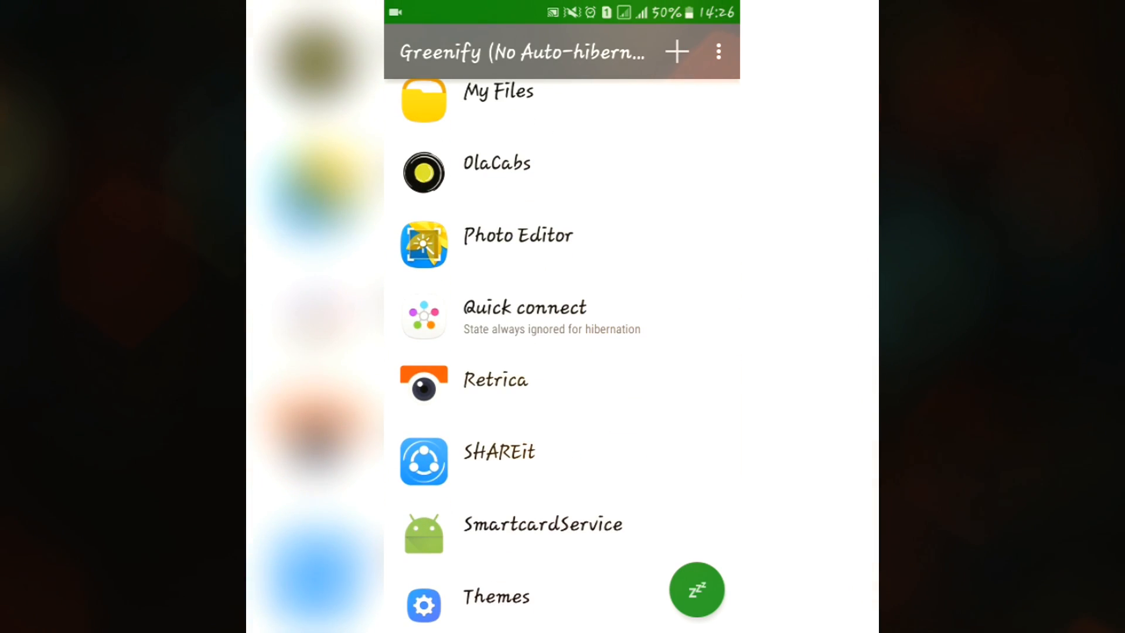
scroll(down, 3)
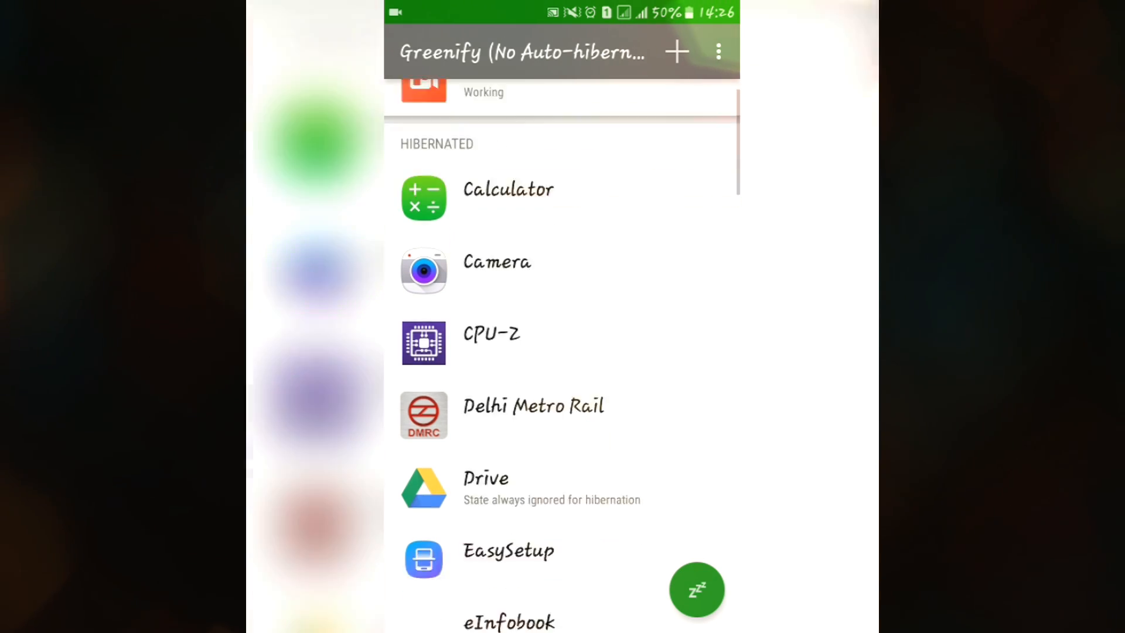
scroll(down, 3)
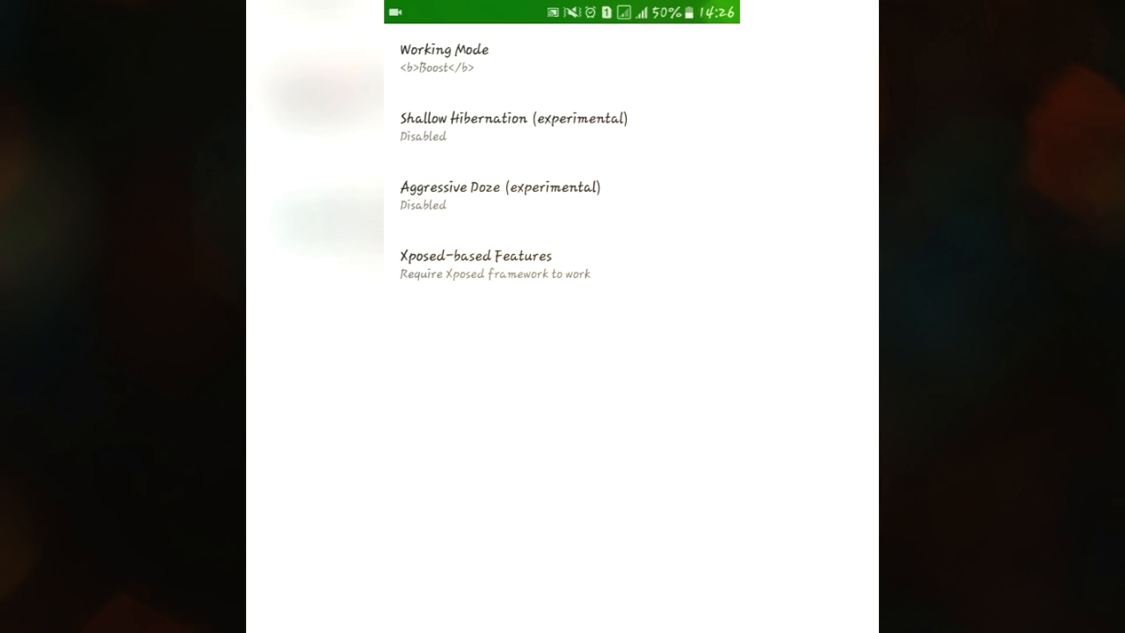
Step: Review Greenify's working mode choices and cancel, keeping Boost mode
click(443, 57)
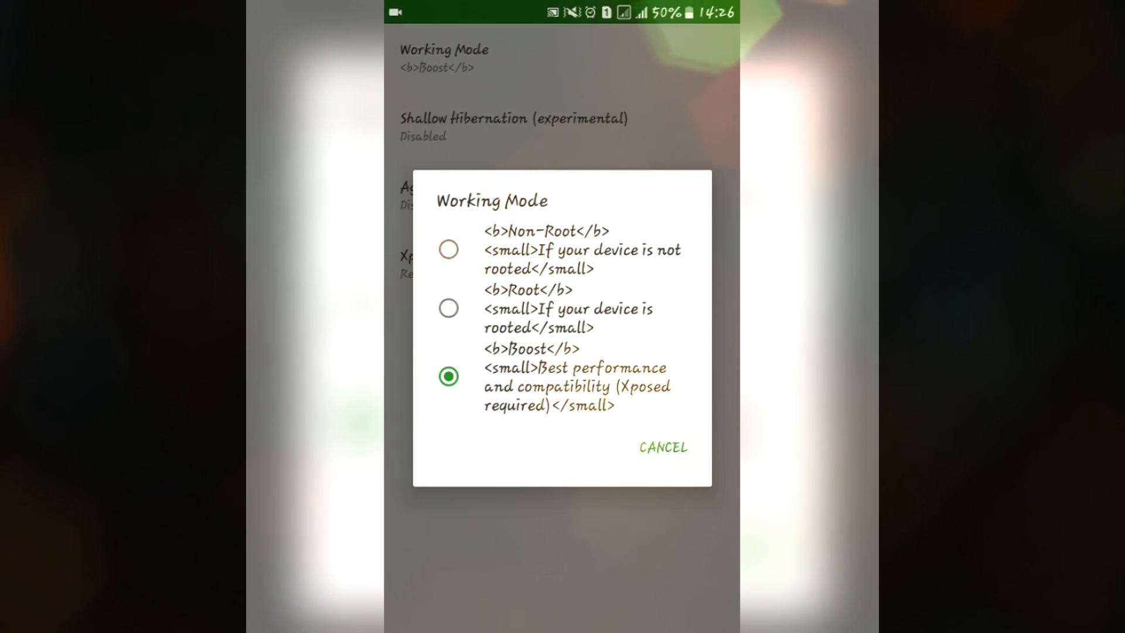
click(661, 447)
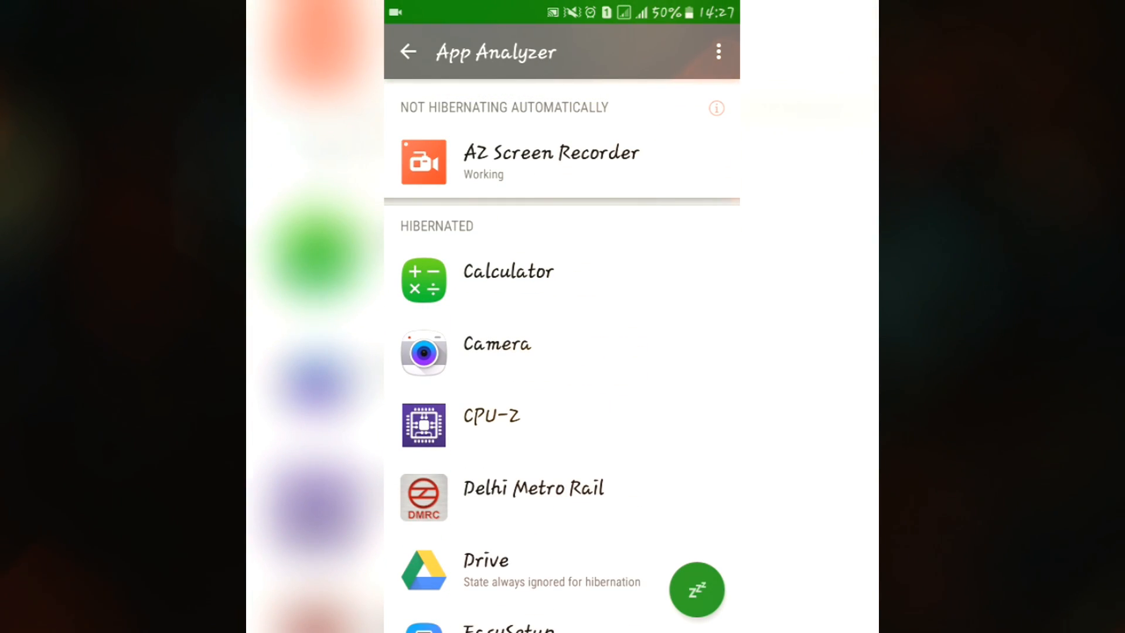
Step: Browse the hibernated apps list from Calculator to YouTube, scrolling down and back
scroll(down, 3)
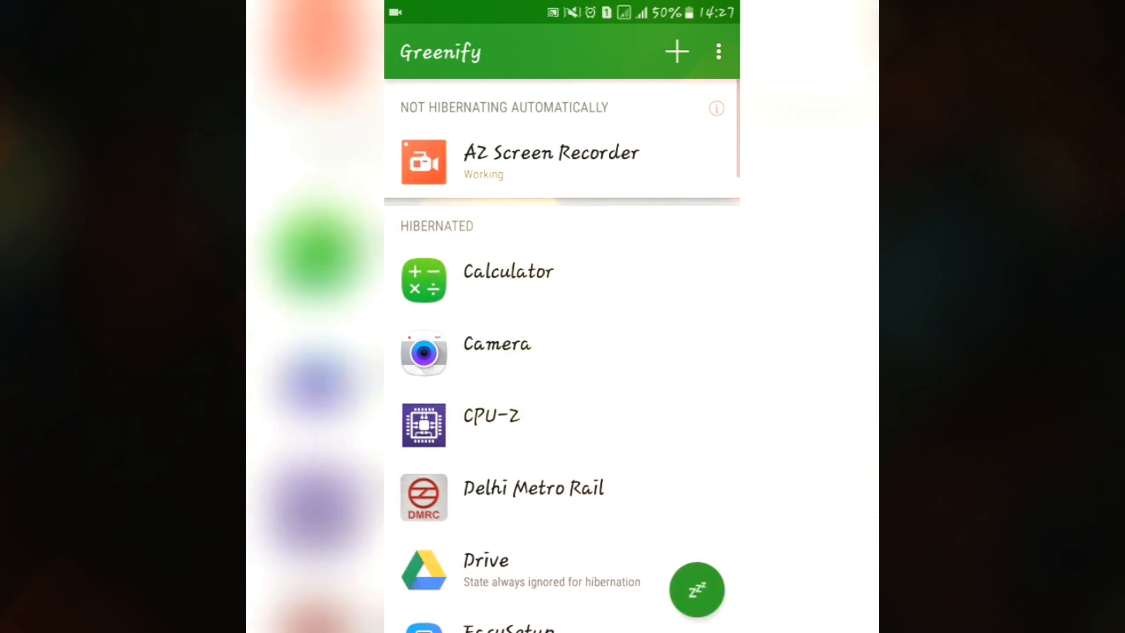
scroll(down, 3)
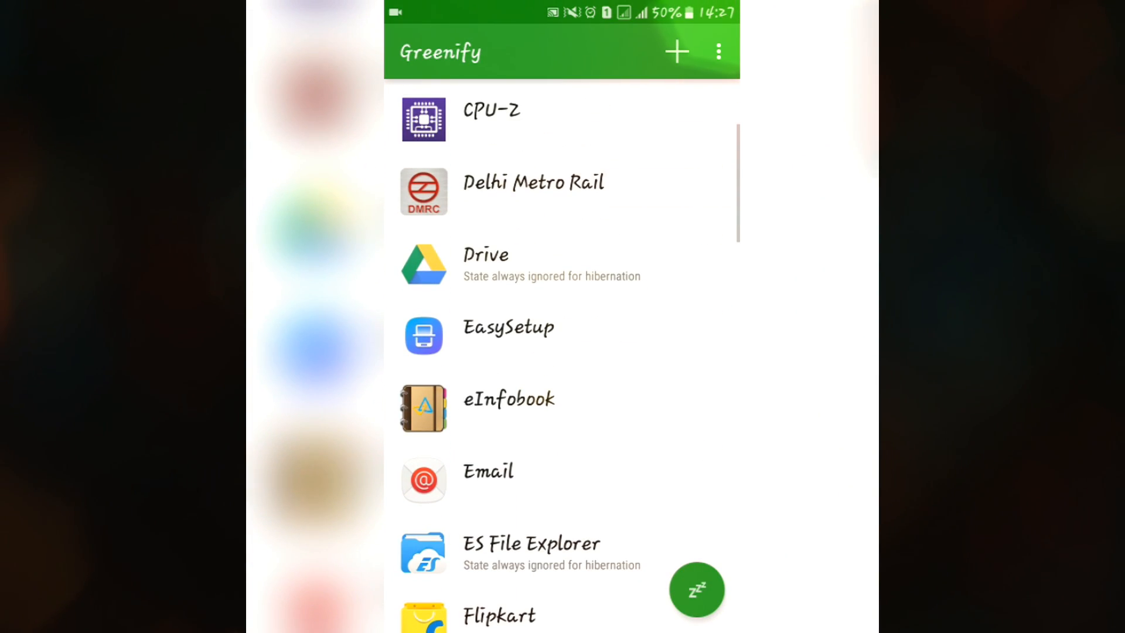
scroll(down, 3)
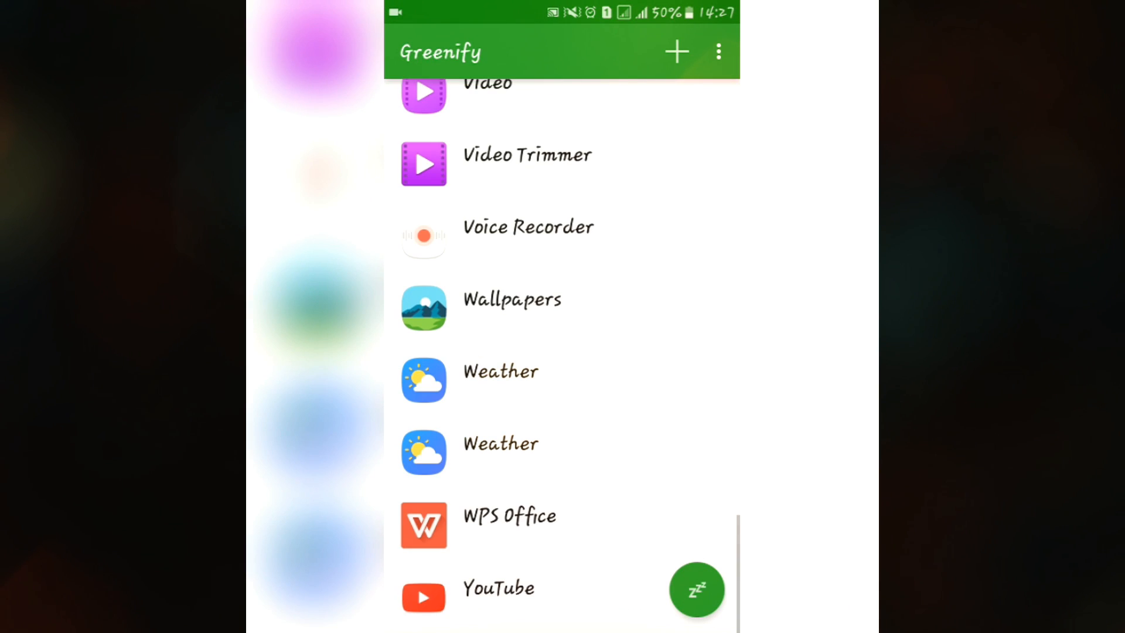
scroll(down, 3)
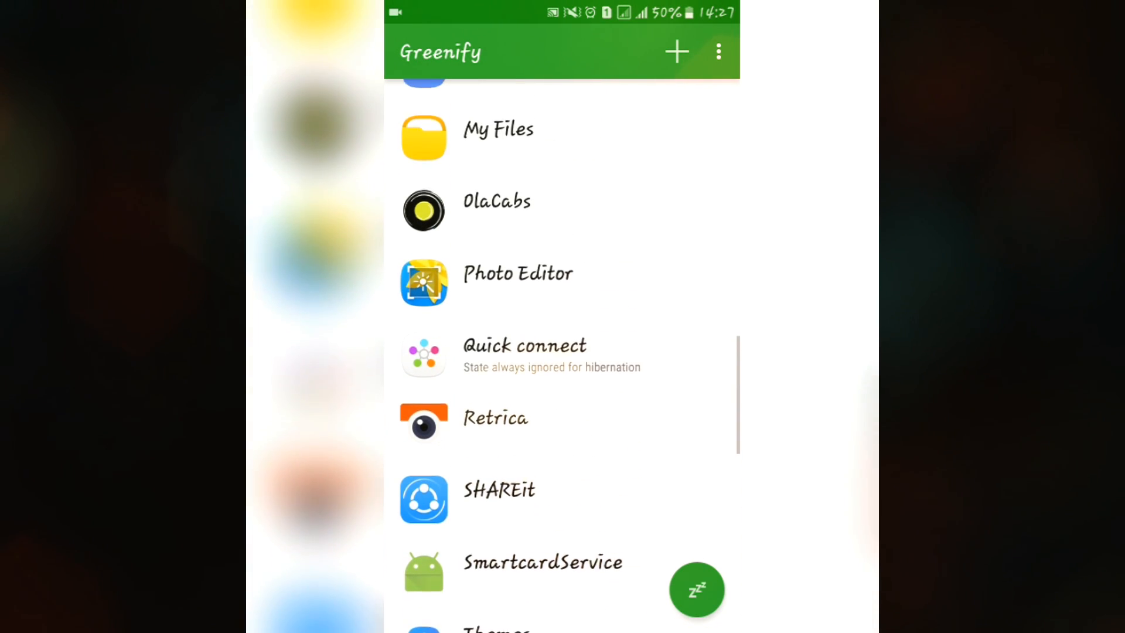
scroll(down, 3)
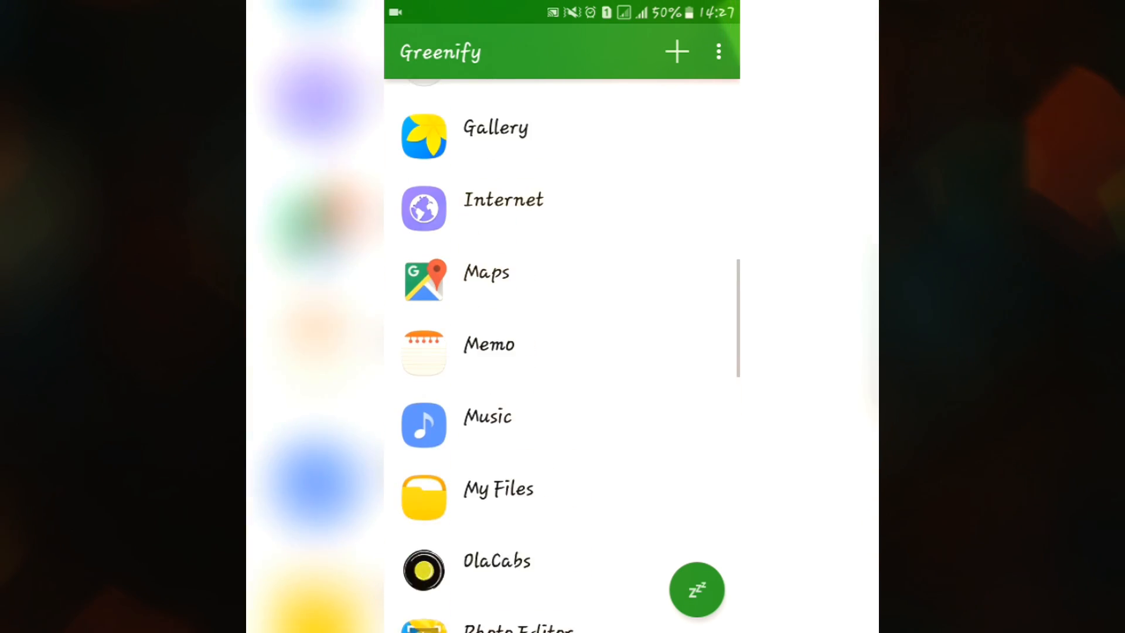
scroll(down, 3)
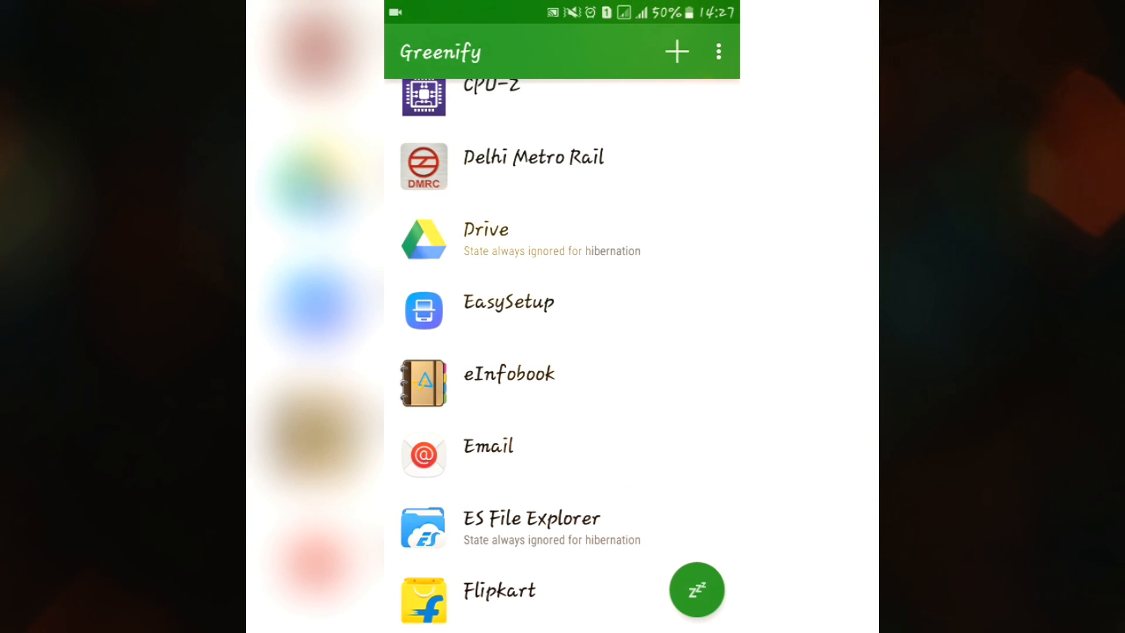
scroll(down, 3)
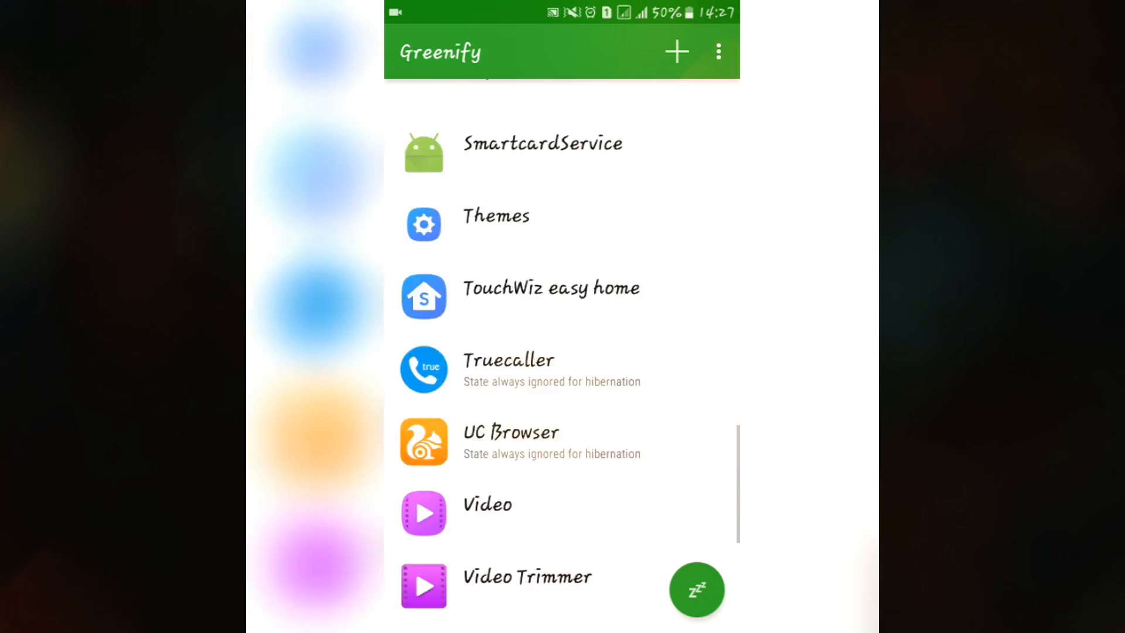
scroll(up, 3)
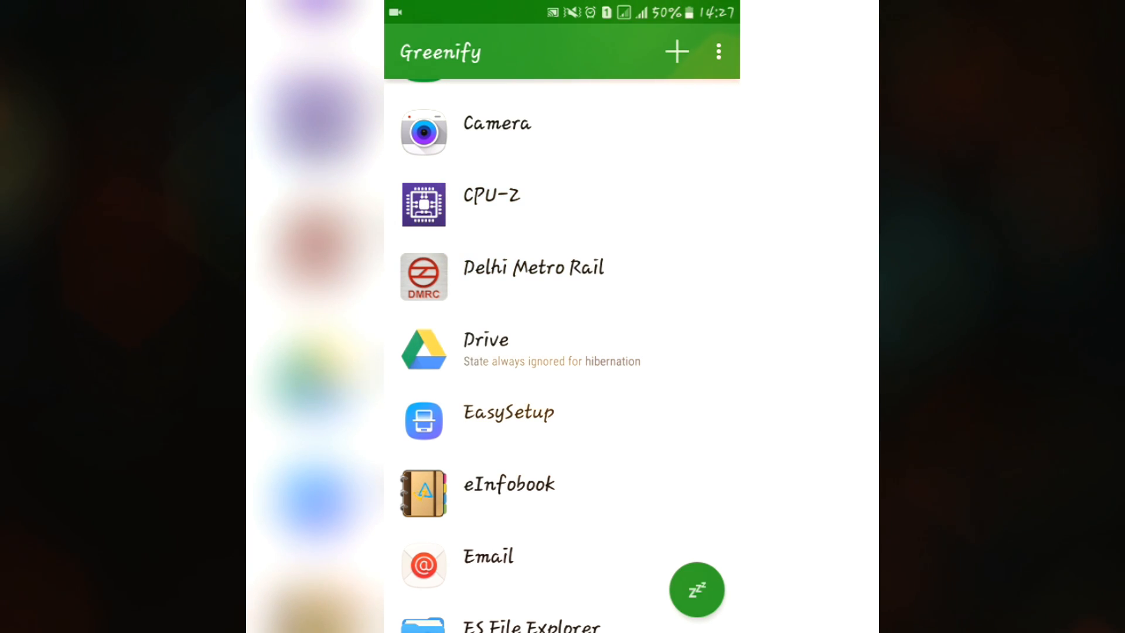
scroll(down, 3)
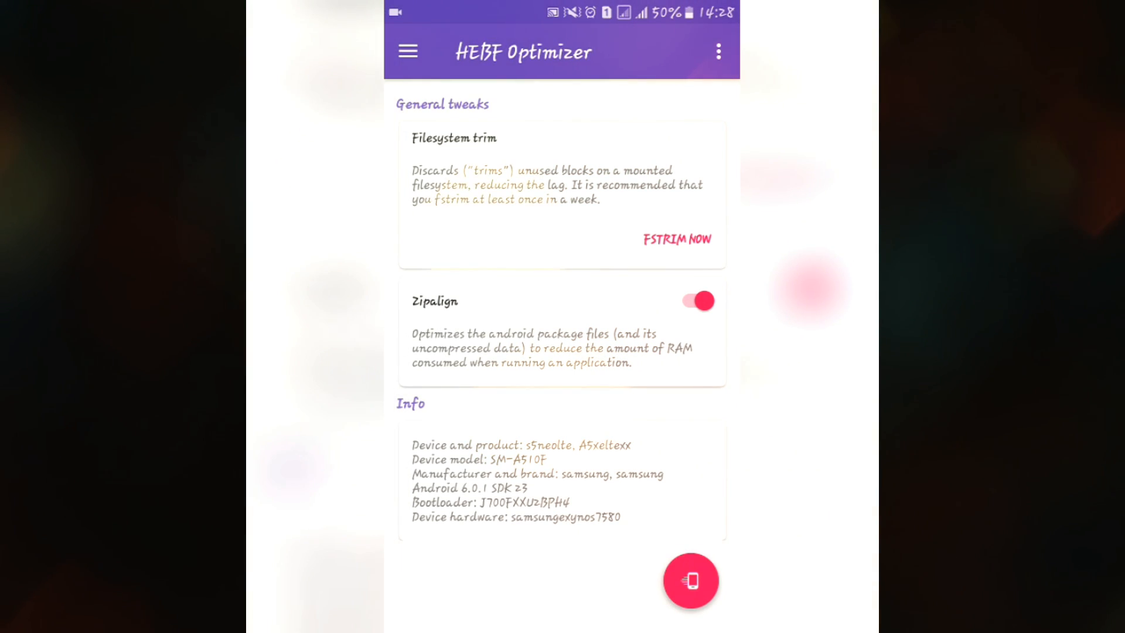
Step: Switch between HEBF's Main and Battery tweaks sections, settling on Battery tweaks
click(407, 51)
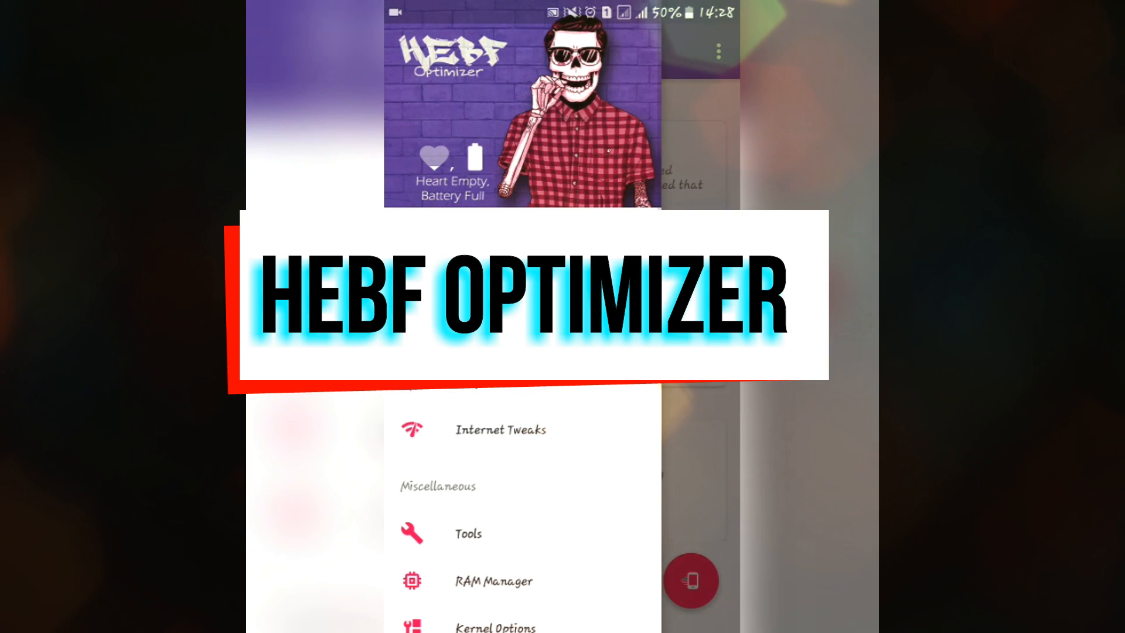
scroll(down, 3)
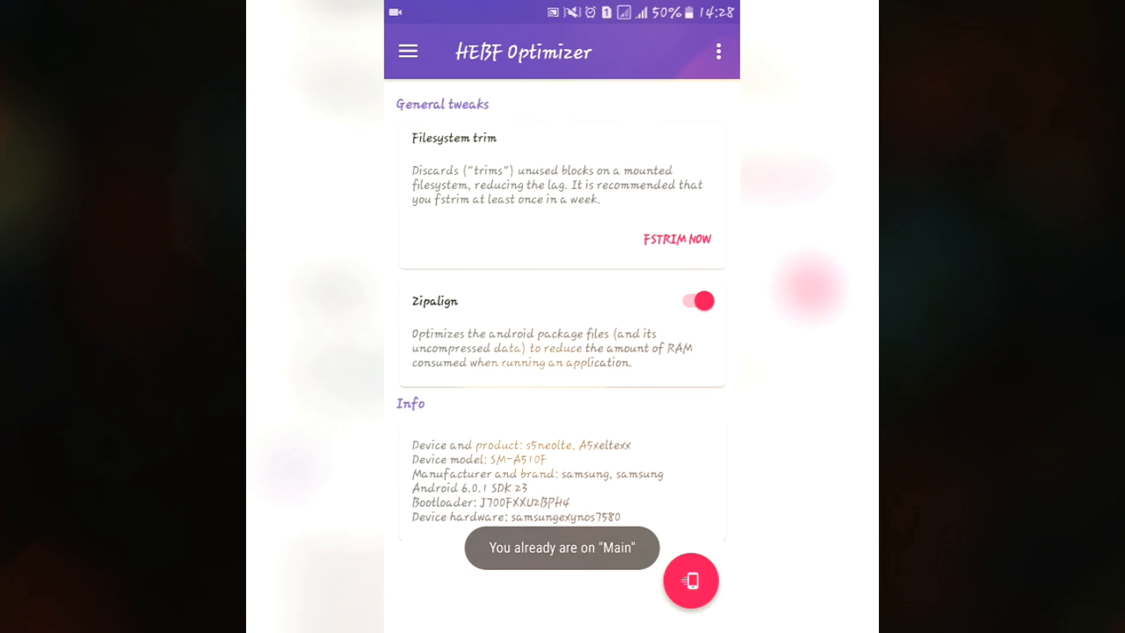
click(407, 51)
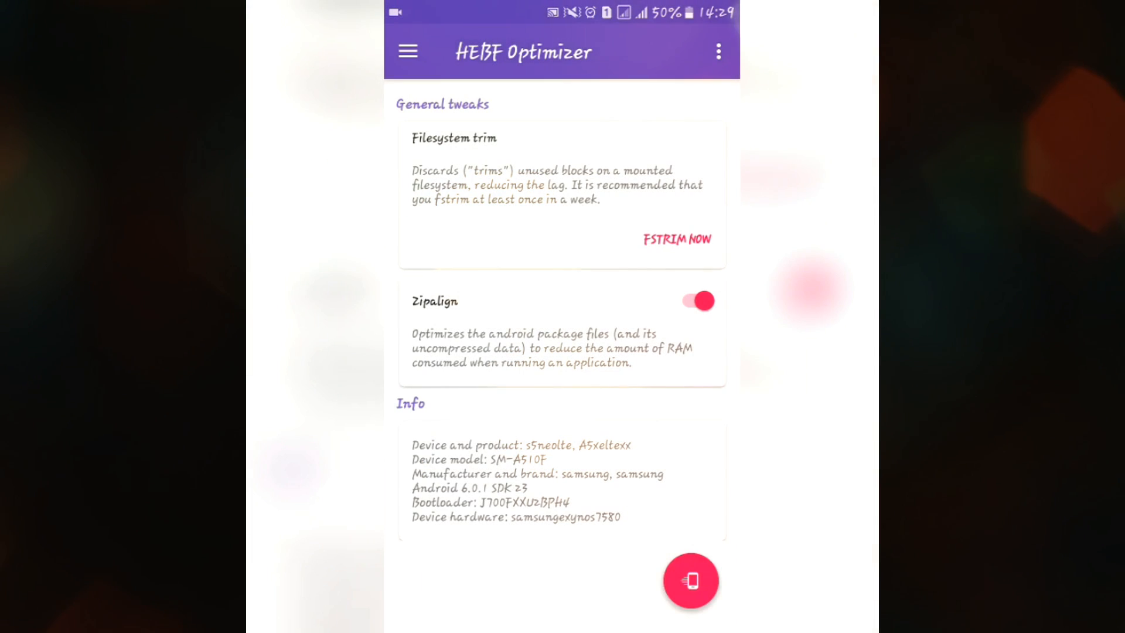
click(408, 51)
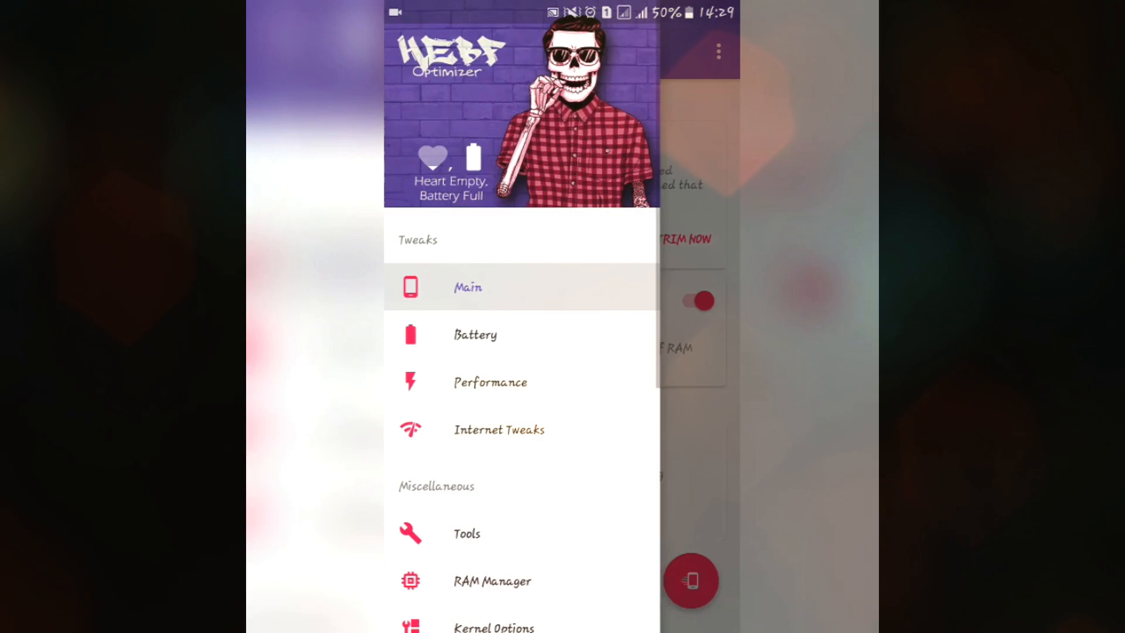
click(474, 335)
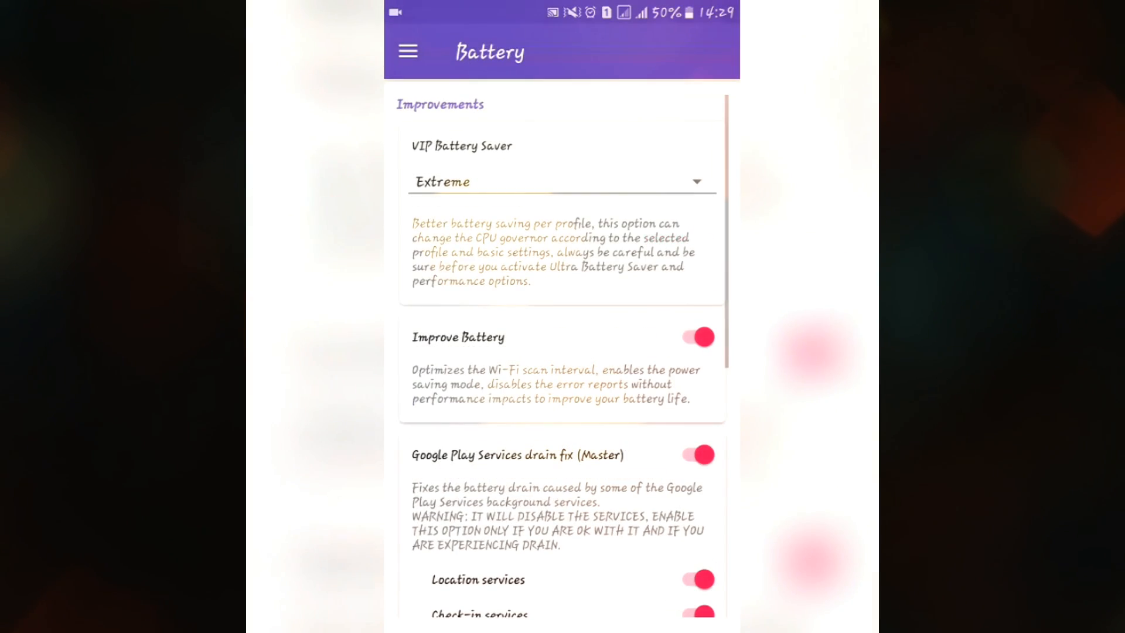
click(407, 51)
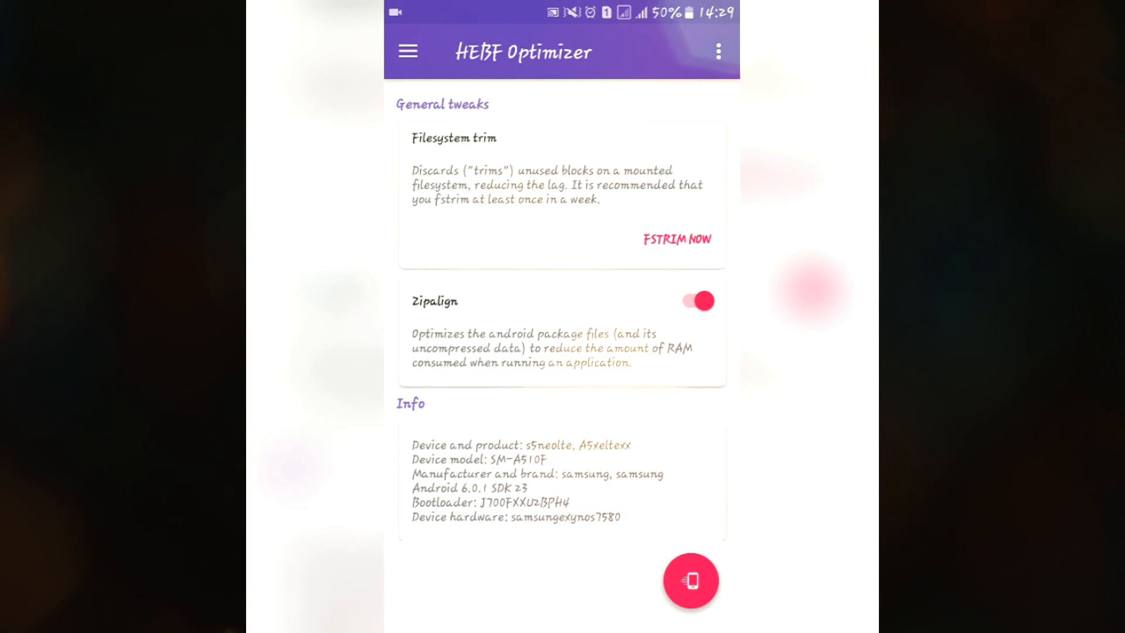
click(407, 50)
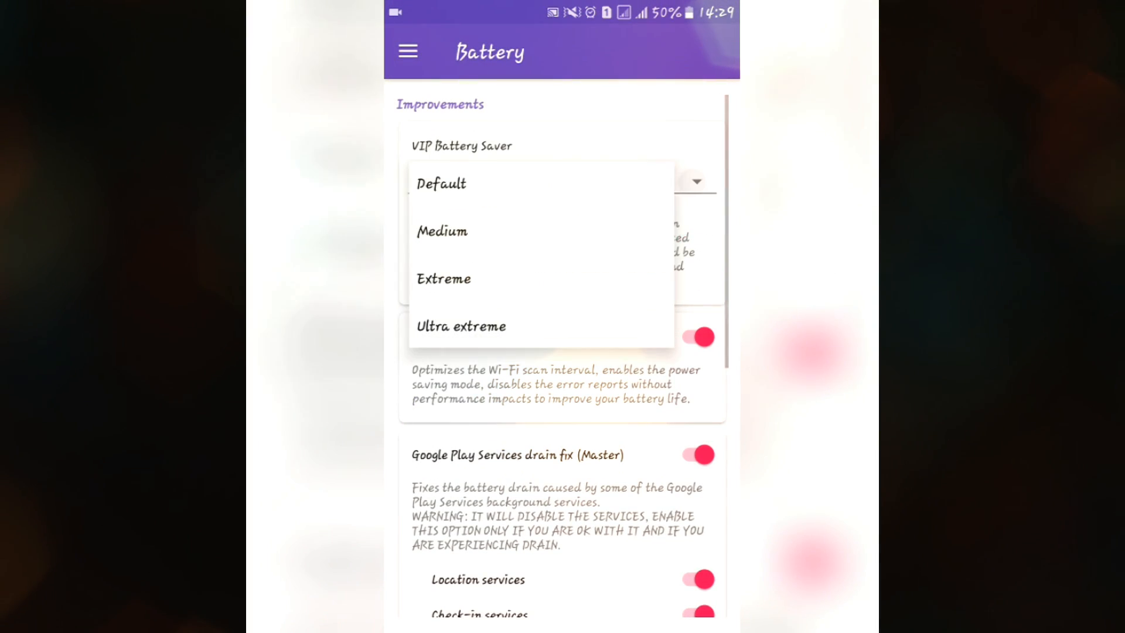
Step: Pick a VIP Battery Saver profile and a multicore CPU power saver level
click(444, 278)
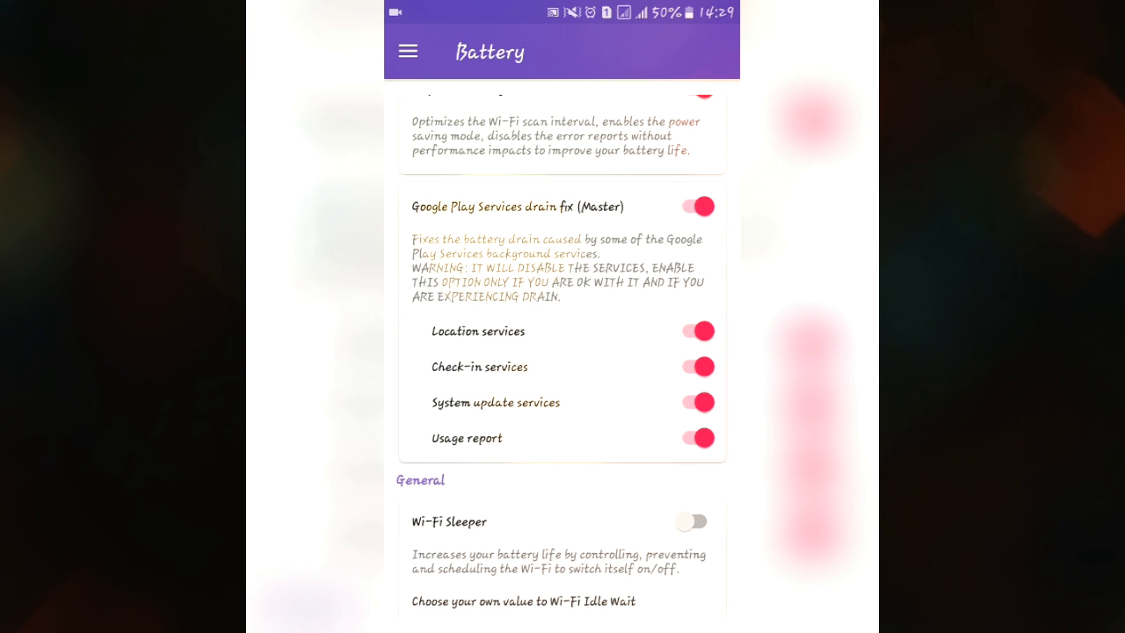
scroll(down, 3)
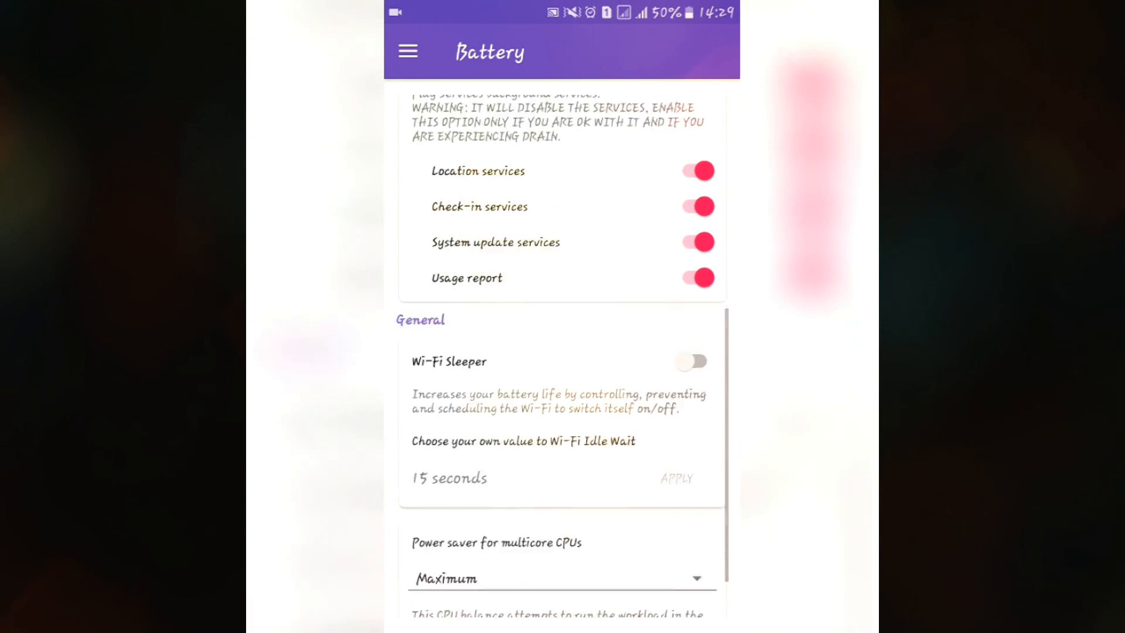
scroll(down, 3)
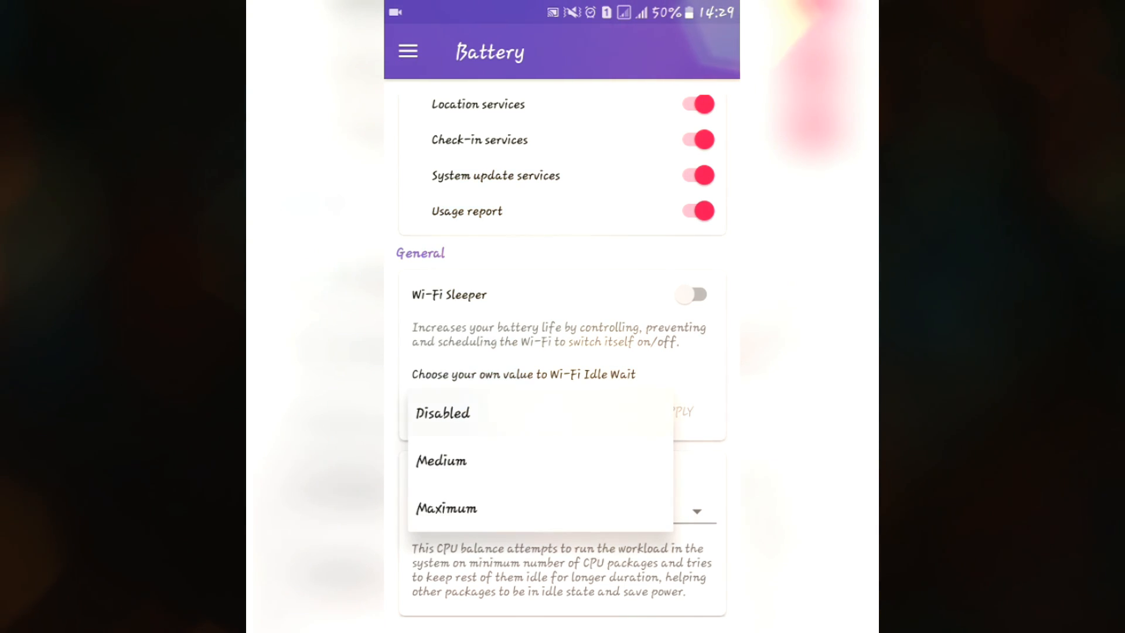
click(442, 412)
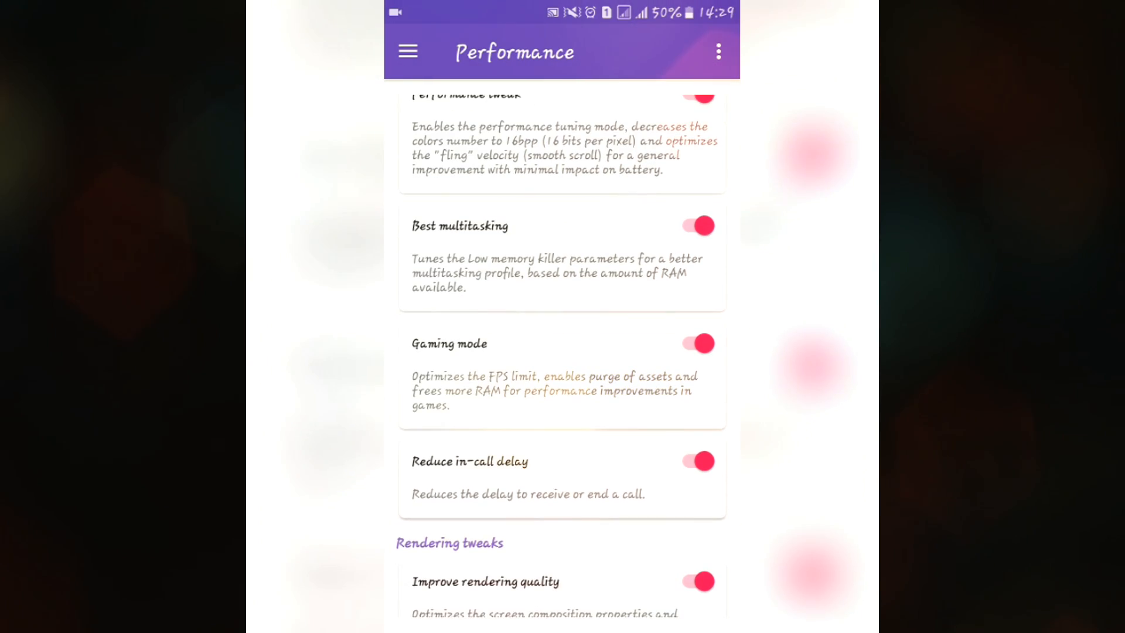
Step: Scroll through the enabled Internet Tweaks options and bring up the sections drawer
scroll(down, 3)
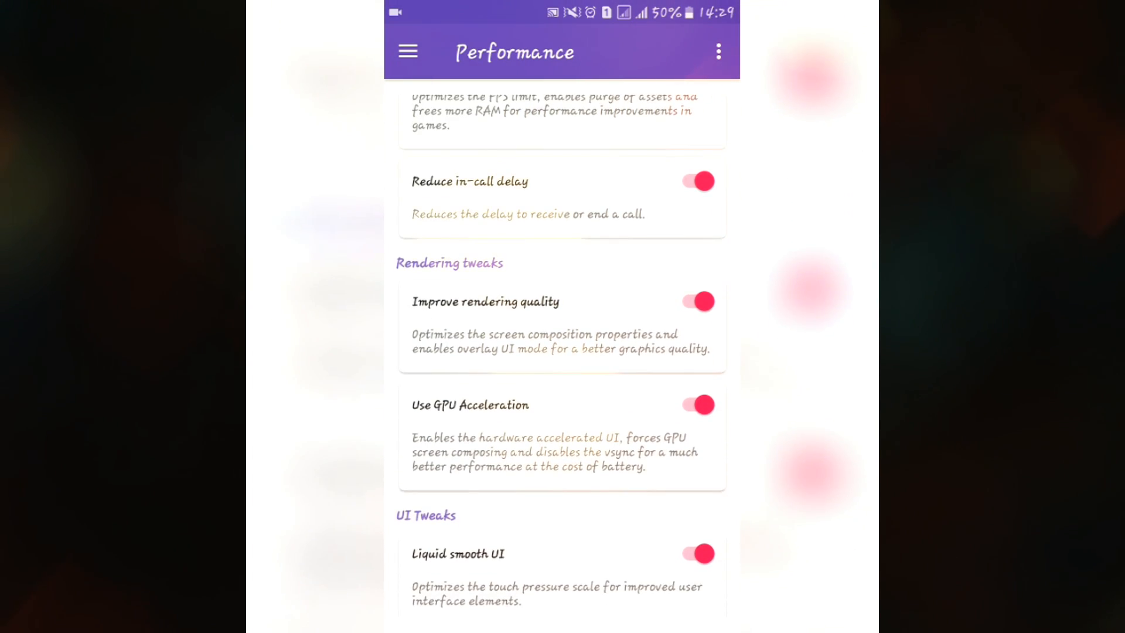
scroll(down, 3)
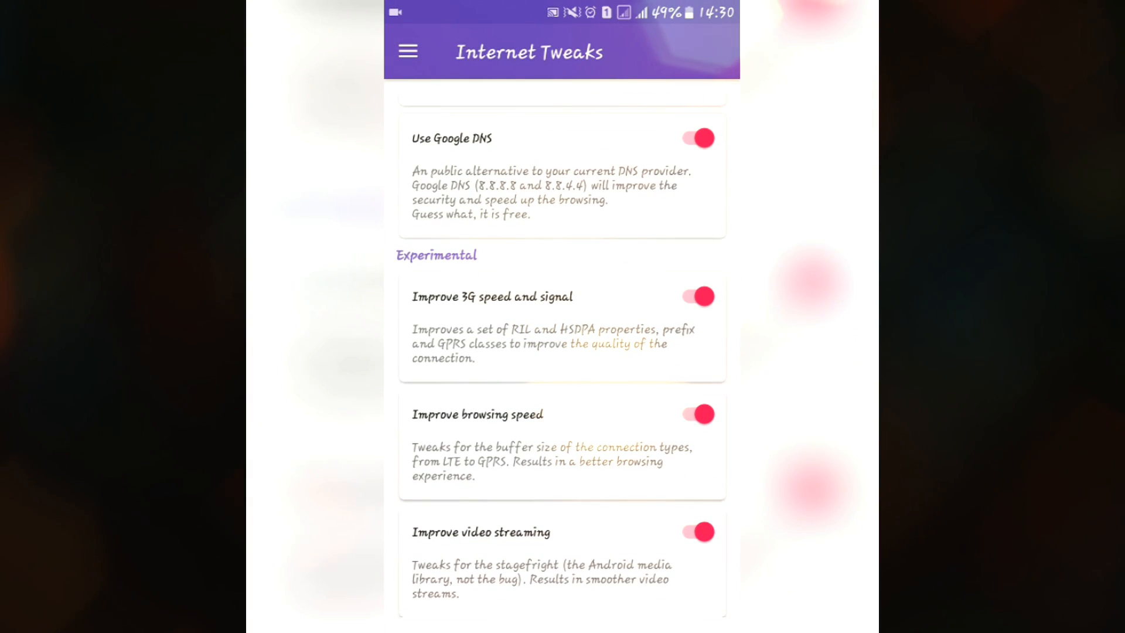
click(408, 51)
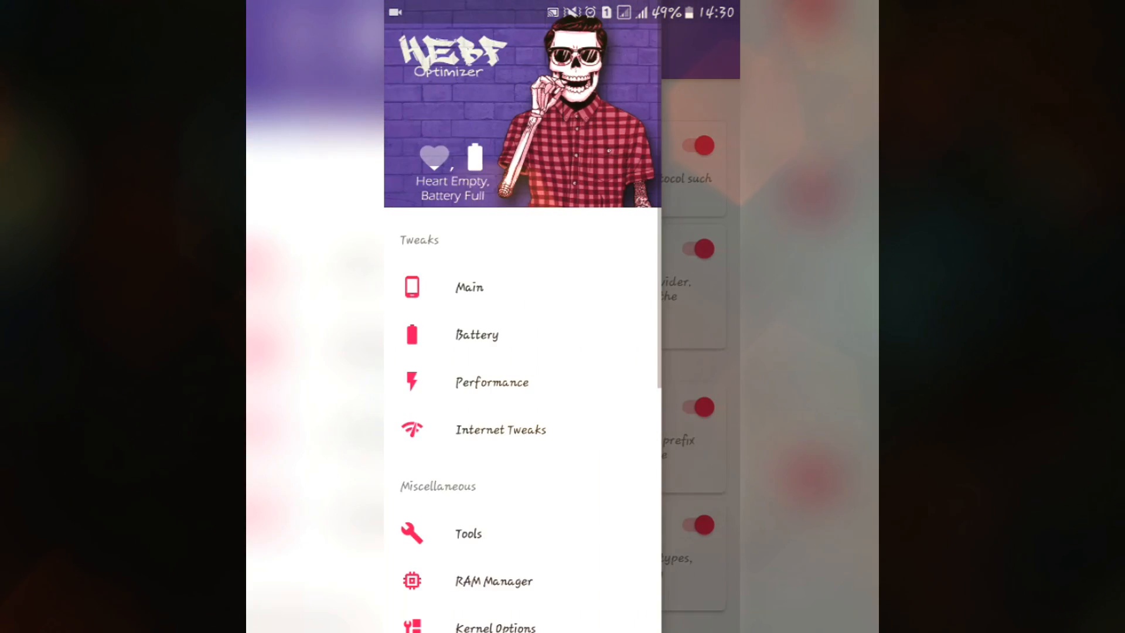
Step: Disable kernel panic under Tools > Miscellaneous Tools, confirming and dismissing the message
click(467, 533)
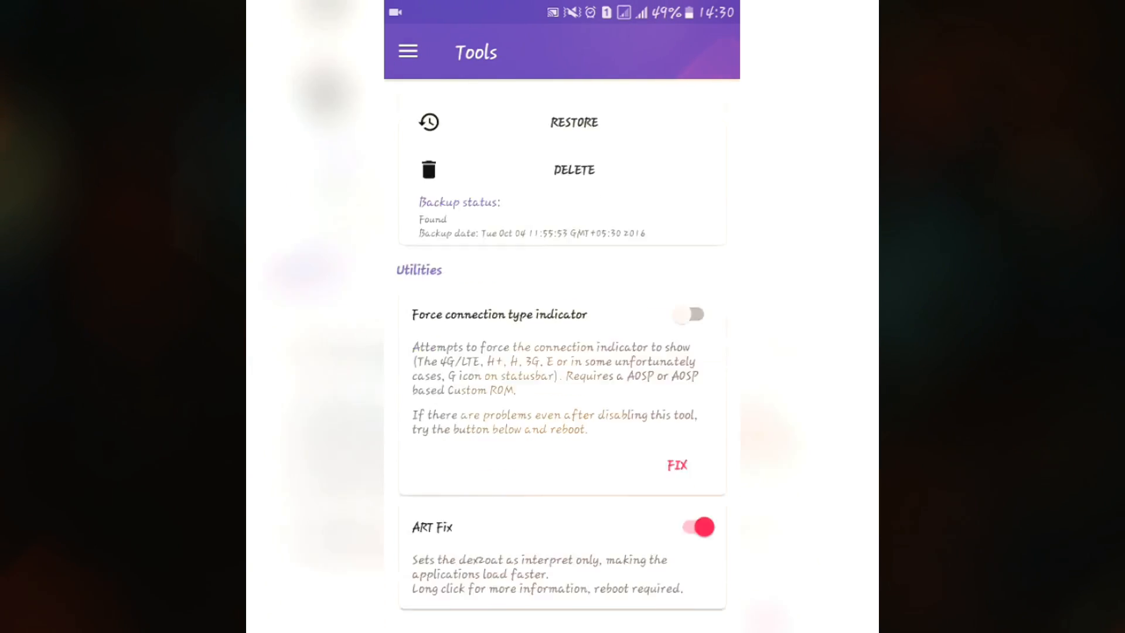
scroll(down, 3)
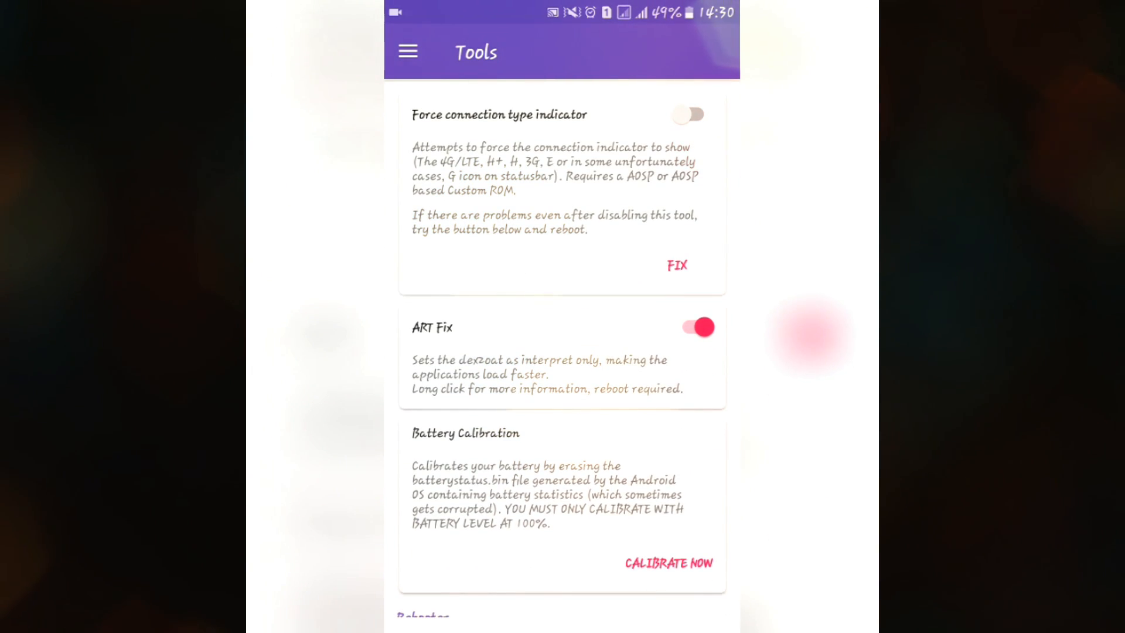
scroll(down, 3)
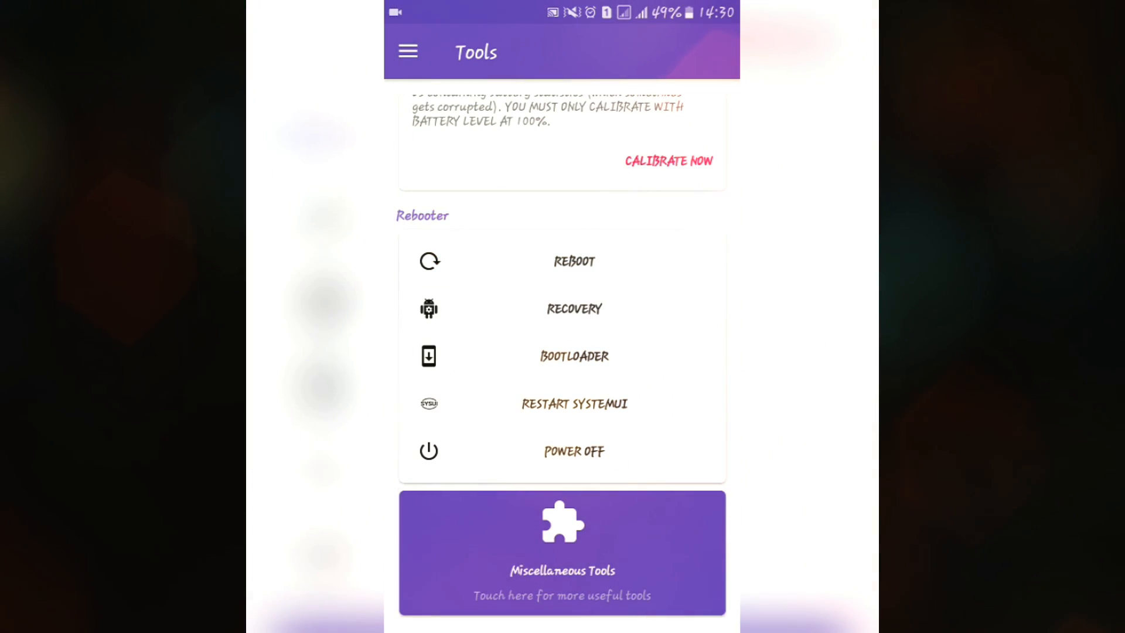
click(562, 552)
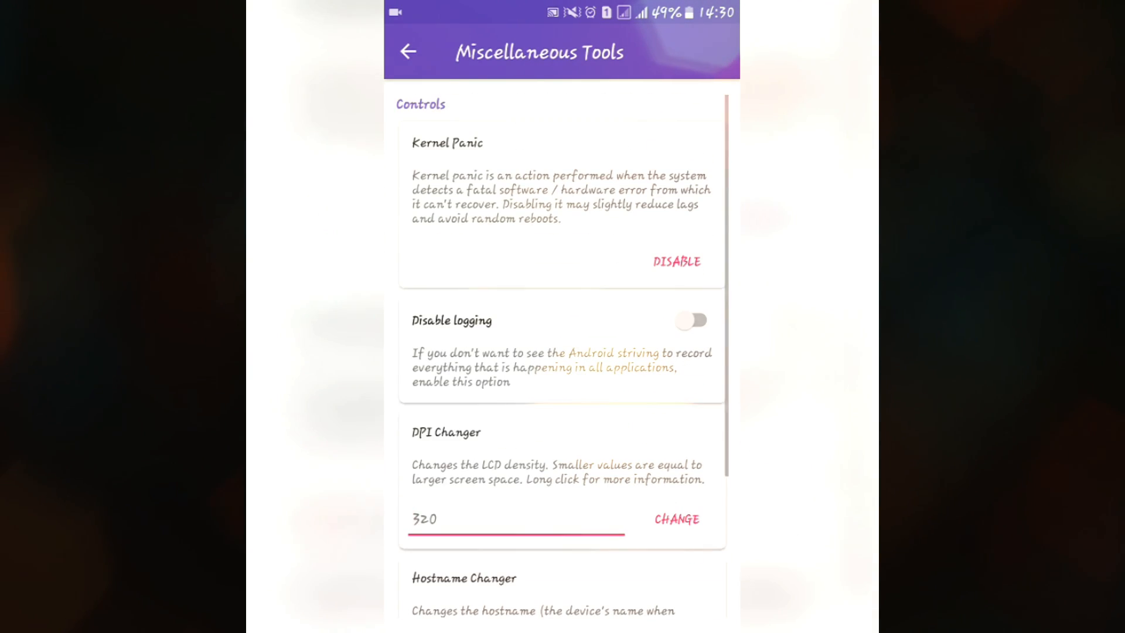
click(674, 260)
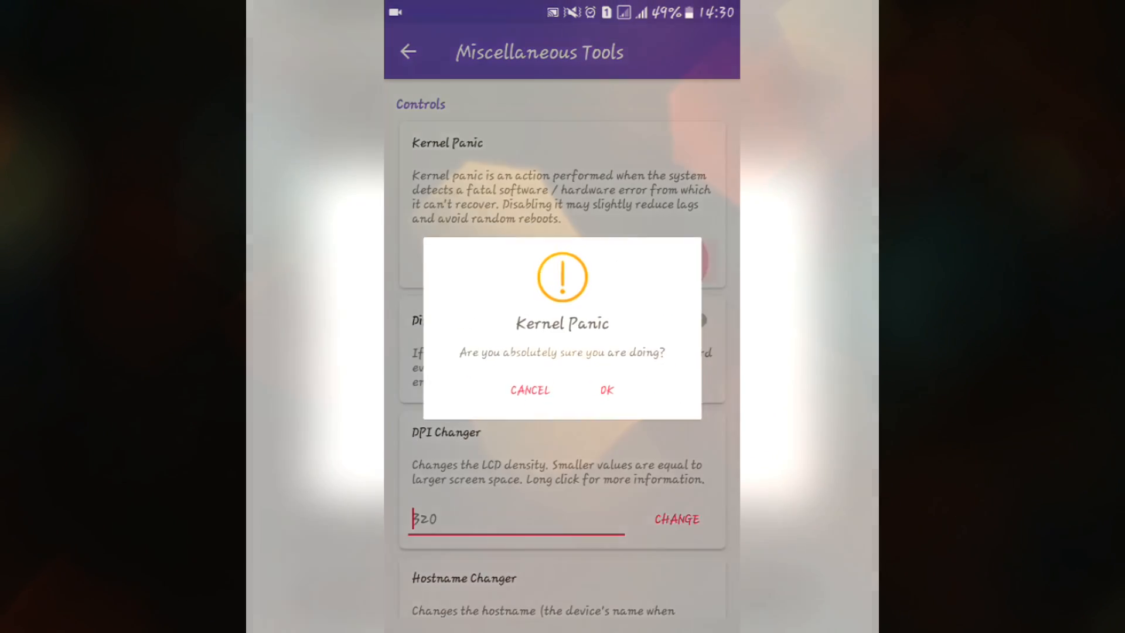
click(606, 389)
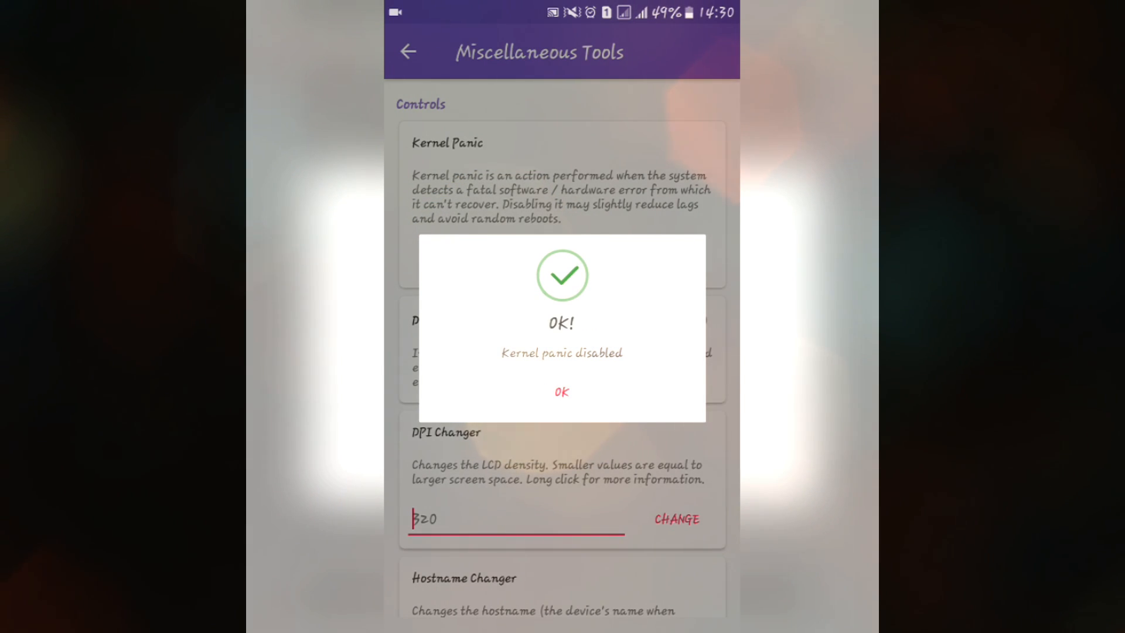
click(561, 391)
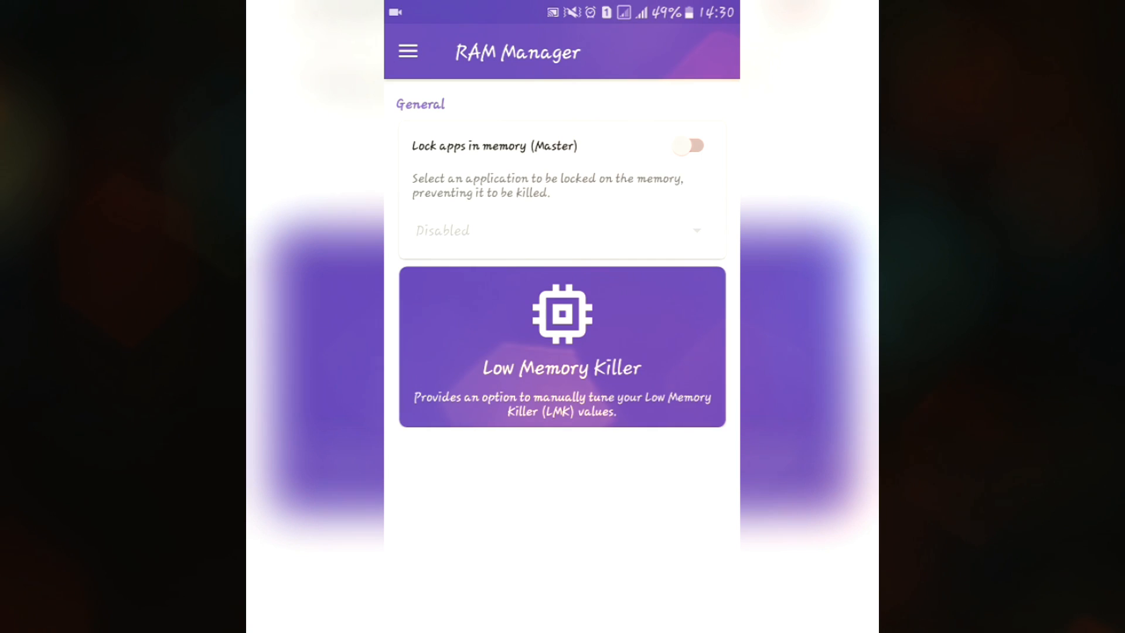
Step: Turn on Lock apps in memory and open its app chooser
click(687, 146)
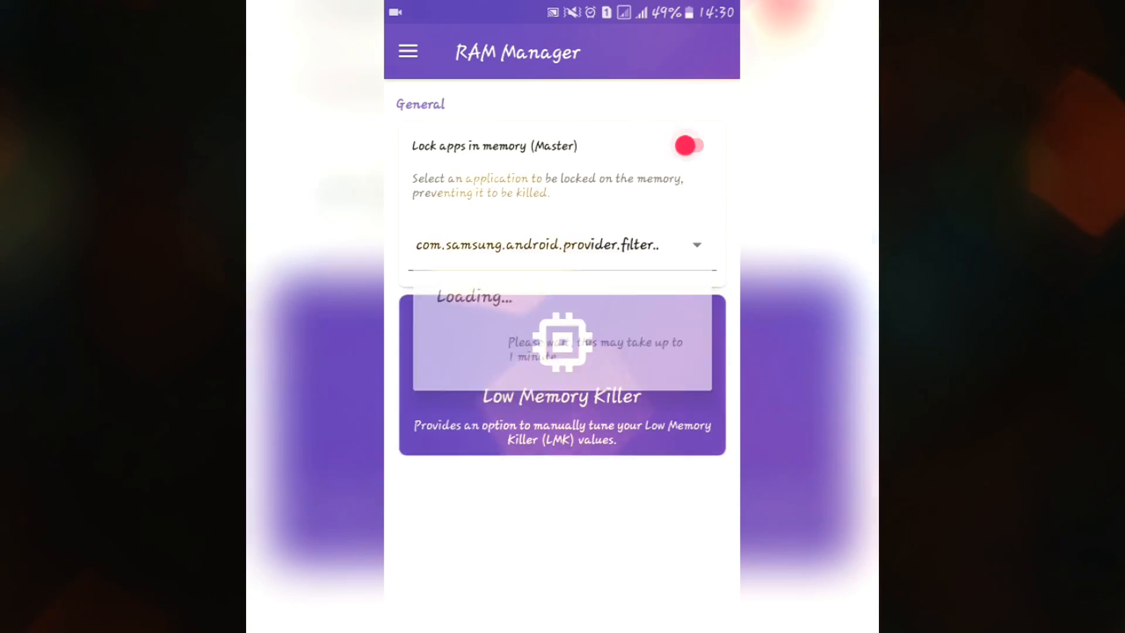
click(561, 245)
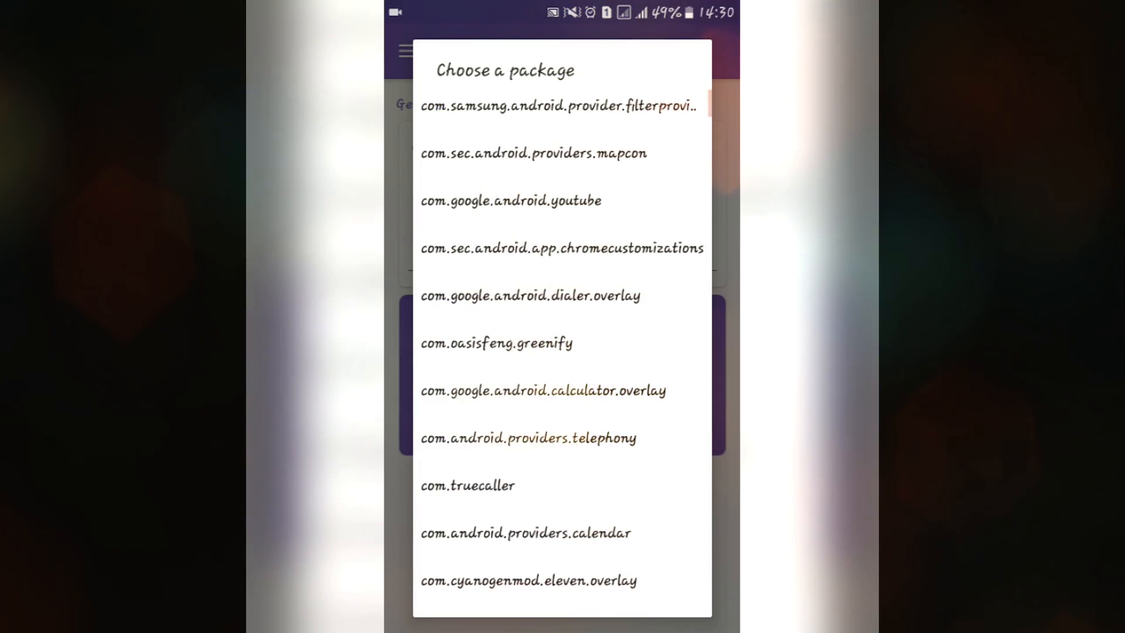
scroll(down, 3)
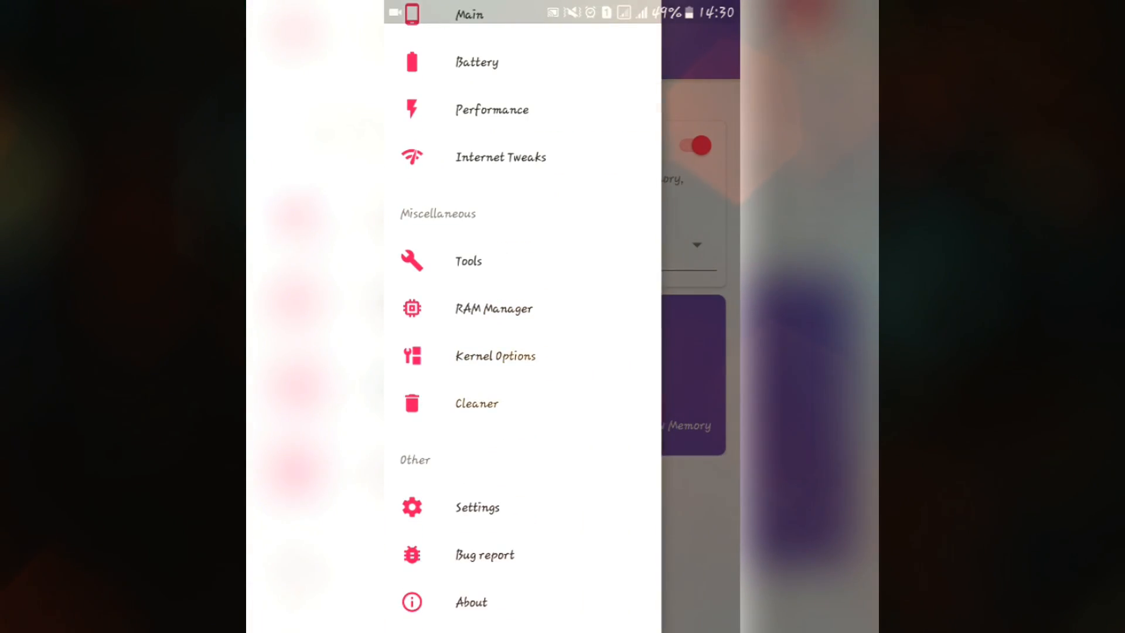
Step: Visit the Kernel Options and Cleaner sections from the drawer
click(494, 355)
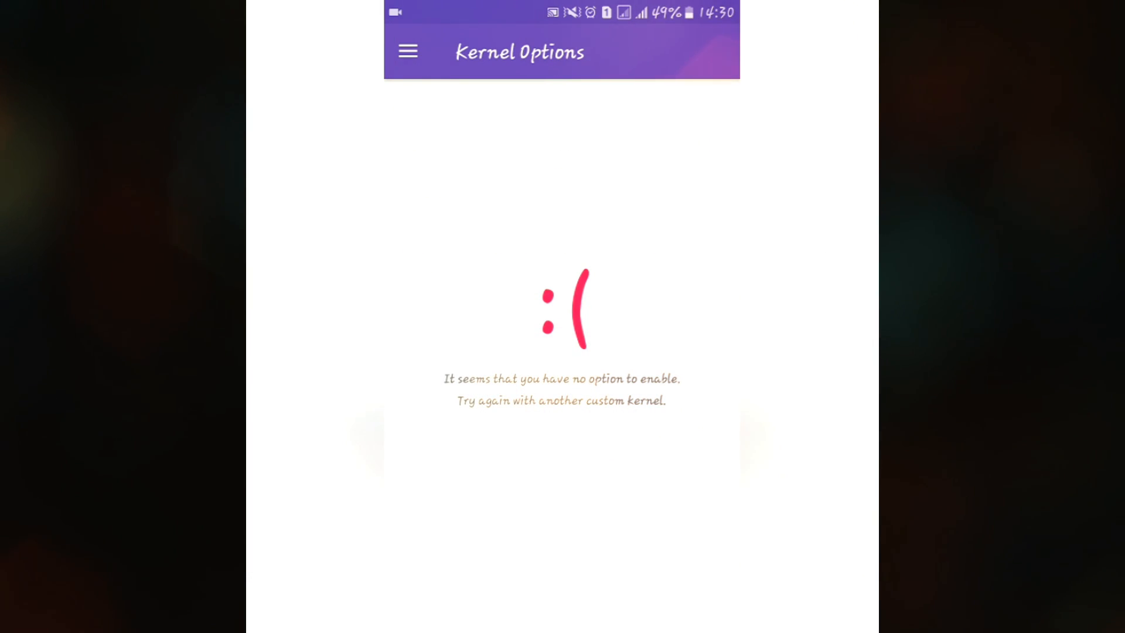
click(406, 51)
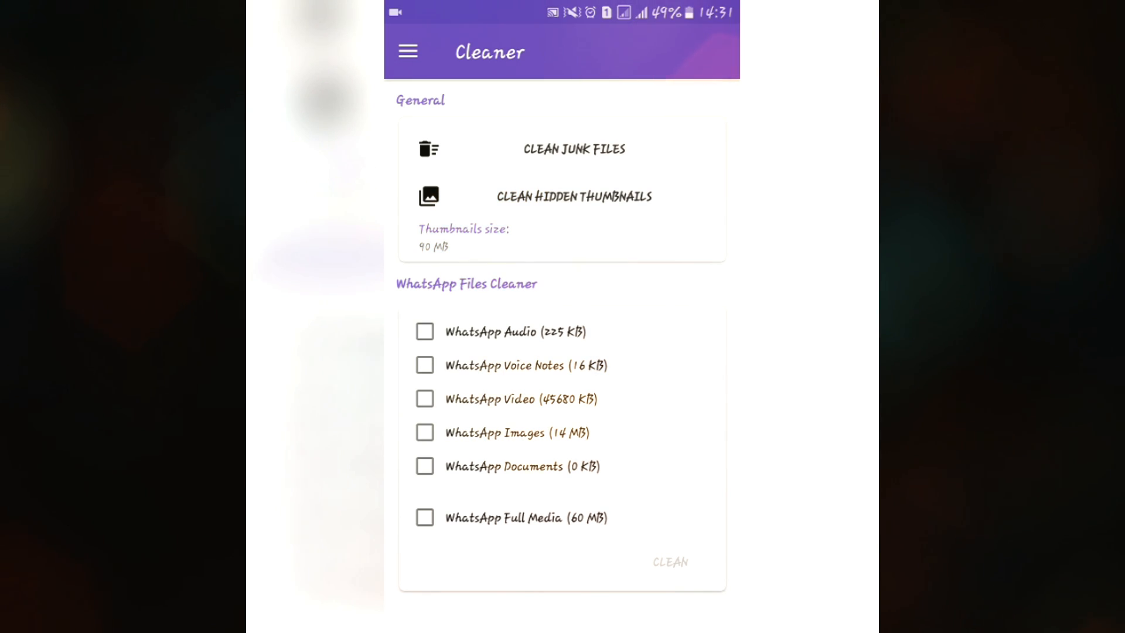
click(406, 51)
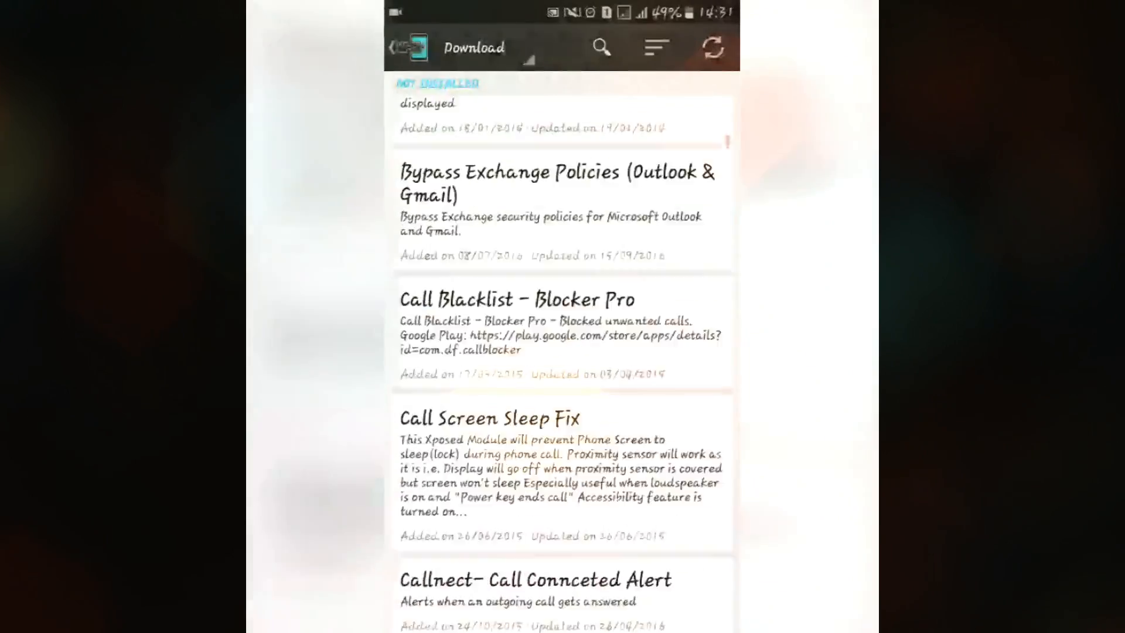
Step: Return to Xposed Installer's home screen and open the module Download repository
scroll(down, 3)
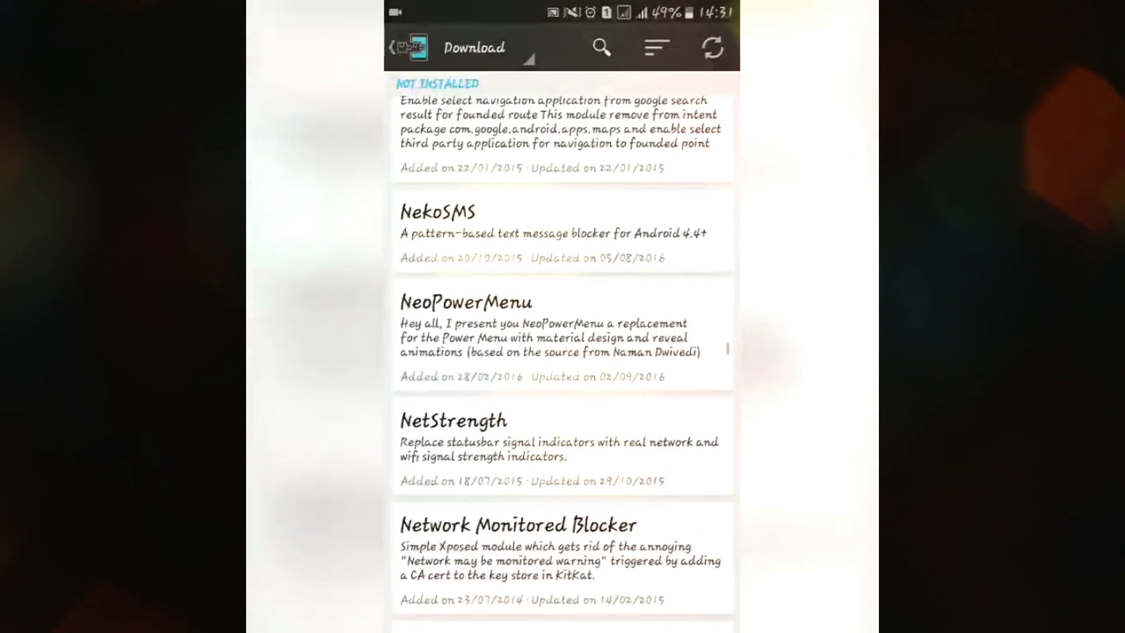
click(403, 48)
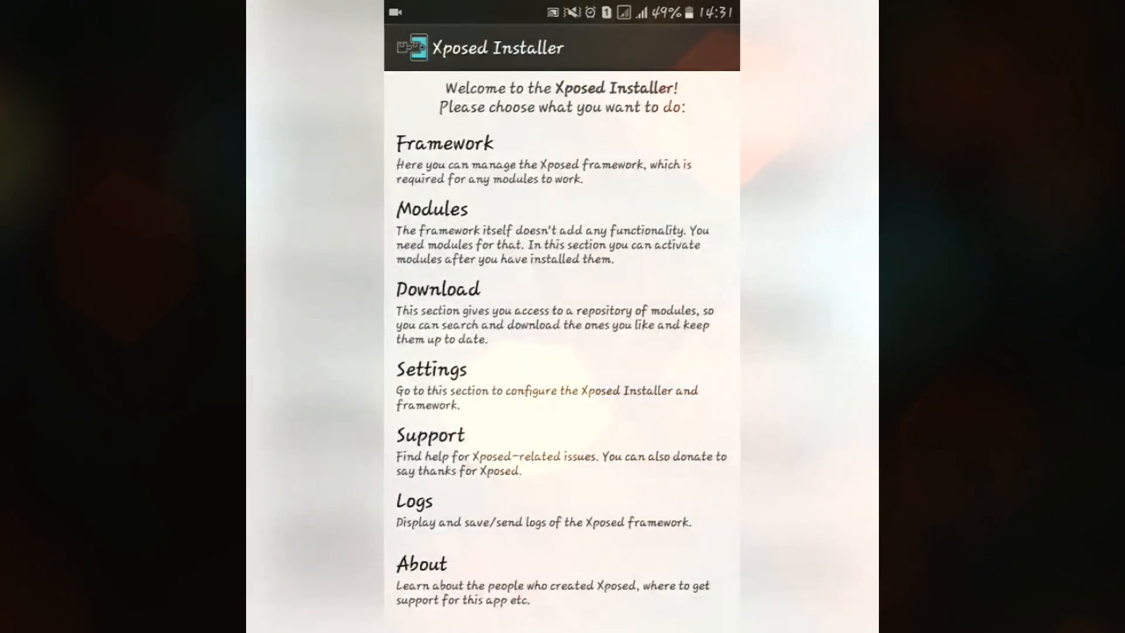
click(438, 288)
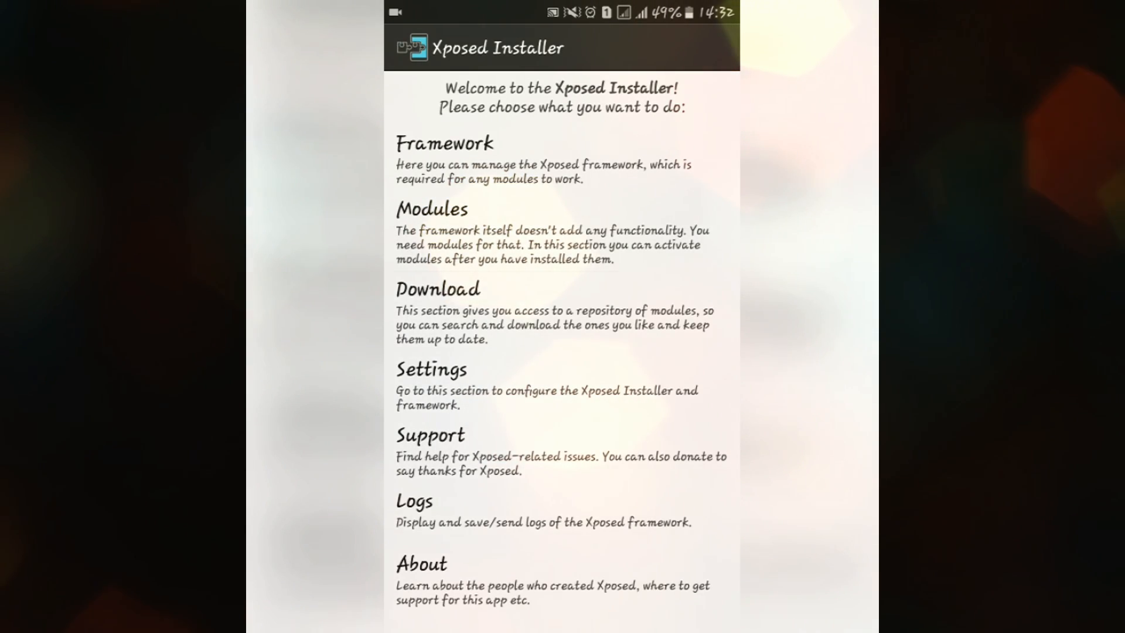
click(438, 289)
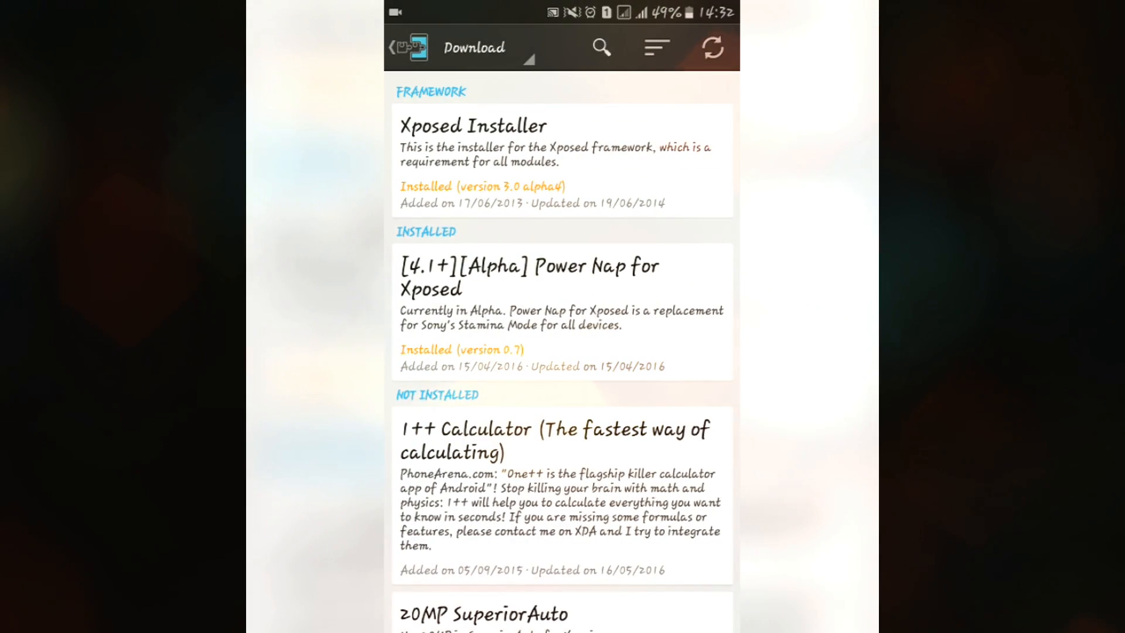
Step: Browse and search the module list, then open GMail App Attachment Size details
scroll(down, 3)
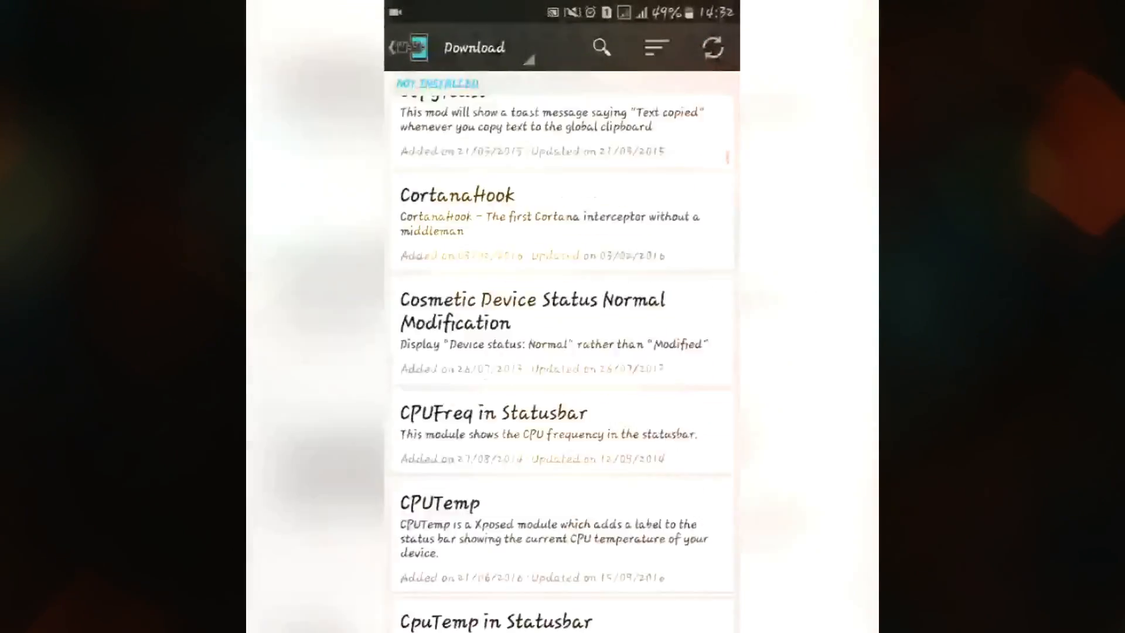
scroll(down, 3)
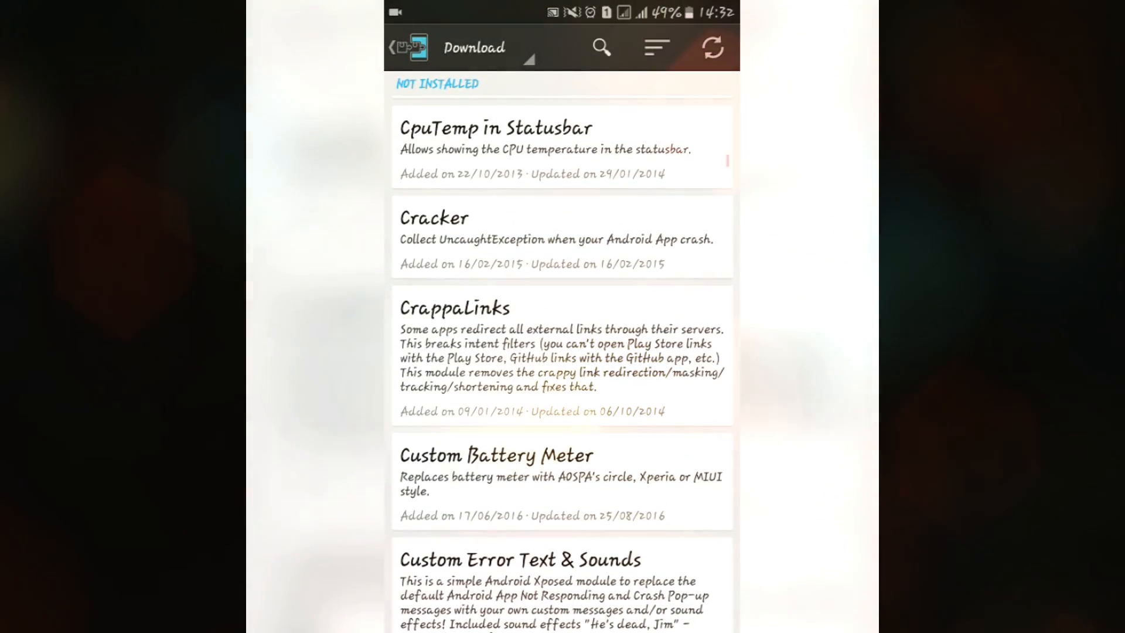
scroll(down, 3)
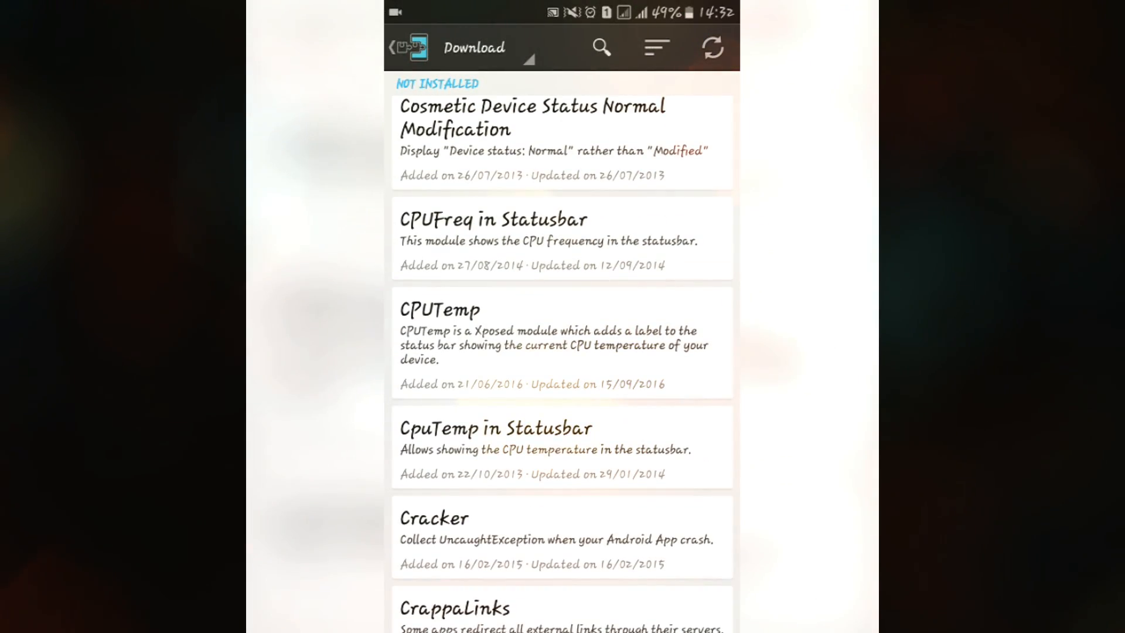
scroll(down, 3)
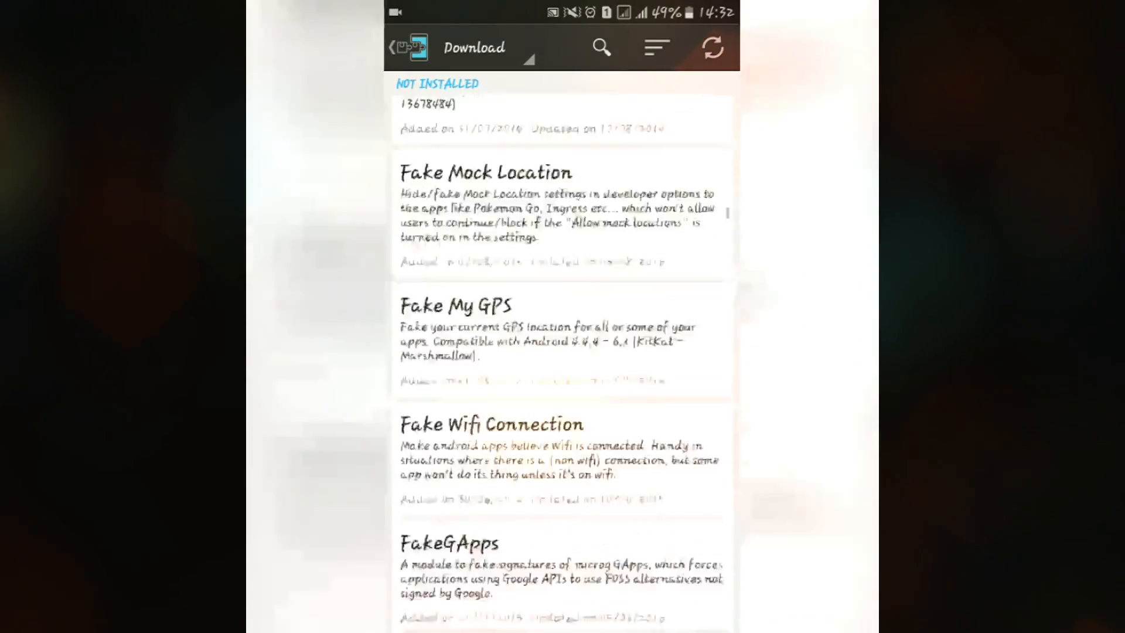
scroll(down, 3)
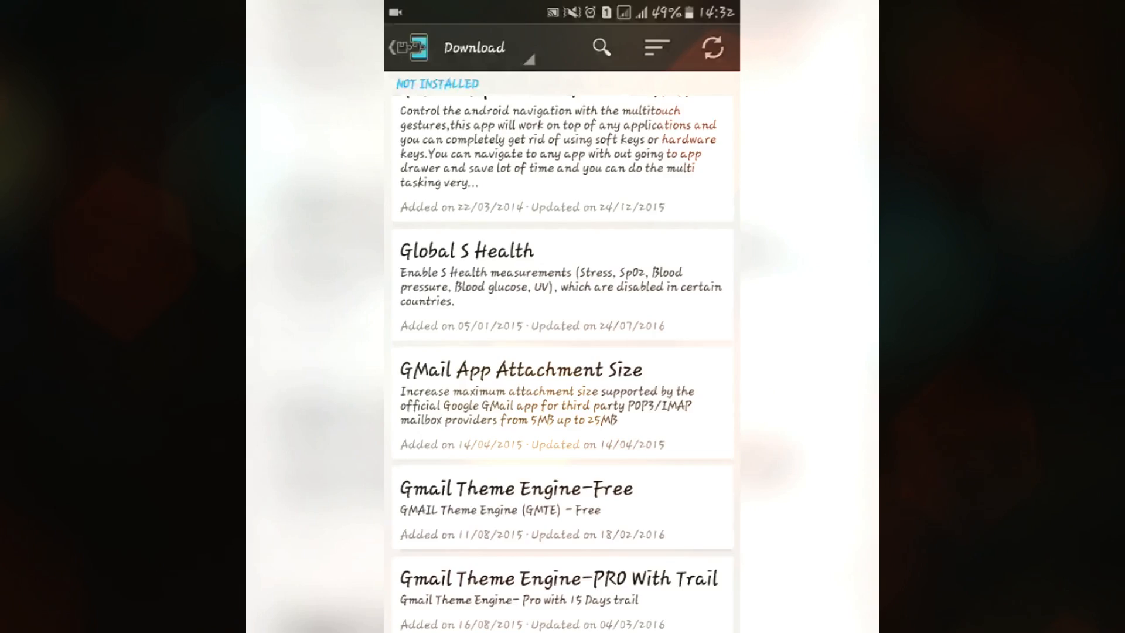
click(601, 47)
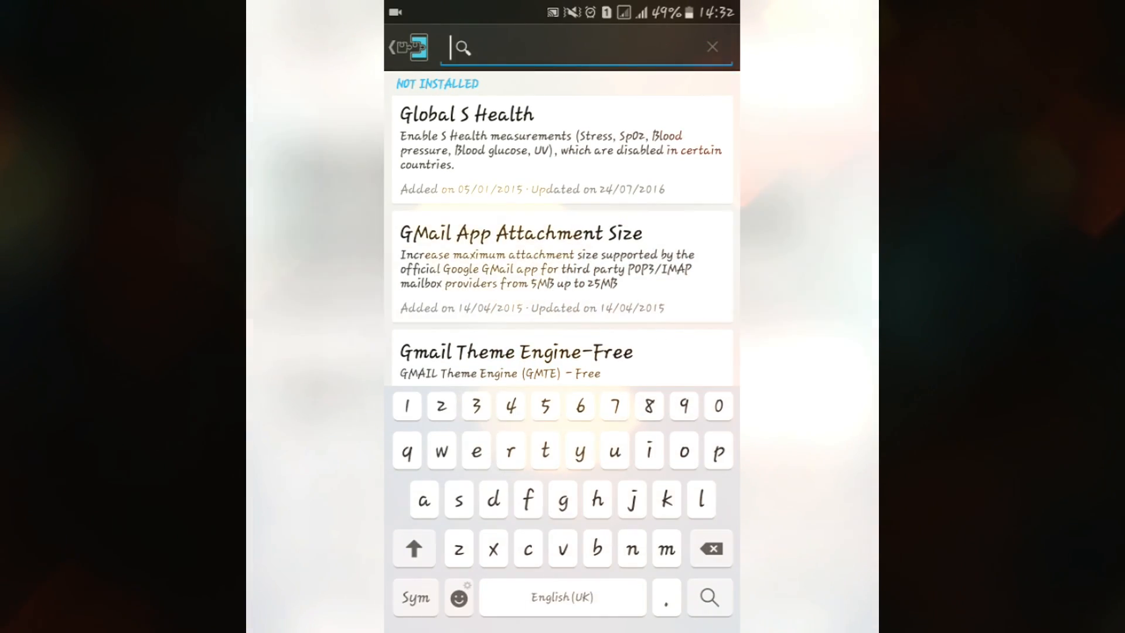
click(523, 232)
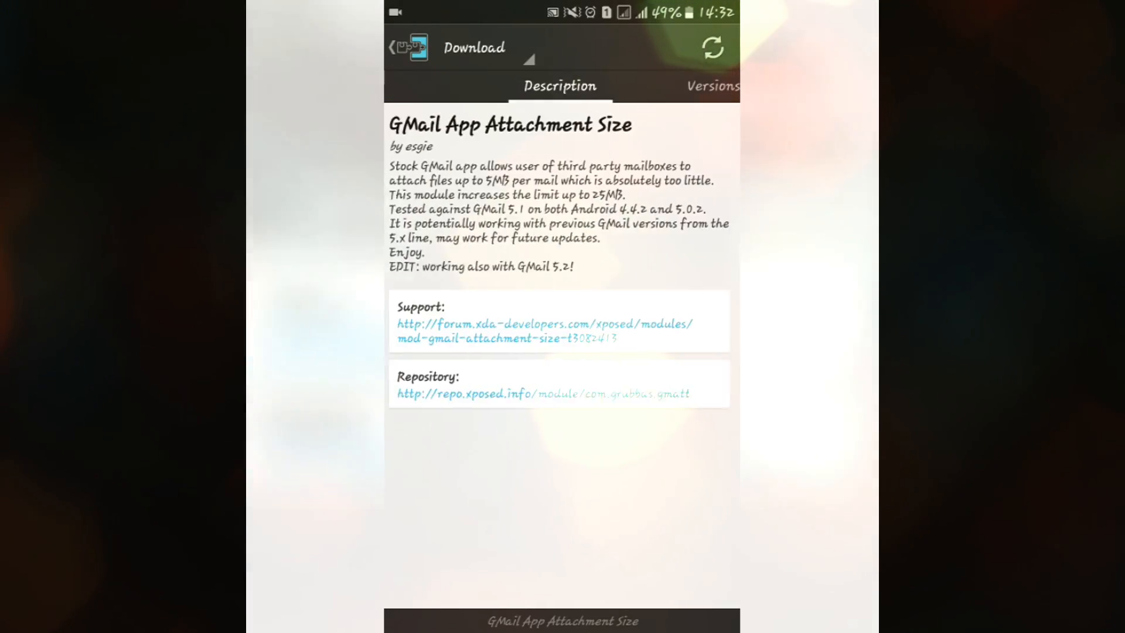
Step: View the framework status and enabled AdBlocker, Greenify and Power Nap modules
click(393, 48)
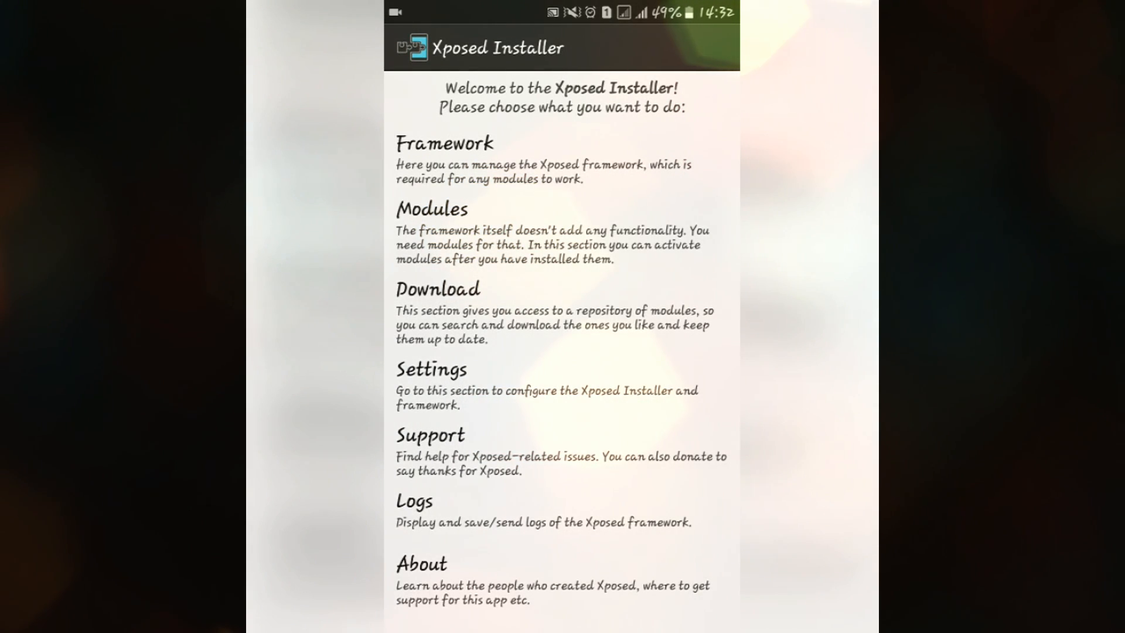
click(444, 143)
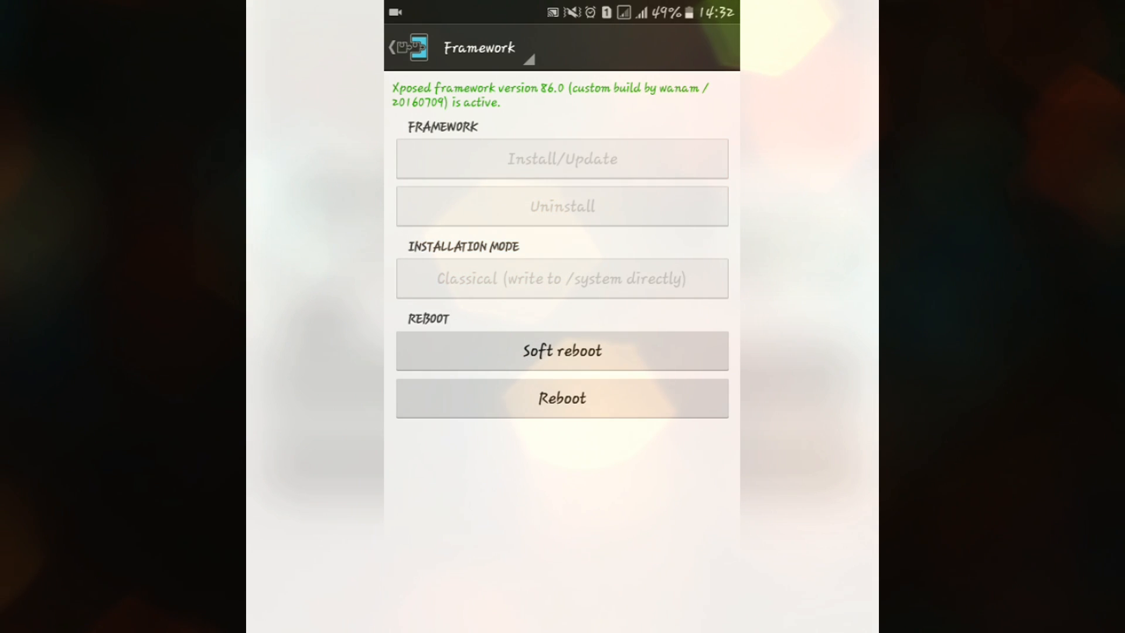
click(392, 47)
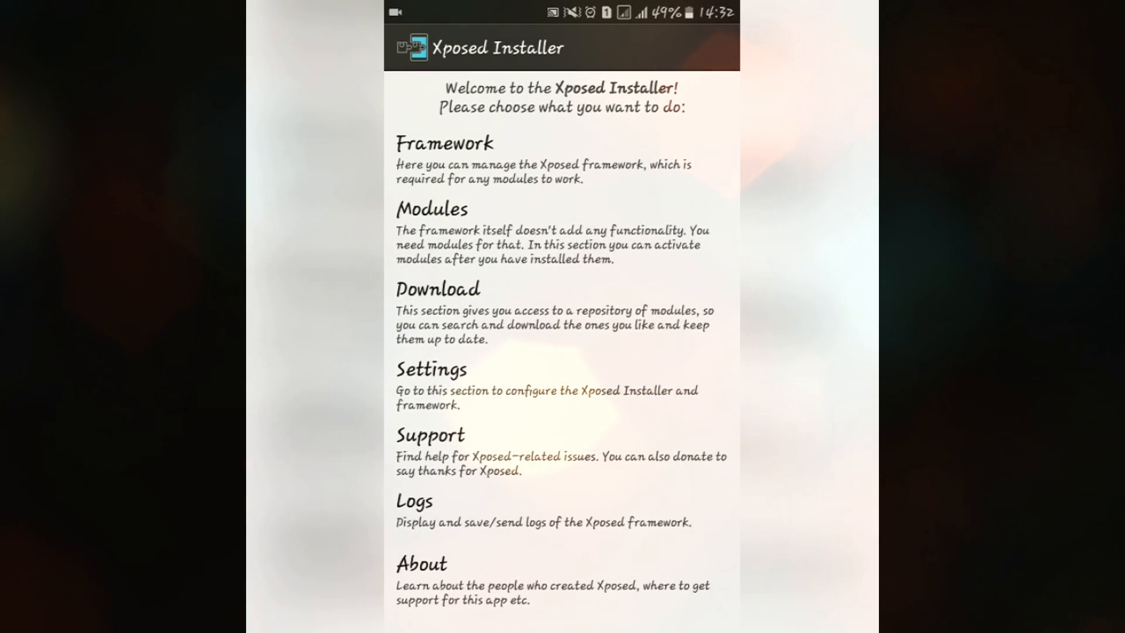
click(431, 208)
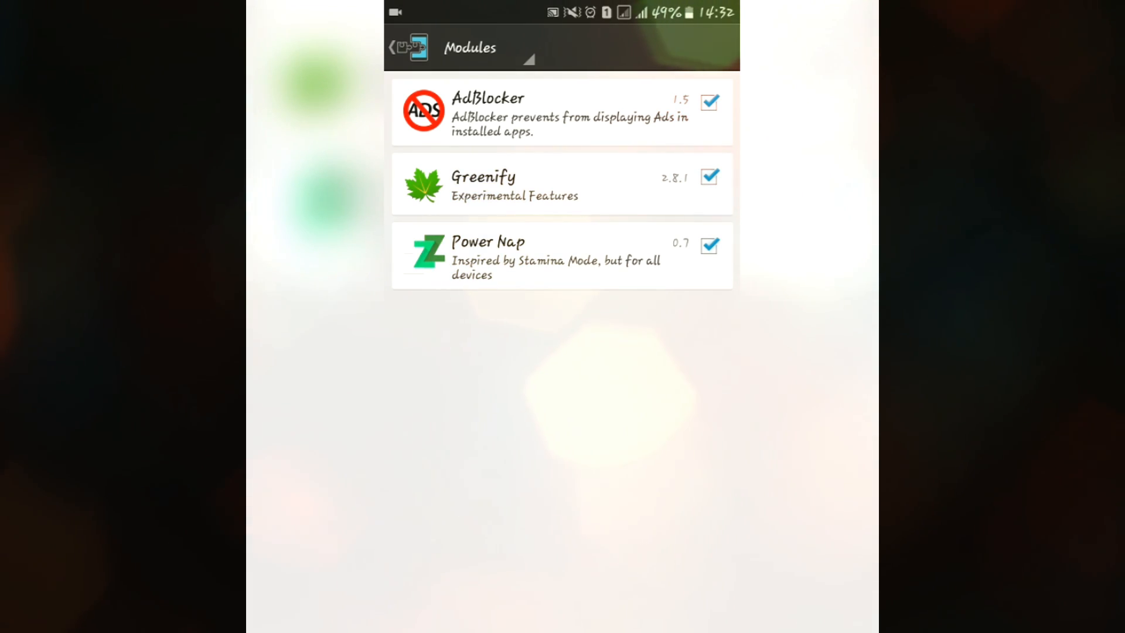
click(393, 48)
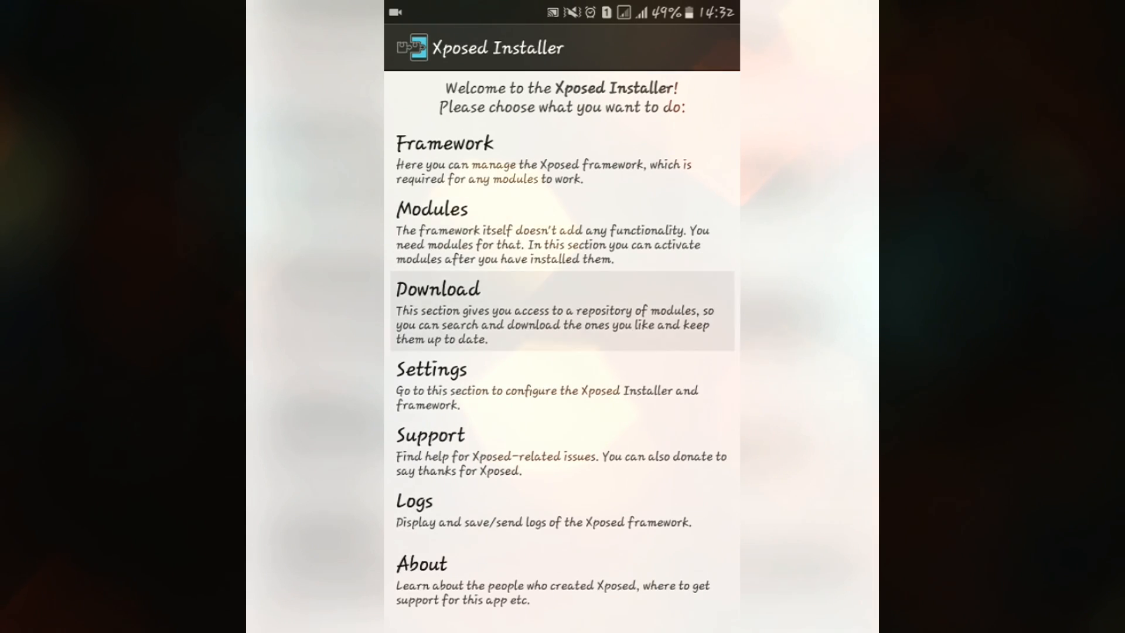